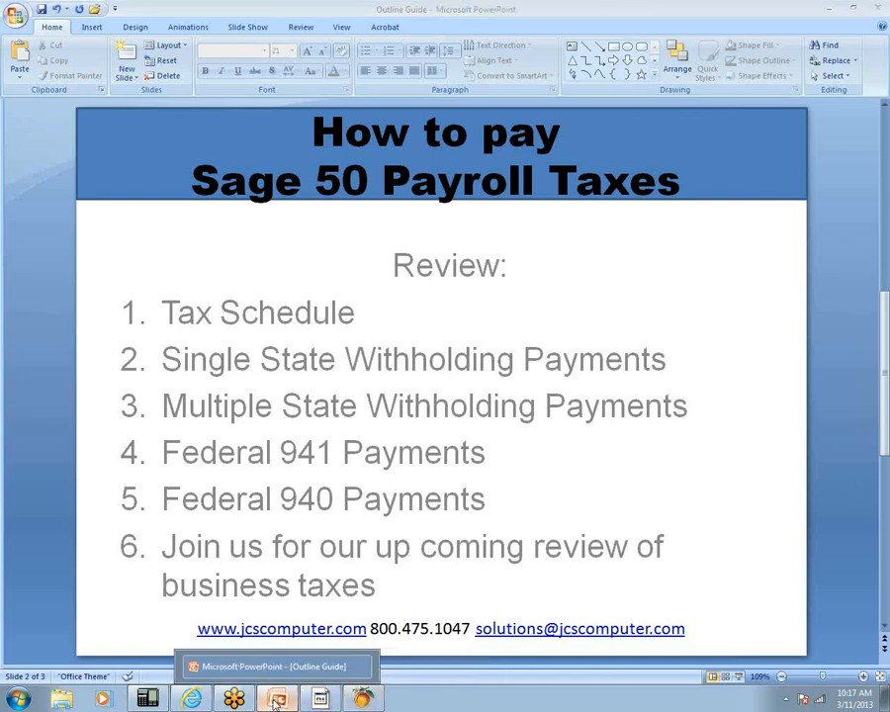
Step: Show the Client Tax Filing Schedule sheet in Excel and scroll through the payment list
{"action": "left_click", "coordinate": [277, 700]}
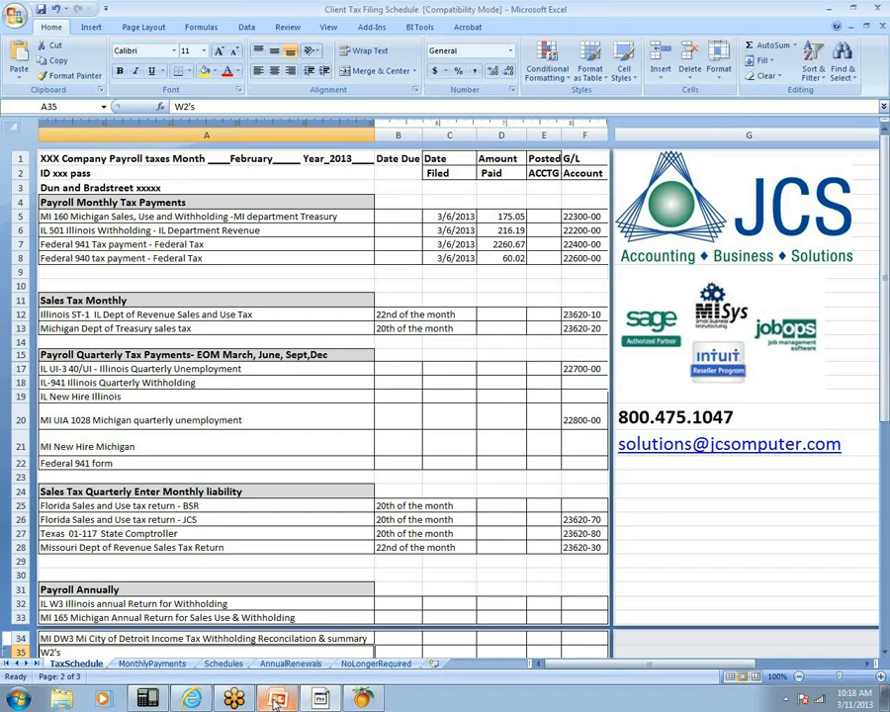
{"action": "scroll", "scroll_direction": "down", "scroll_amount": 3}
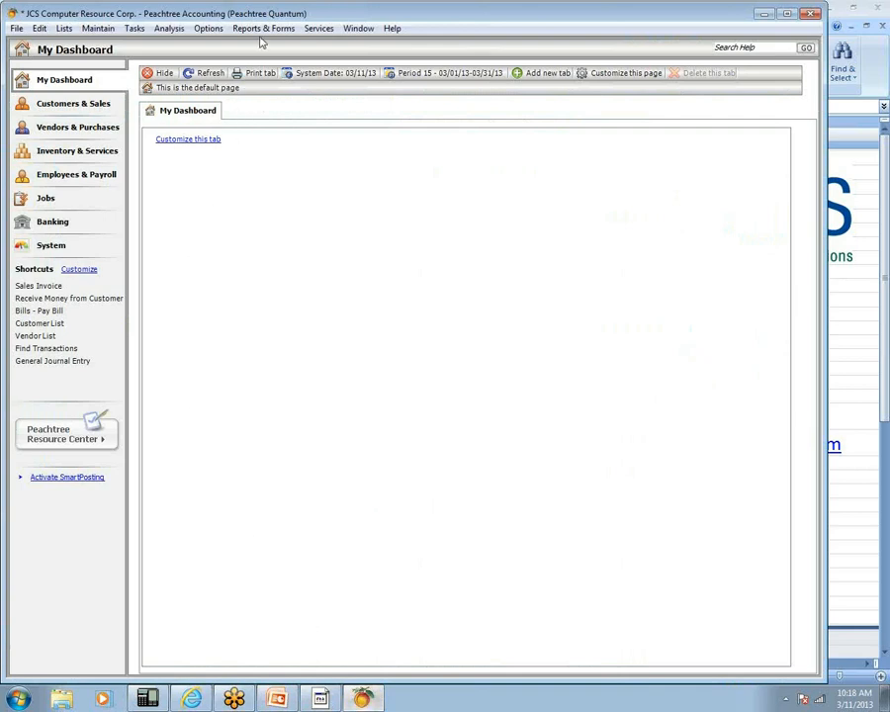
Step: Reach the Payroll Tax Form Selector via Reports & Forms > Tax Forms > Payroll Tax Form
{"action": "left_click", "coordinate": [263, 28]}
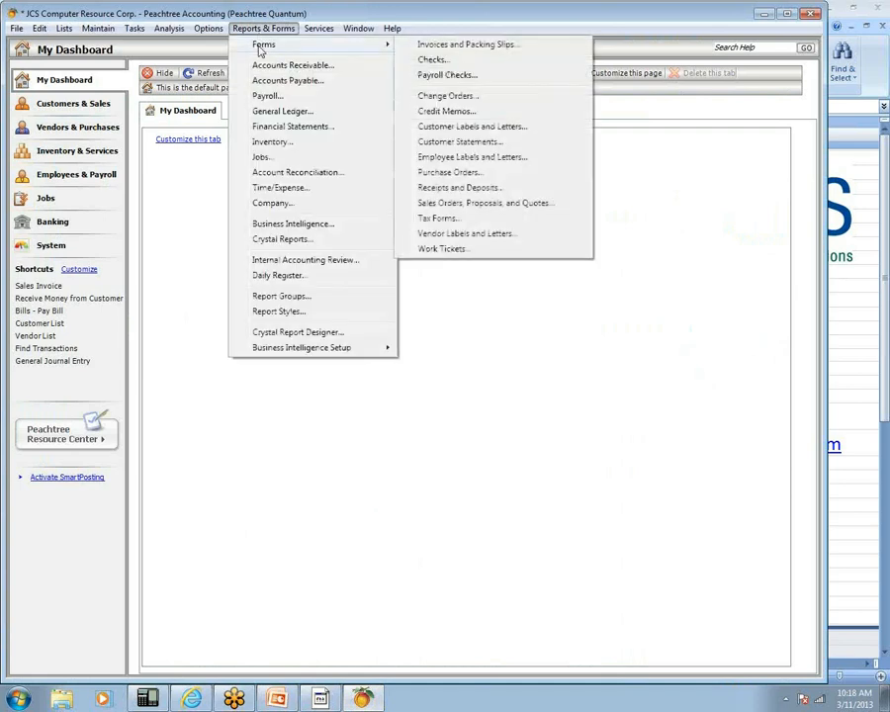
{"action": "mouse_move", "coordinate": [484, 201]}
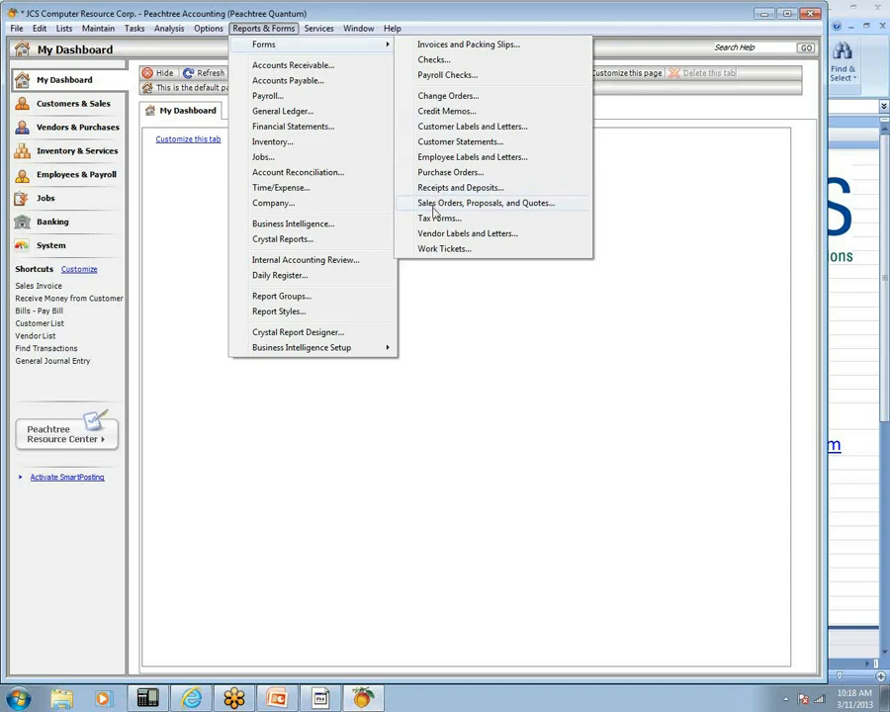
{"action": "left_click", "coordinate": [441, 218]}
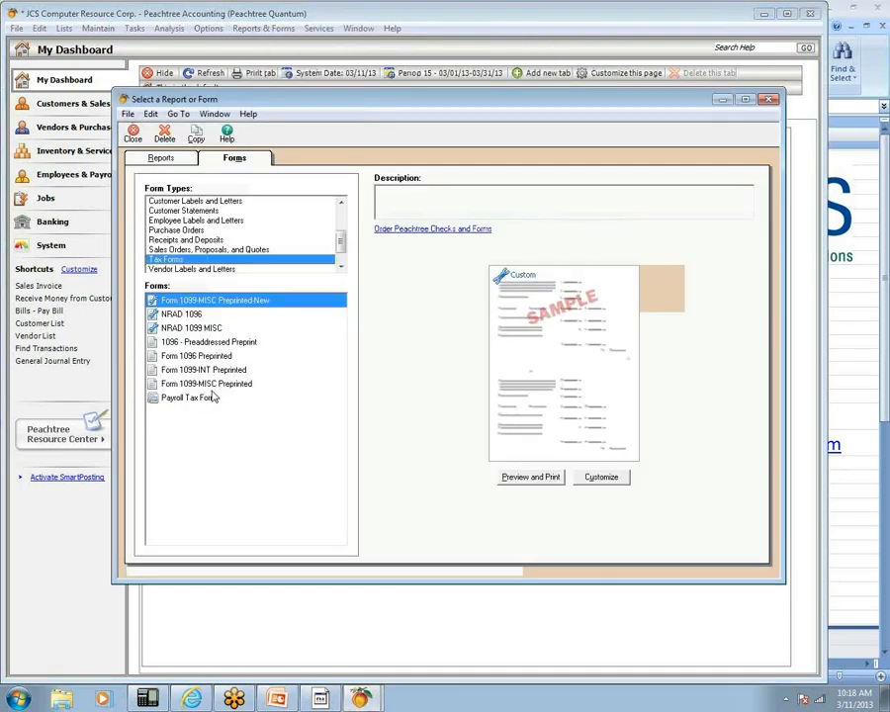
{"action": "left_click", "coordinate": [189, 396]}
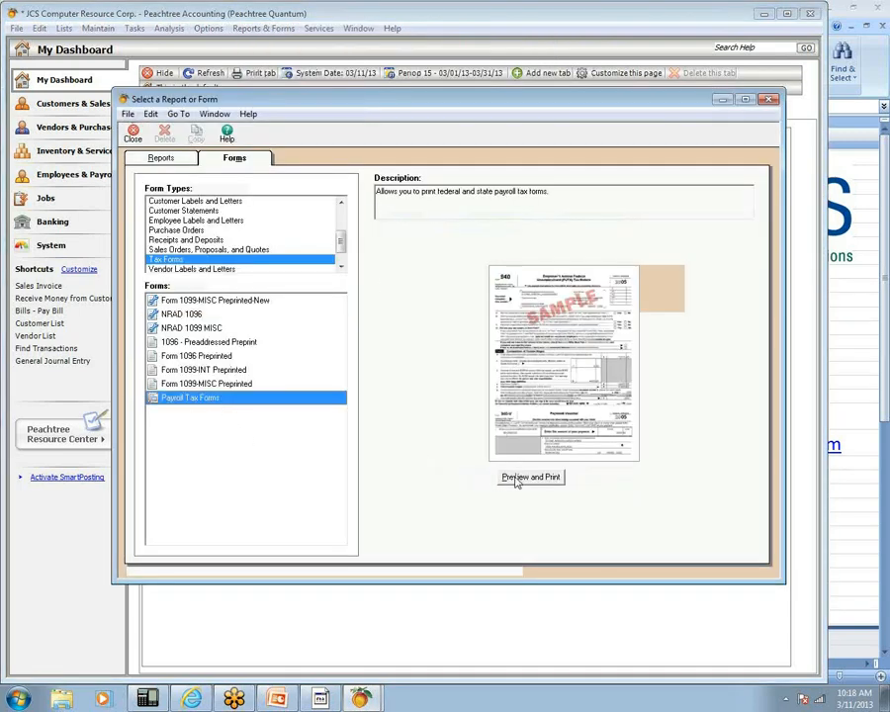
{"action": "left_click", "coordinate": [530, 477]}
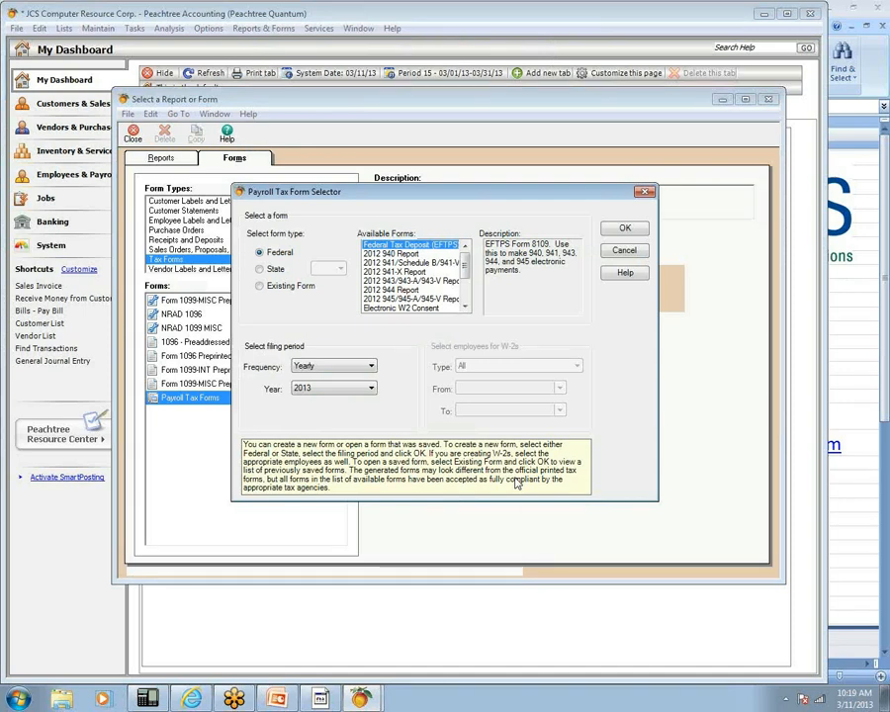
Step: Choose the Michigan state MI-160 e-file report, Monthly frequency, February 2013
{"action": "left_click", "coordinate": [372, 366]}
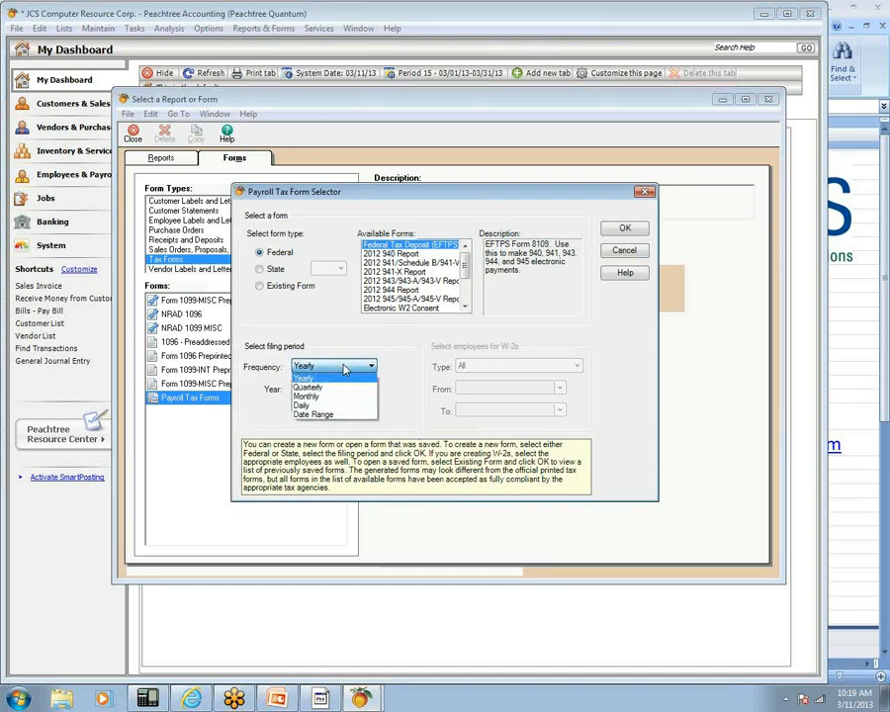
{"action": "left_click", "coordinate": [308, 386]}
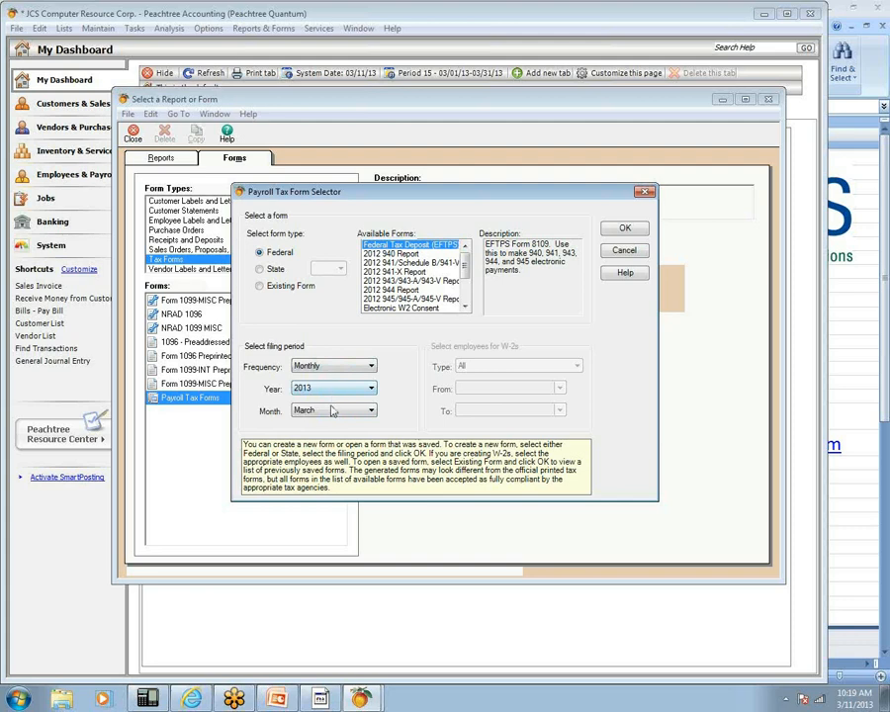
{"action": "left_click", "coordinate": [333, 409]}
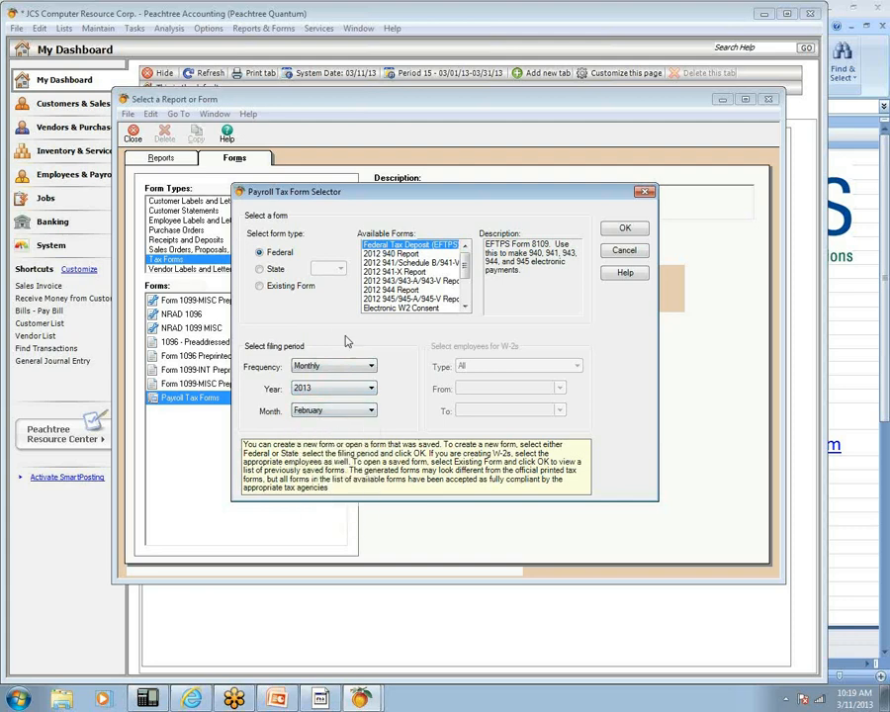
{"action": "left_click", "coordinate": [261, 269]}
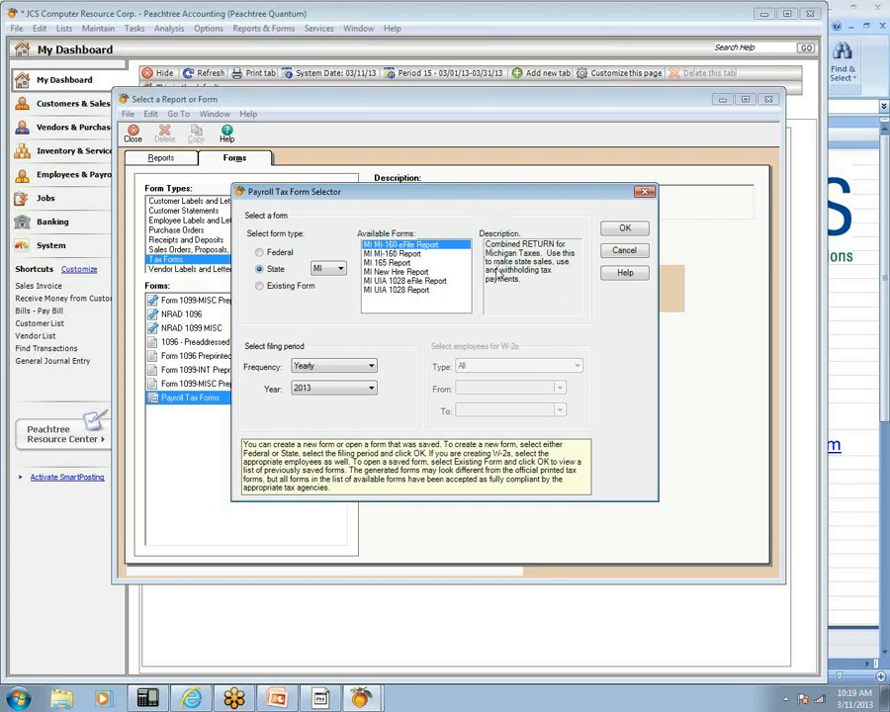
{"action": "left_click", "coordinate": [371, 366]}
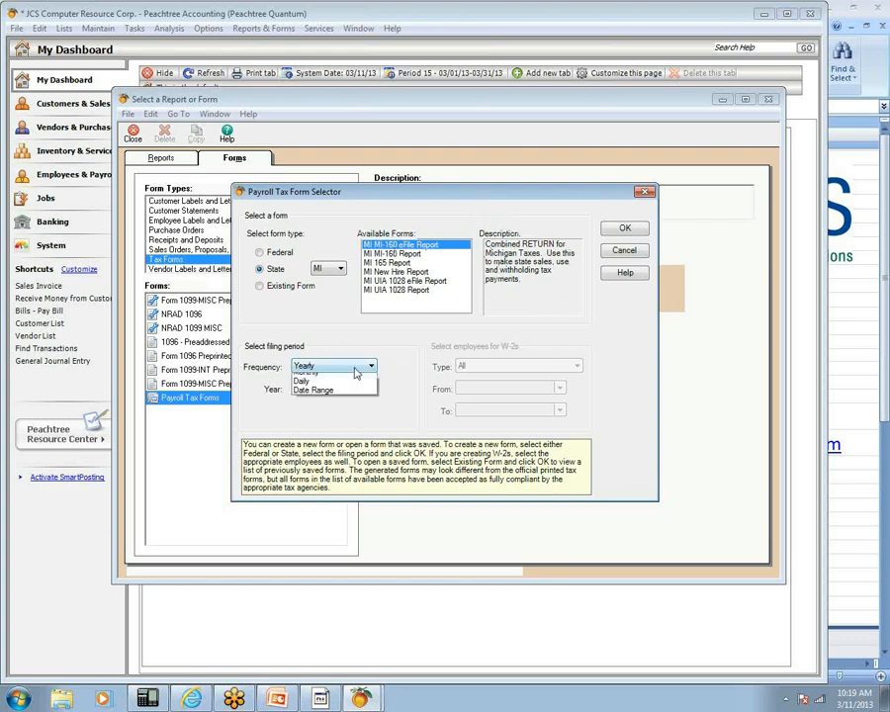
{"action": "left_click", "coordinate": [326, 380]}
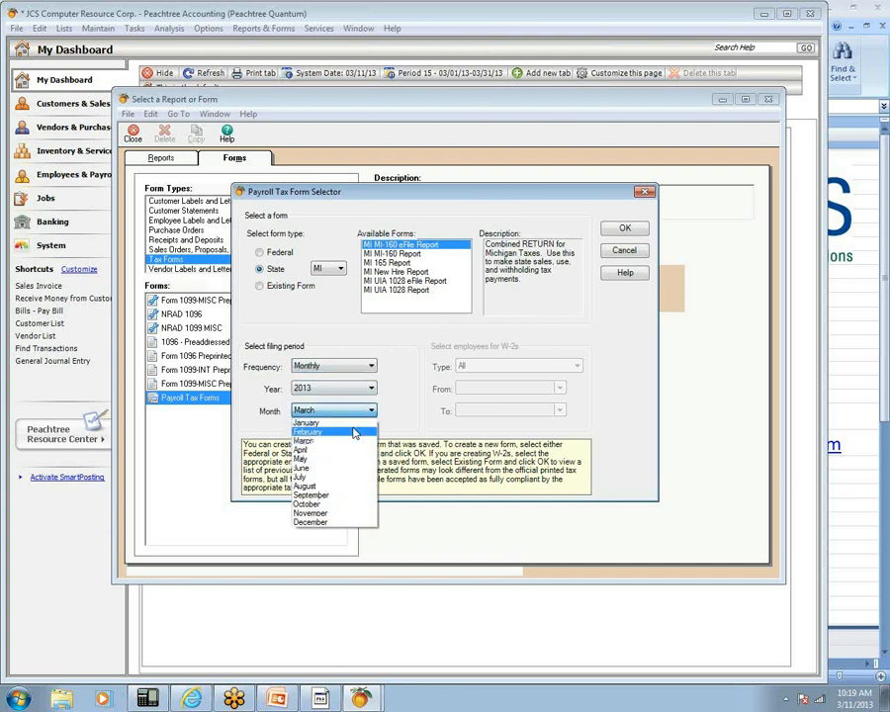
{"action": "left_click", "coordinate": [309, 432]}
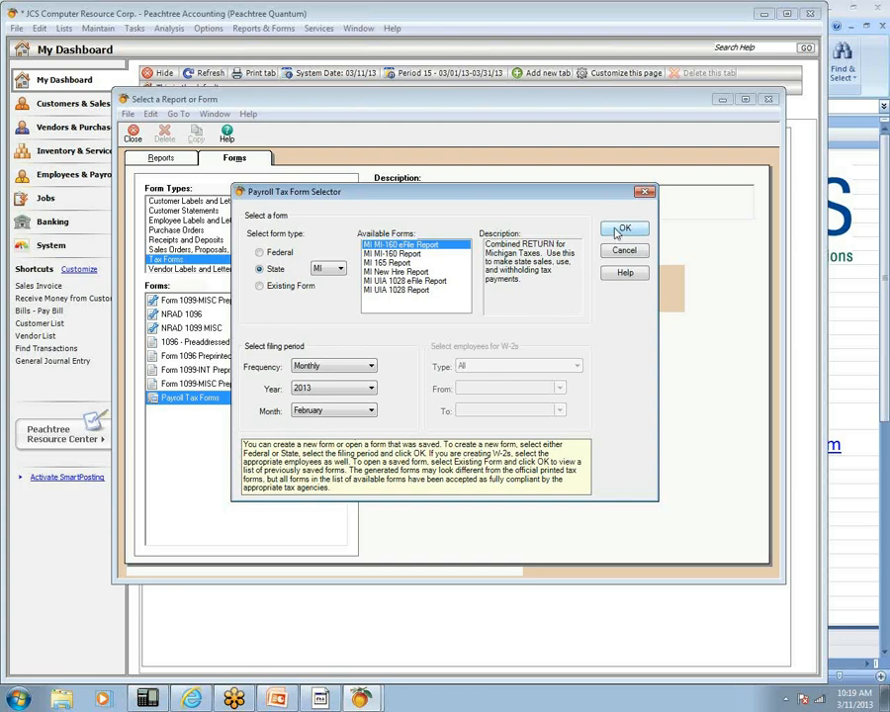
Step: Generate the February MI-160 return, mark it Monthly Filer, and print a records copy
{"action": "left_click", "coordinate": [625, 229]}
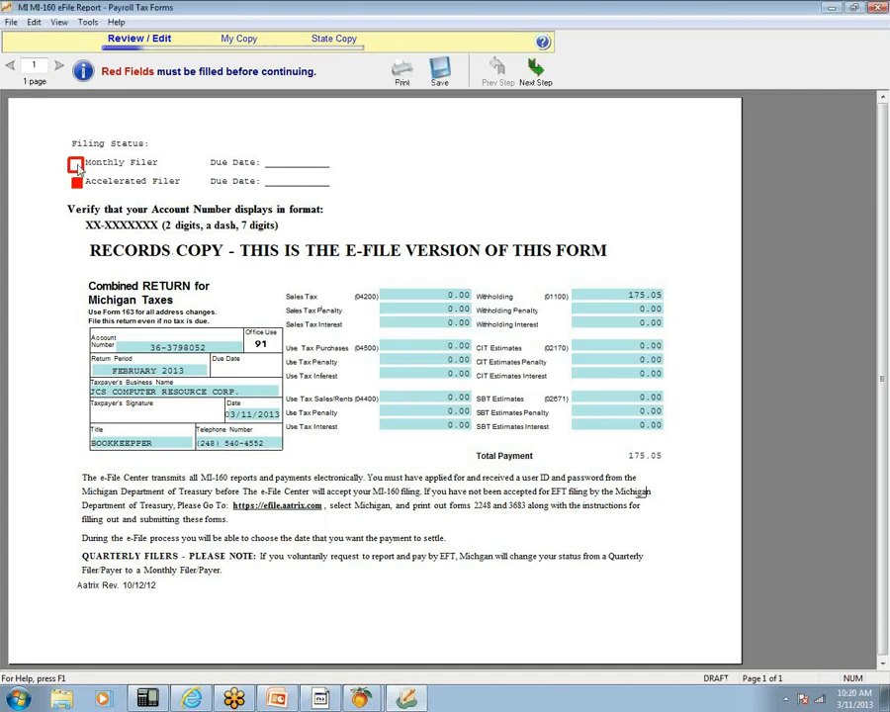
{"action": "left_click", "coordinate": [75, 162]}
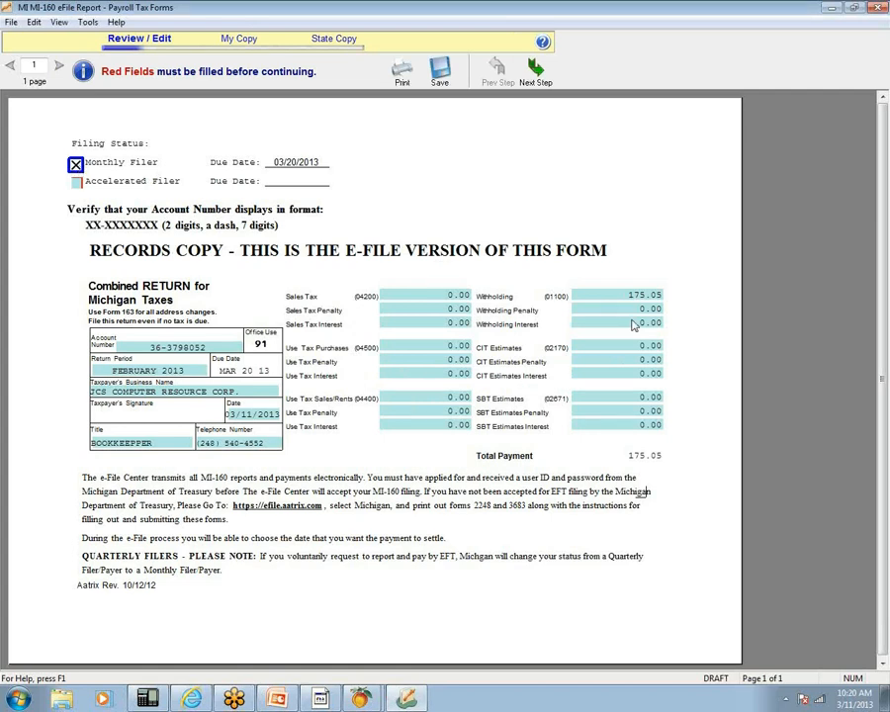
{"action": "mouse_move", "coordinate": [676, 304]}
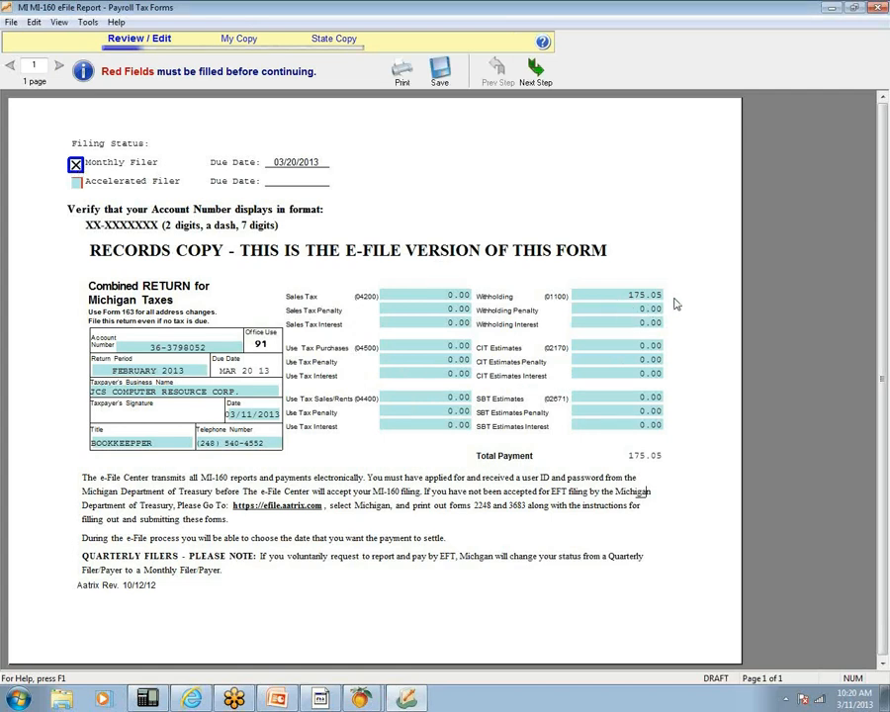
{"action": "mouse_move", "coordinate": [641, 305]}
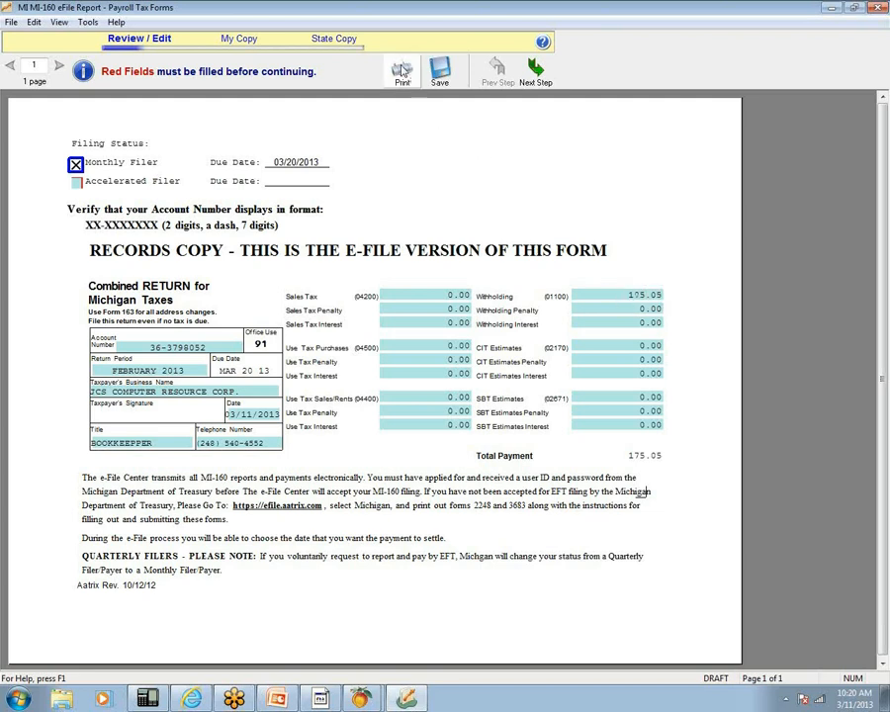
{"action": "left_click", "coordinate": [401, 67]}
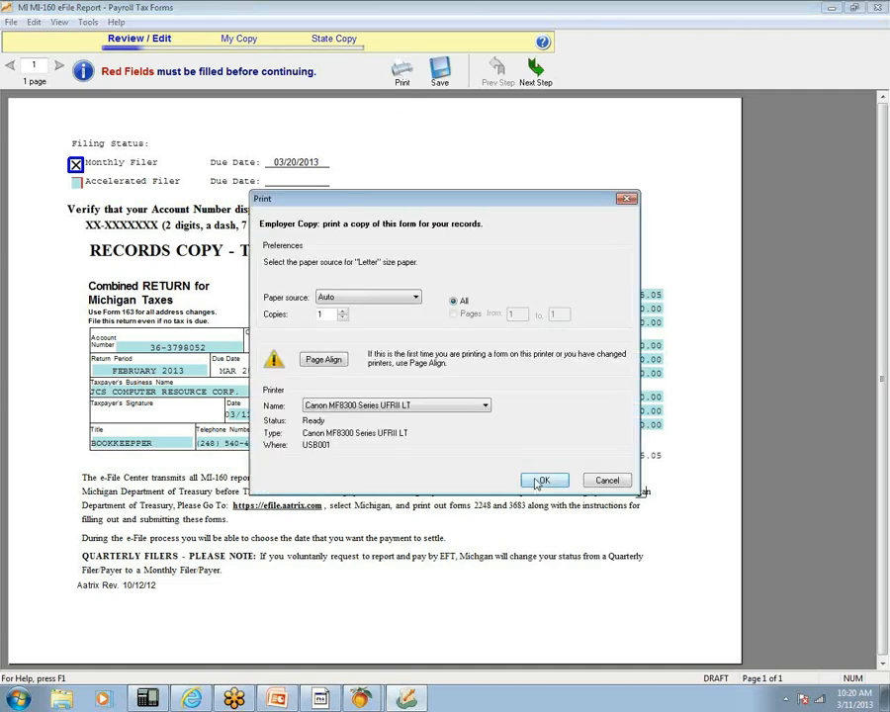
{"action": "left_click", "coordinate": [544, 481]}
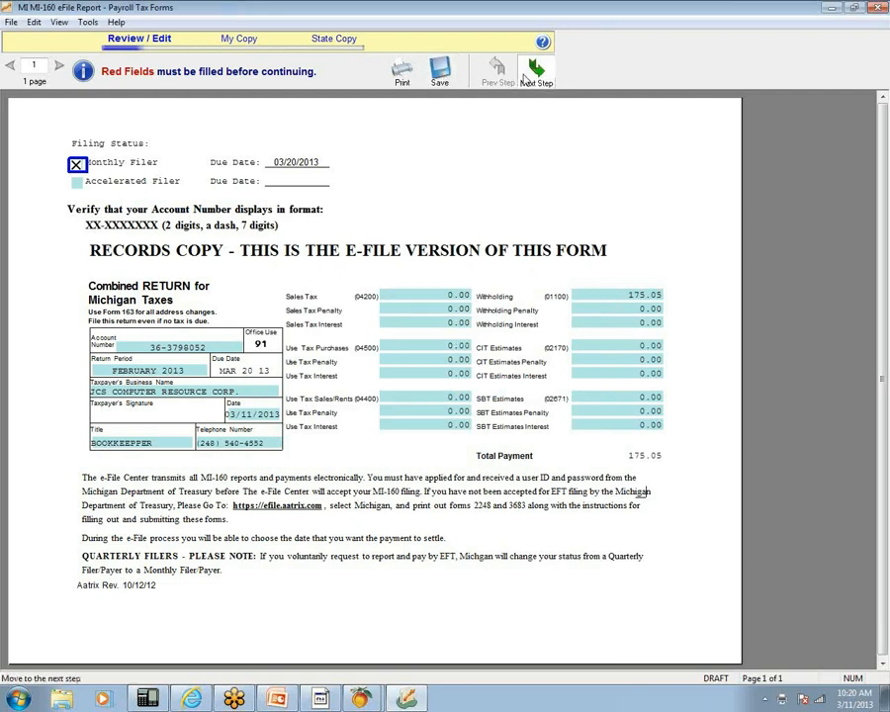
Step: Agree the MI-160 report is complete, advance to the state copy and choose e-File
{"action": "left_click", "coordinate": [534, 64]}
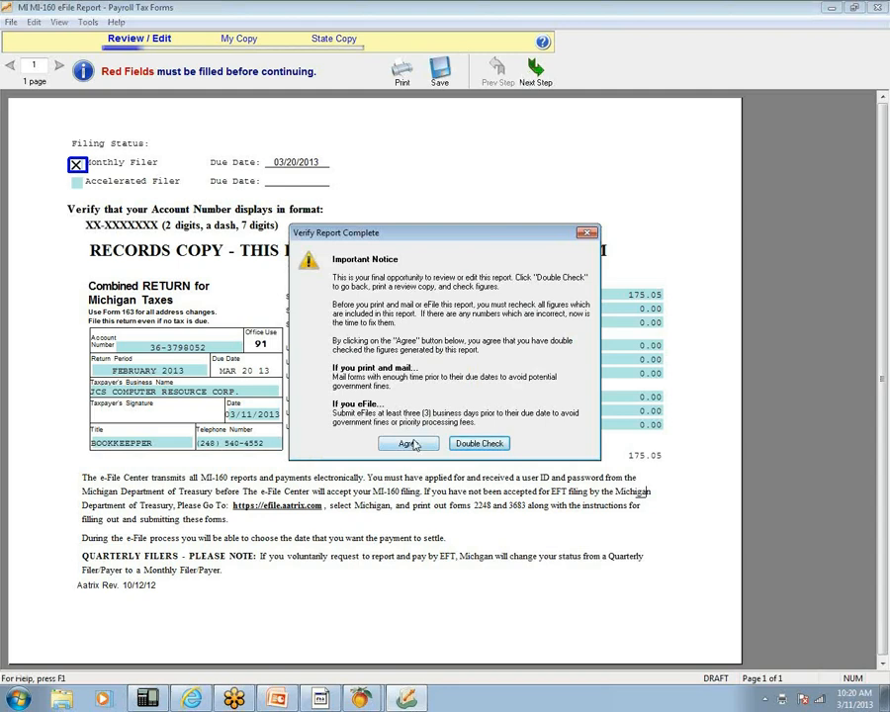
{"action": "left_click", "coordinate": [408, 443]}
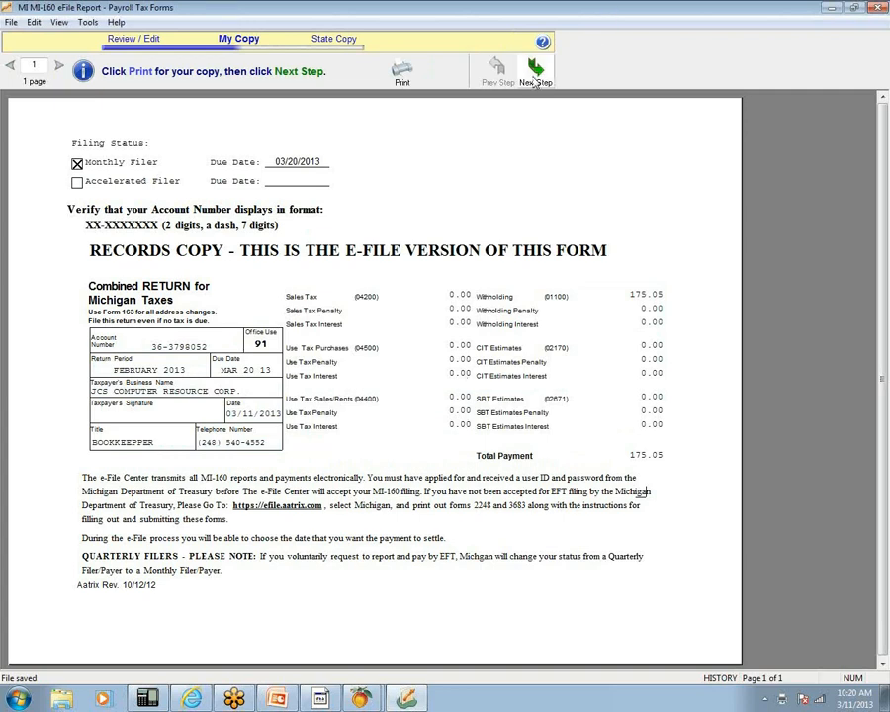
{"action": "left_click", "coordinate": [534, 71]}
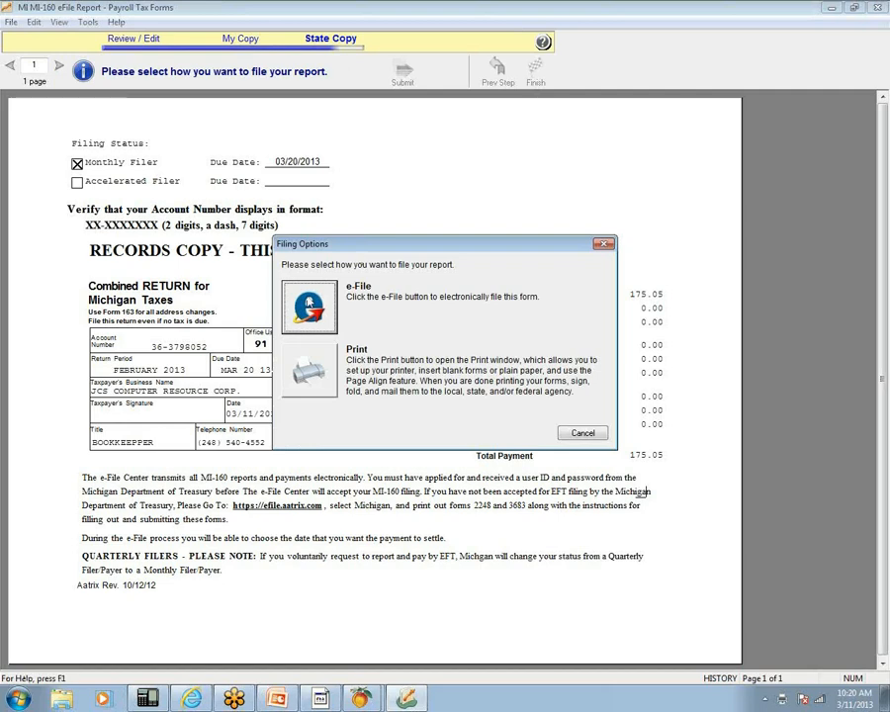
{"action": "left_click", "coordinate": [308, 307]}
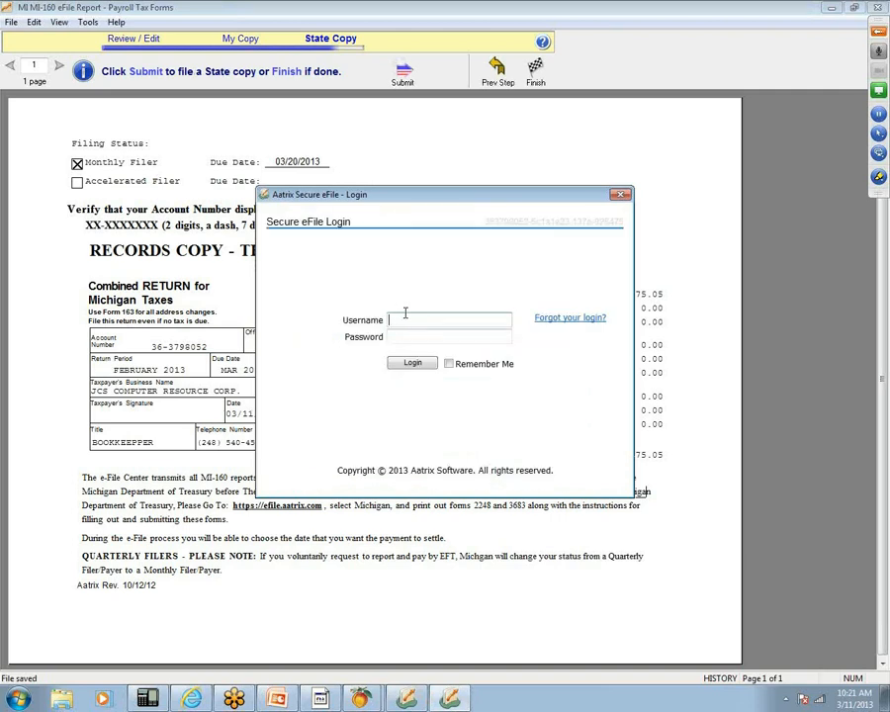
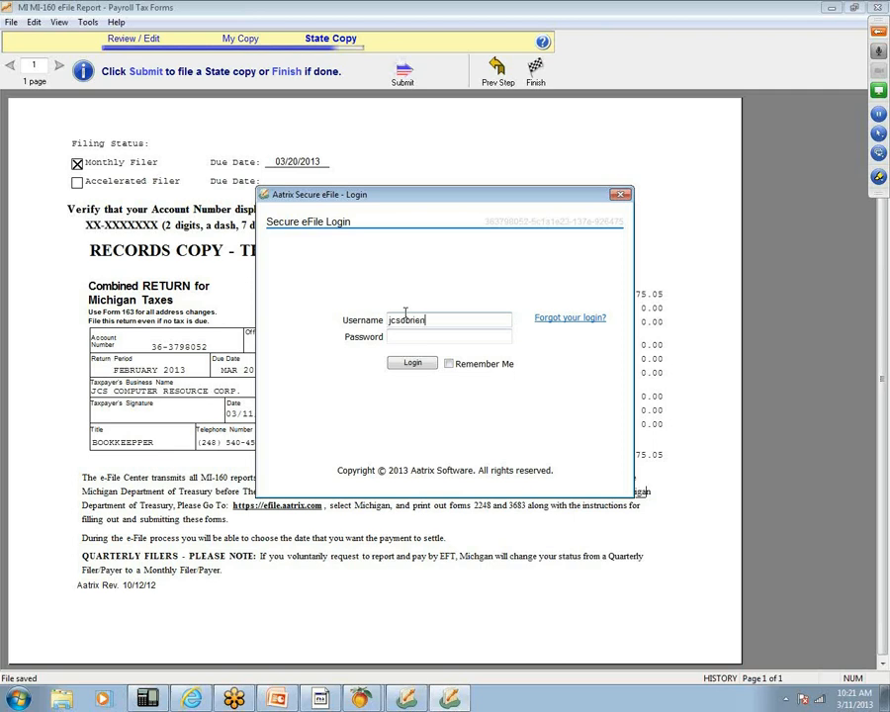
{"action": "type", "text": "comcast"}
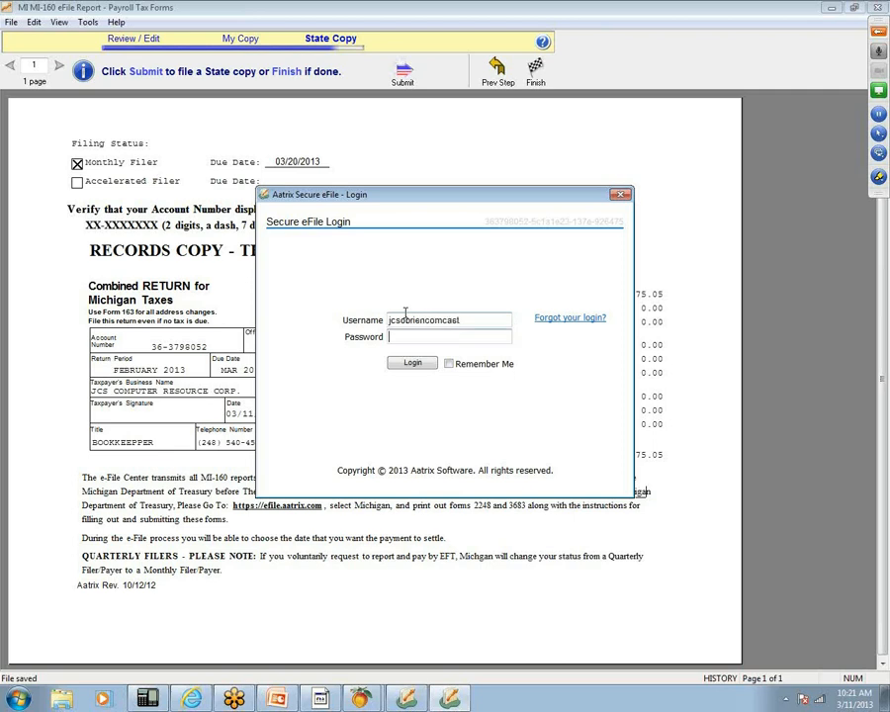
{"action": "type", "text": "••••"}
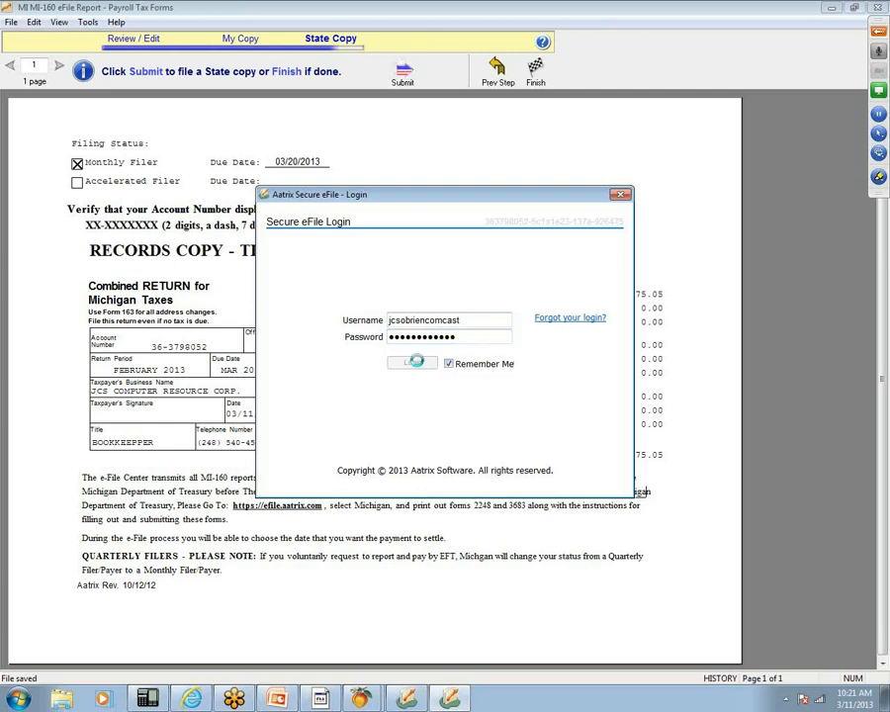
{"action": "left_click", "coordinate": [411, 362]}
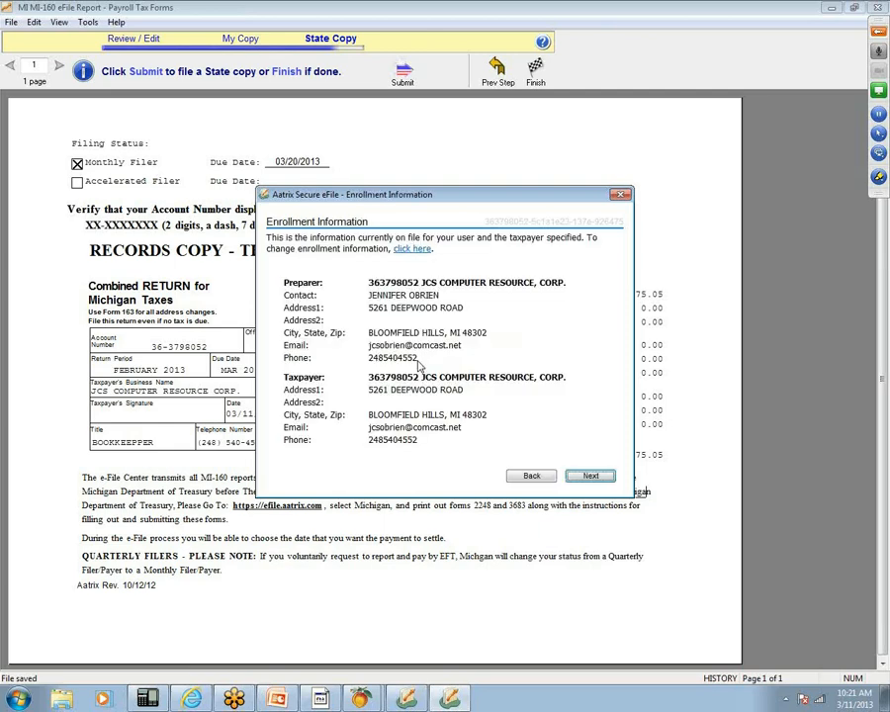
{"action": "left_click", "coordinate": [589, 474]}
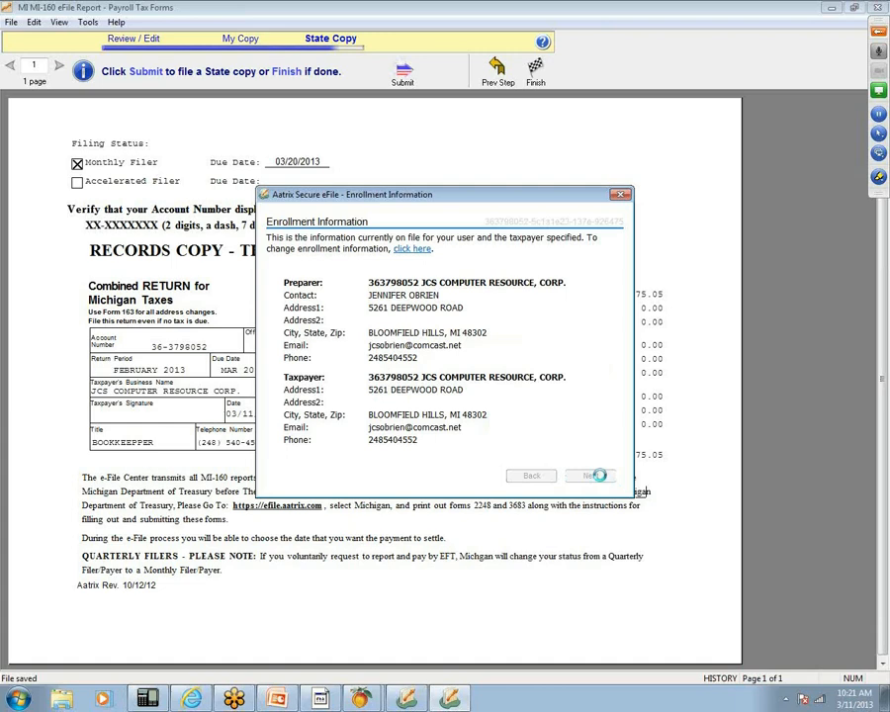
{"action": "left_click", "coordinate": [589, 475]}
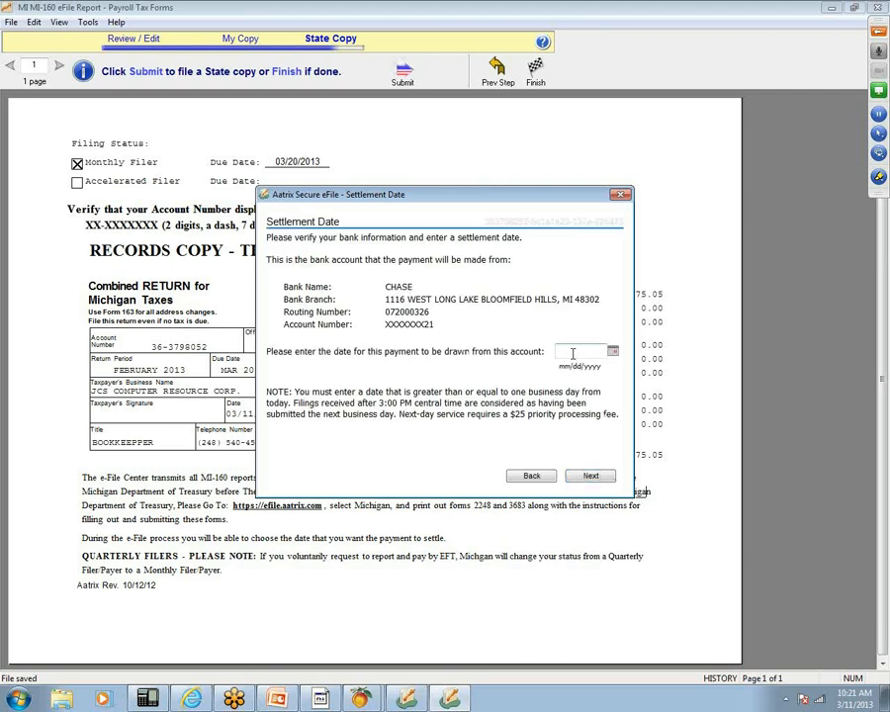
Step: Set the payment settlement date to 03/15/2013, accept $0.00 pricing and upload the filing
{"action": "type", "text": "03/15/2013"}
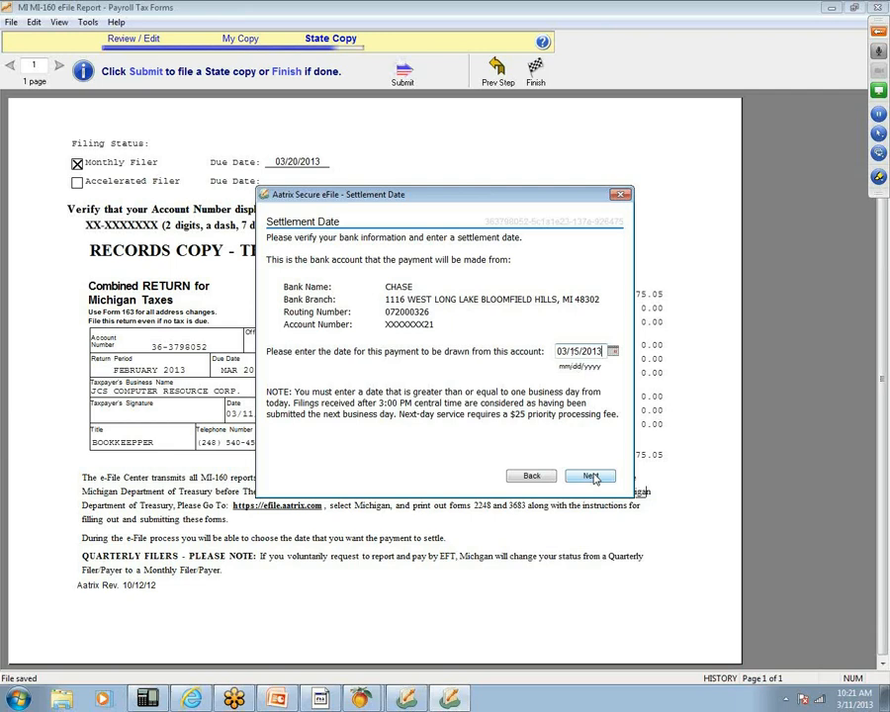
{"action": "left_click", "coordinate": [589, 475]}
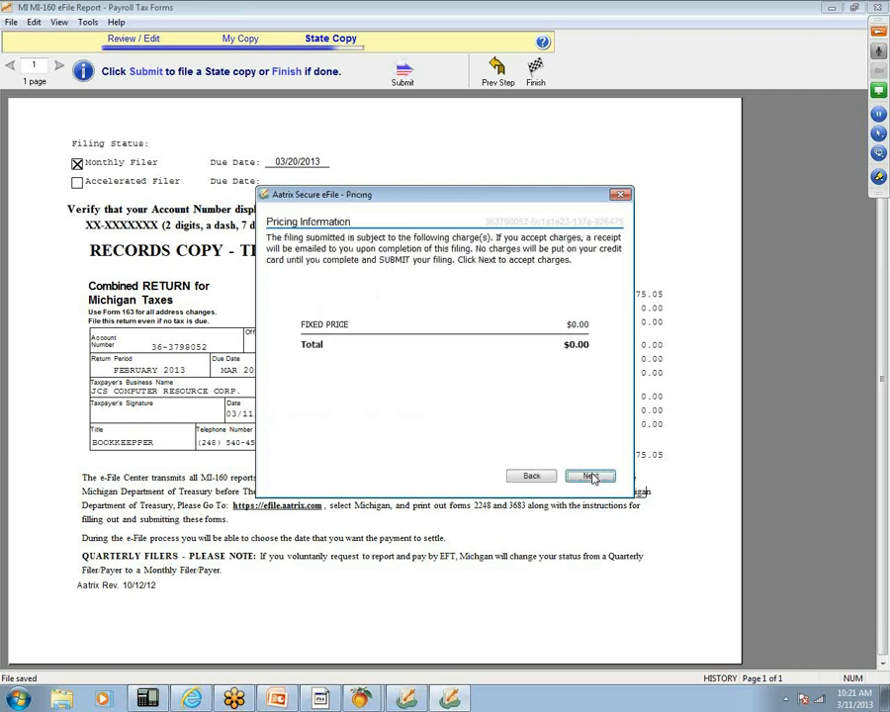
{"action": "left_click", "coordinate": [589, 474]}
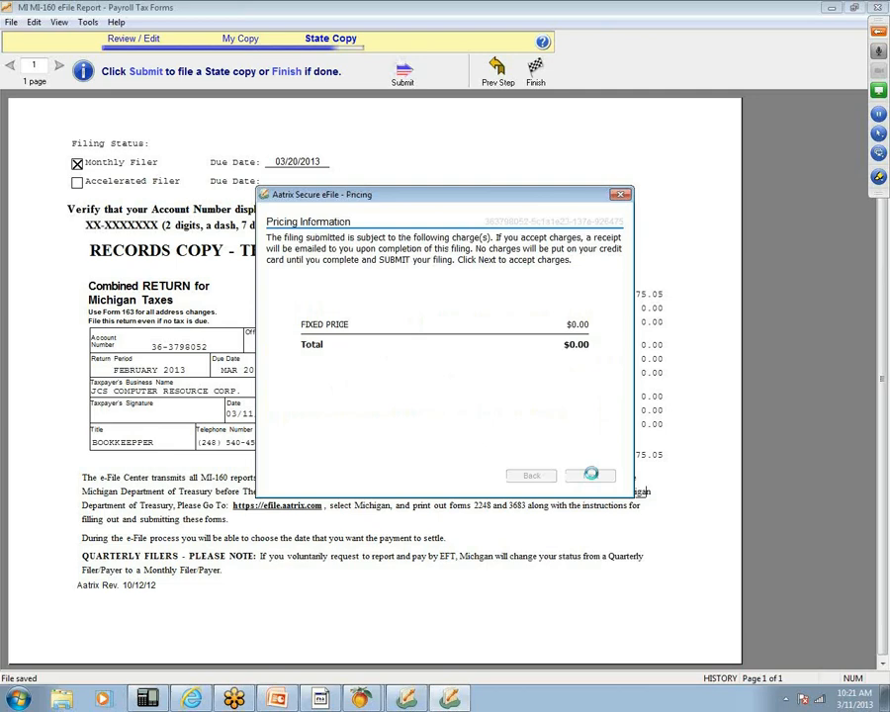
{"action": "left_click", "coordinate": [590, 475]}
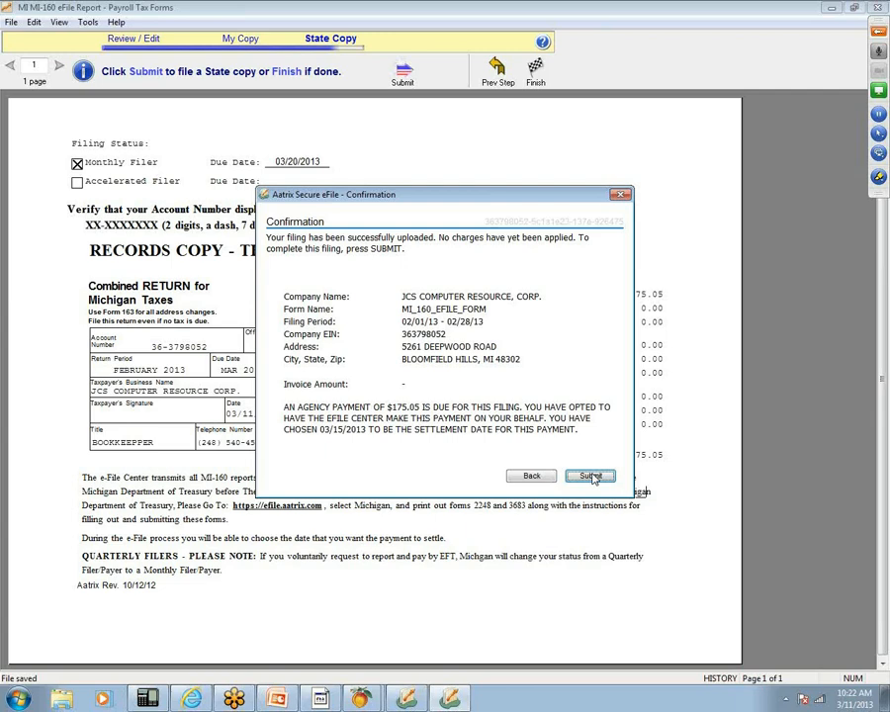
{"action": "left_click", "coordinate": [589, 475]}
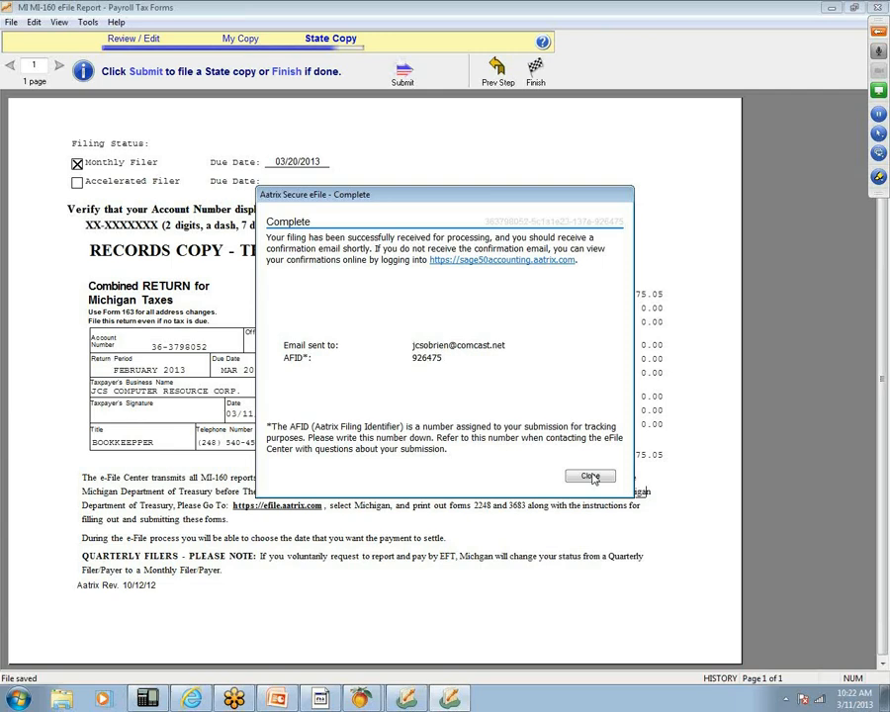
{"action": "left_click", "coordinate": [590, 474]}
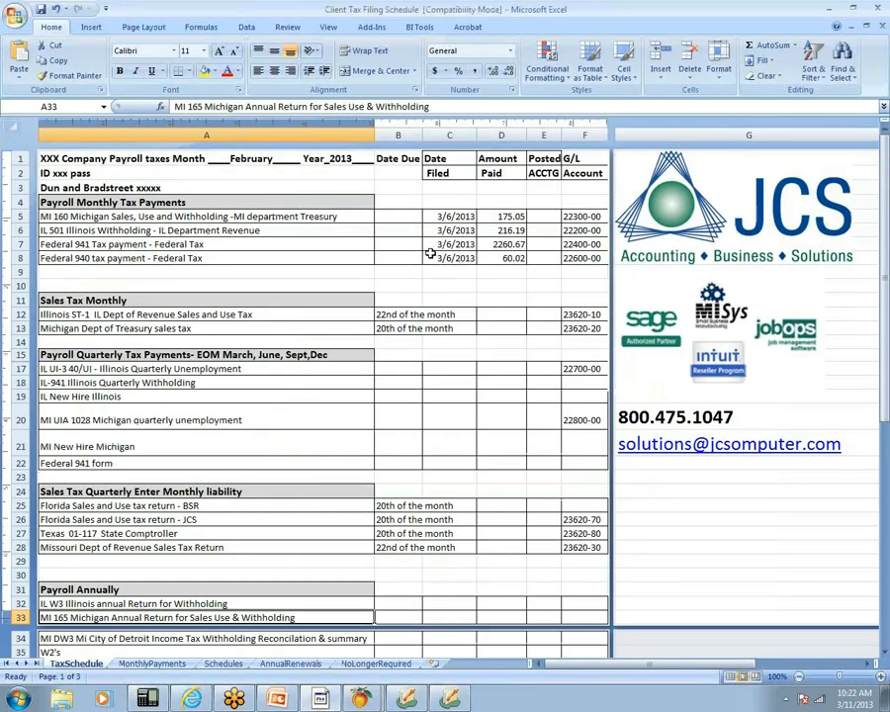
{"action": "mouse_move", "coordinate": [399, 226]}
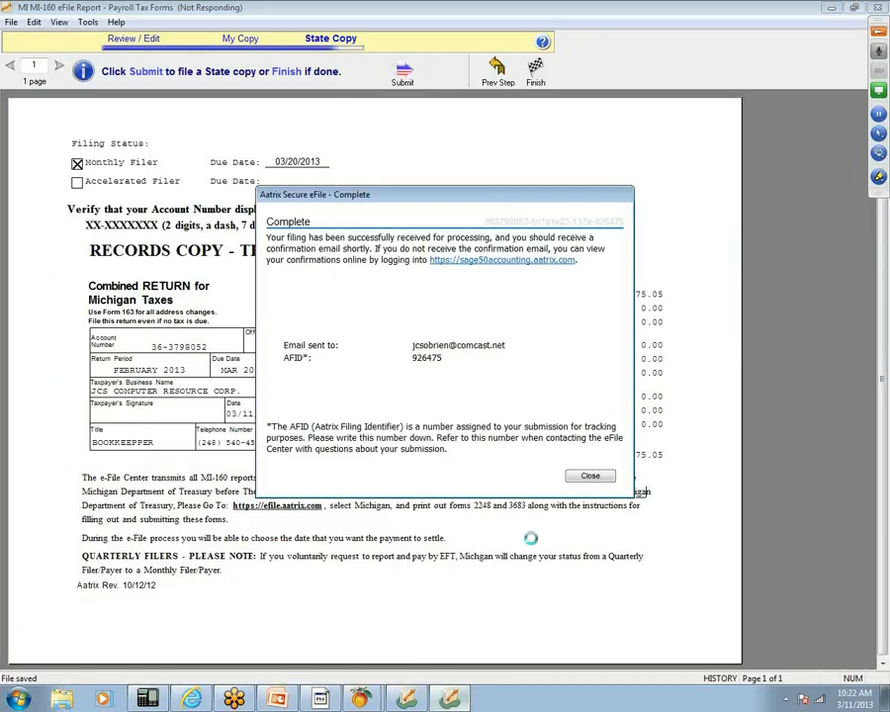
Step: Dismiss the Michigan filing notice, returning to Sage 50's Payroll Tax Forms list
{"action": "left_click", "coordinate": [590, 475]}
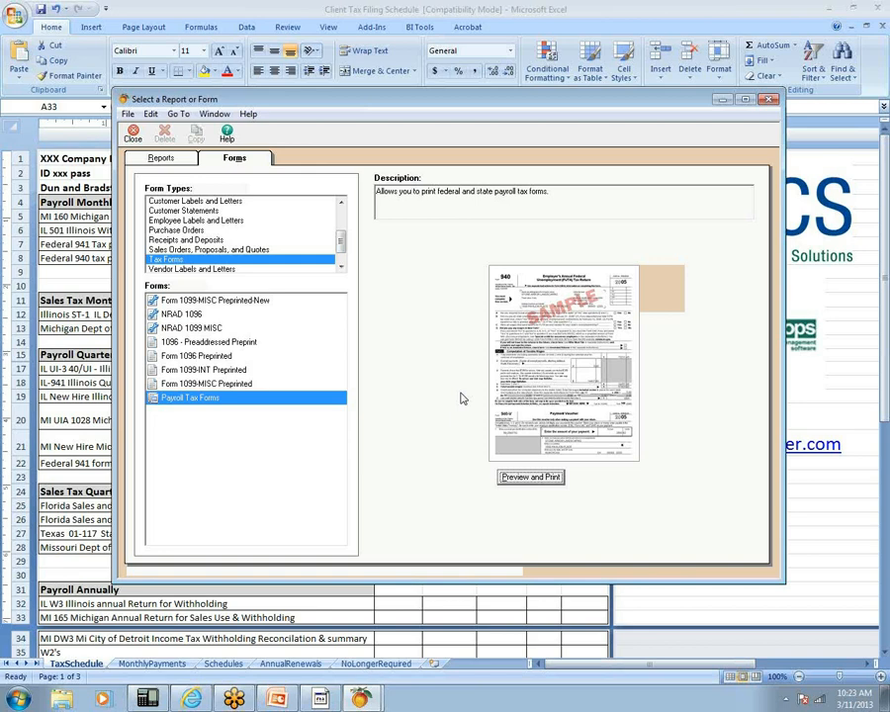
{"action": "mouse_move", "coordinate": [546, 494]}
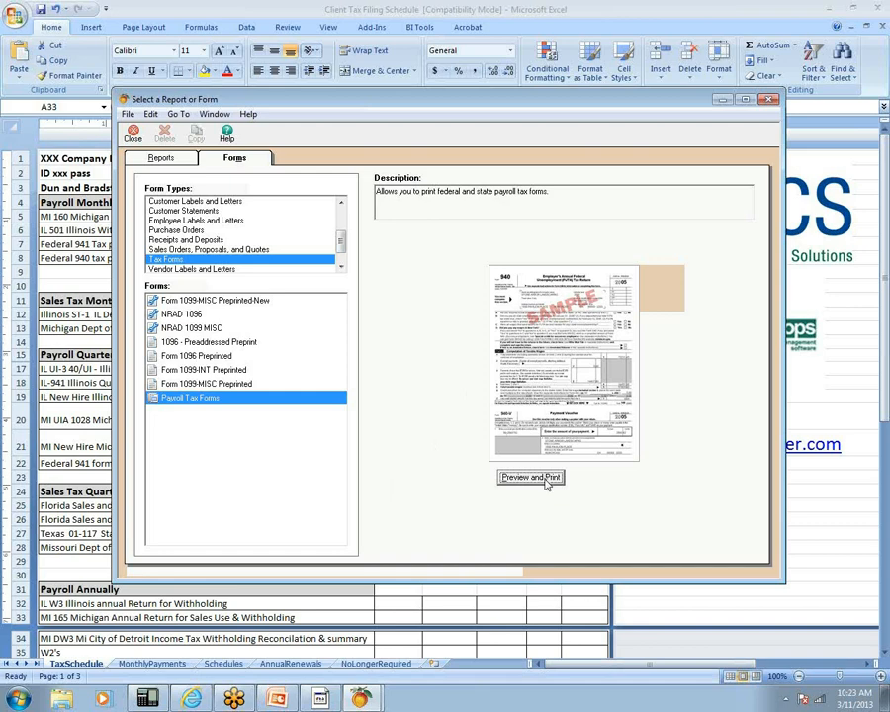
Step: Select the Illinois IL-501 report, Monthly, February 2013, and generate it
{"action": "left_click", "coordinate": [530, 476]}
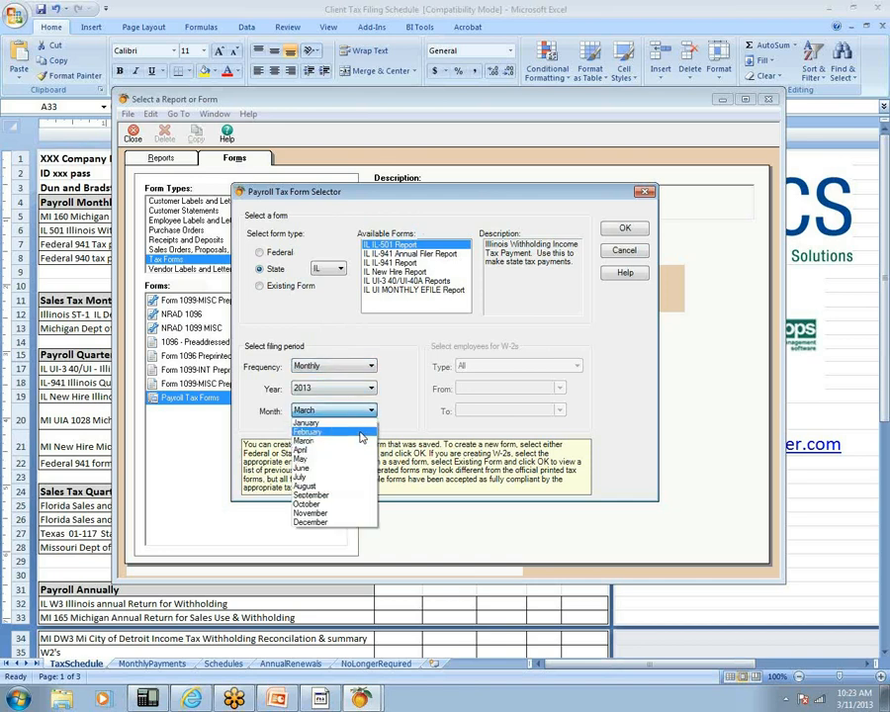
{"action": "left_click", "coordinate": [308, 431]}
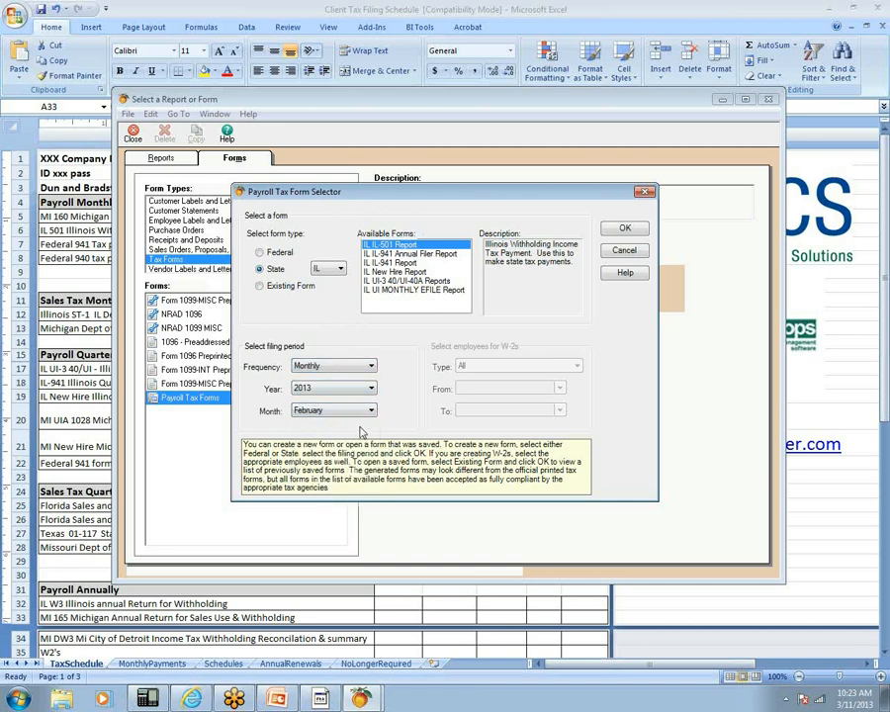
{"action": "mouse_move", "coordinate": [598, 243]}
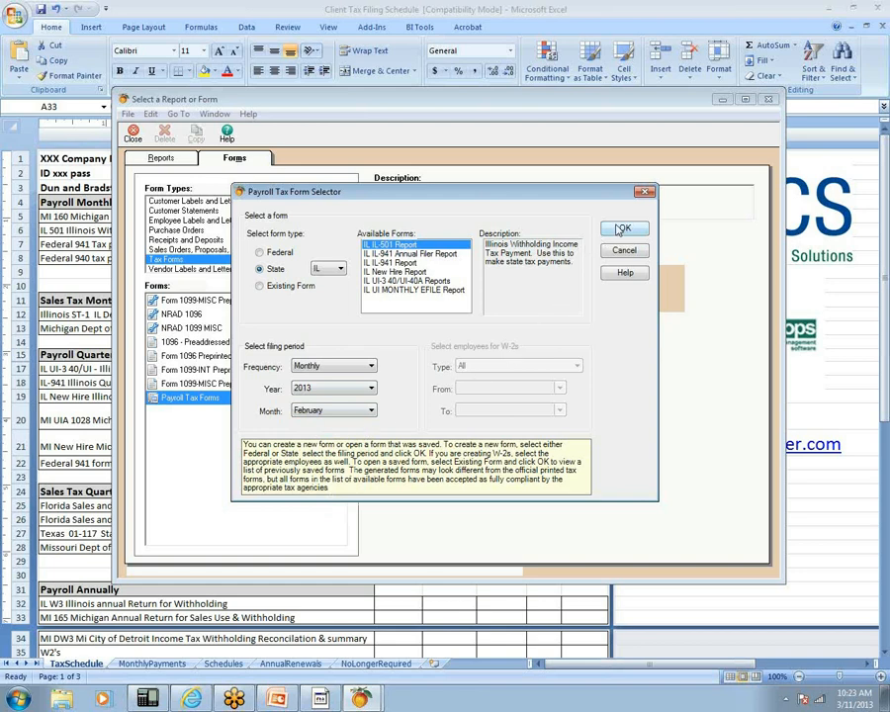
{"action": "left_click", "coordinate": [623, 230]}
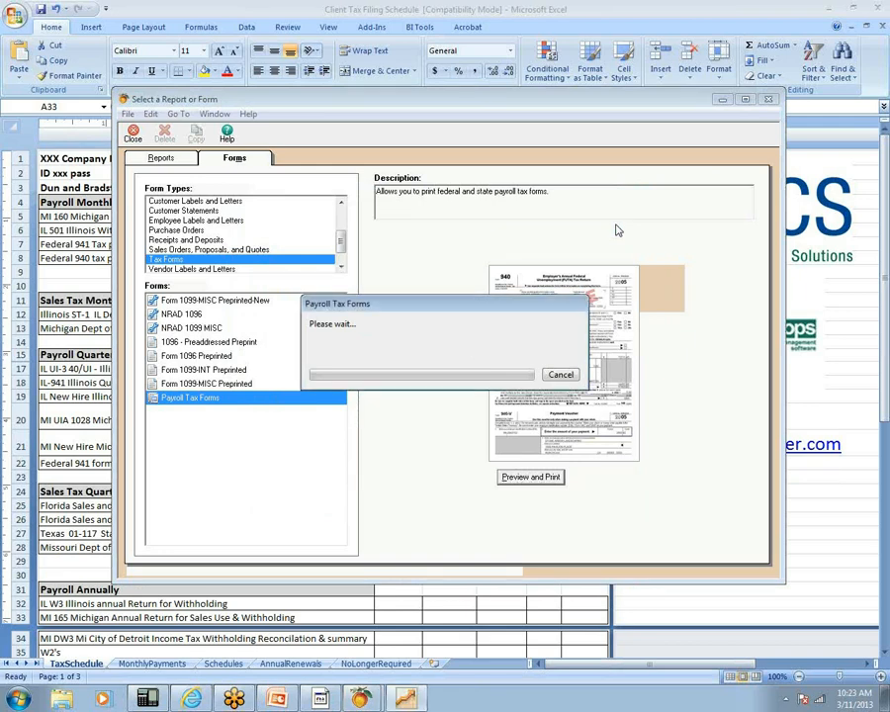
Step: Print the employer copy of the IL-501 coupon and agree its figures are verified
{"action": "left_click", "coordinate": [530, 476]}
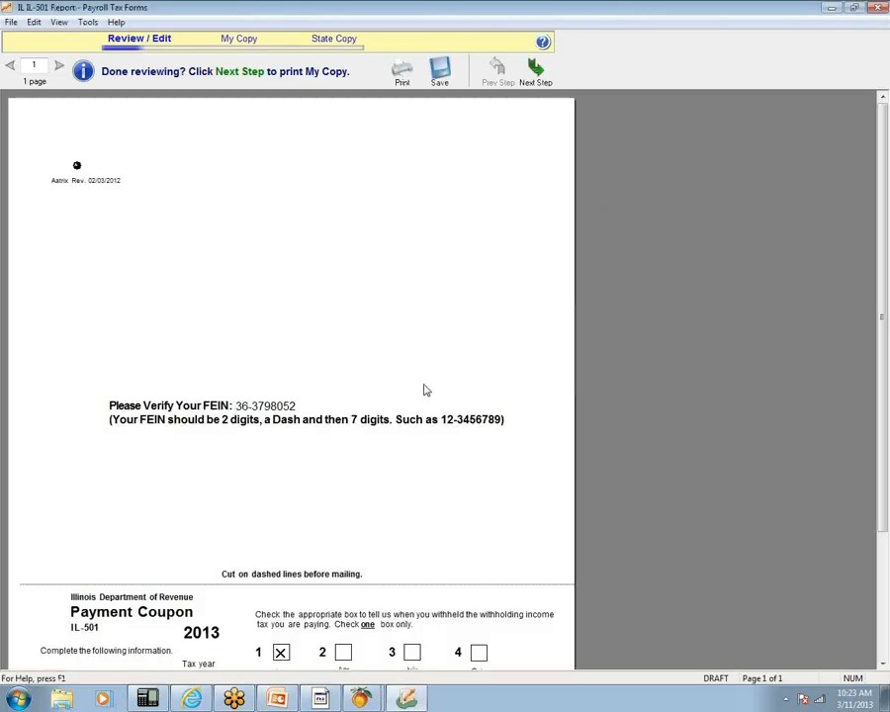
{"action": "left_click", "coordinate": [402, 69]}
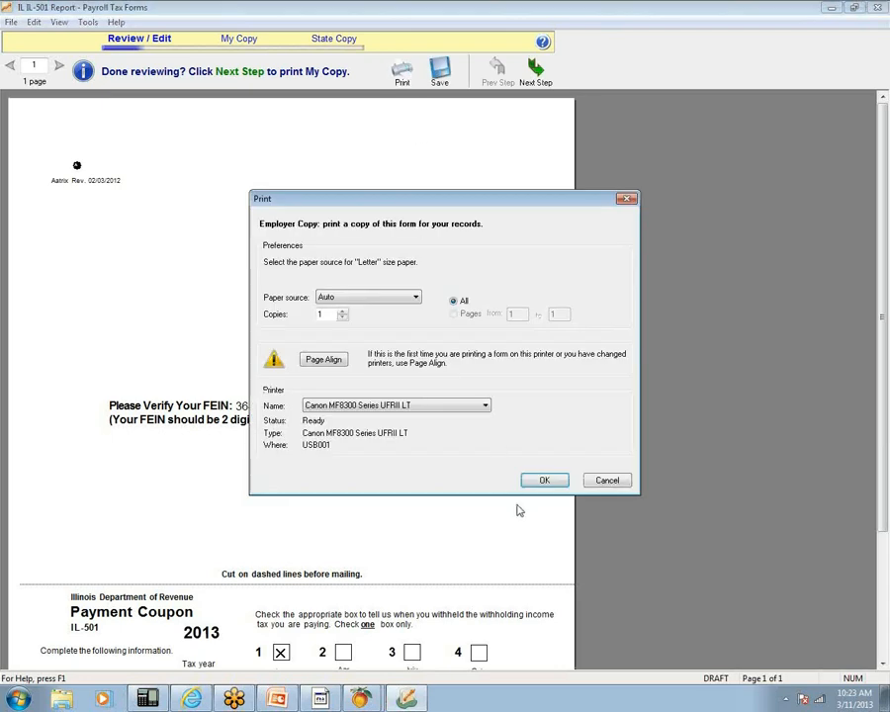
{"action": "left_click", "coordinate": [544, 480]}
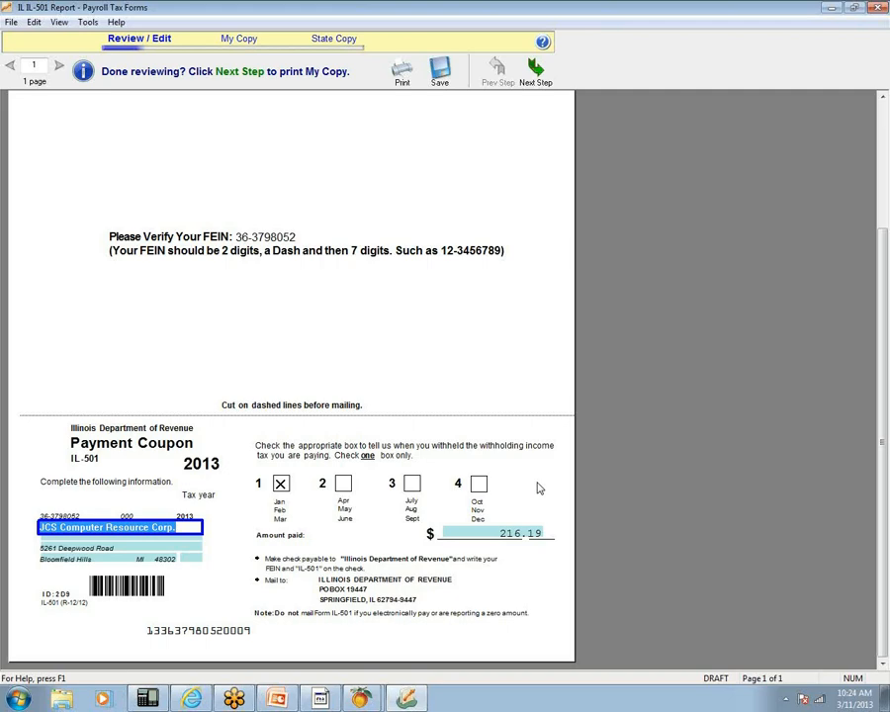
{"action": "left_click", "coordinate": [534, 70]}
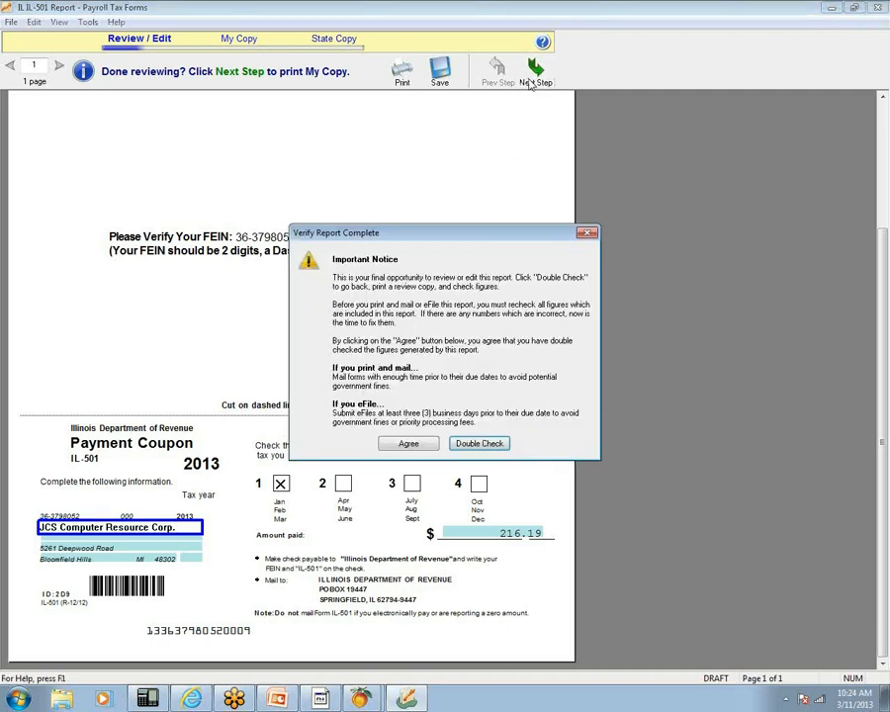
{"action": "left_click", "coordinate": [408, 443]}
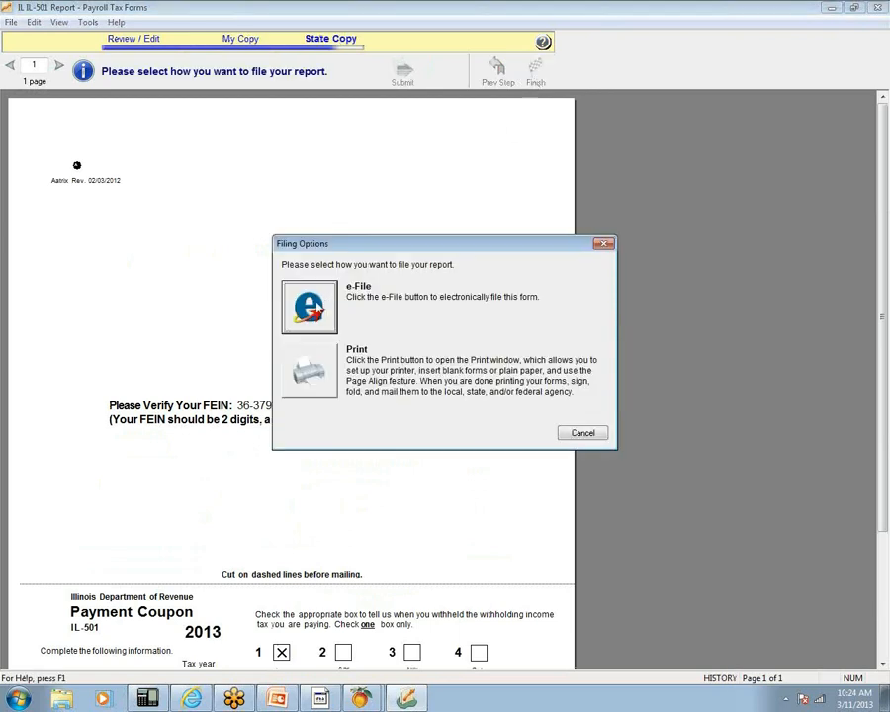
Step: Log in to Aatrix Secure eFile for the IL-501 and accept the enrollment information
{"action": "left_click", "coordinate": [308, 307]}
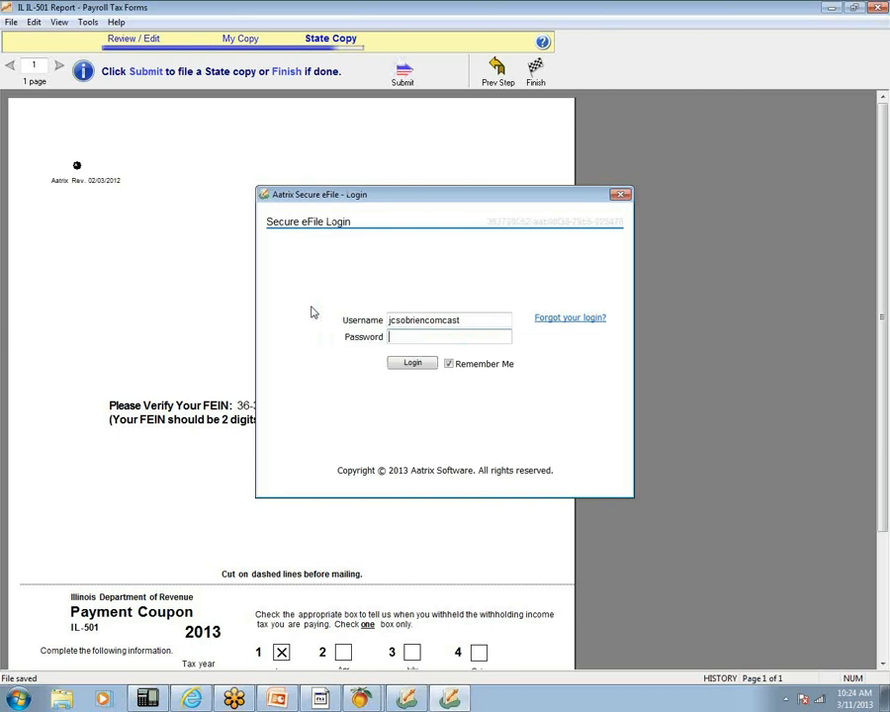
{"action": "type", "text": "••••••"}
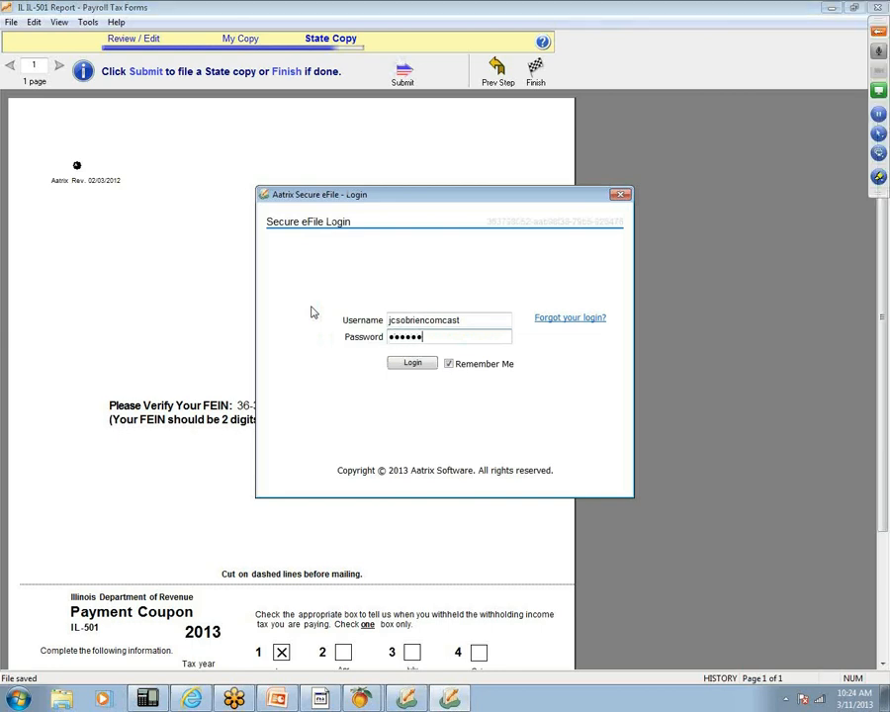
{"action": "type", "text": "••••••"}
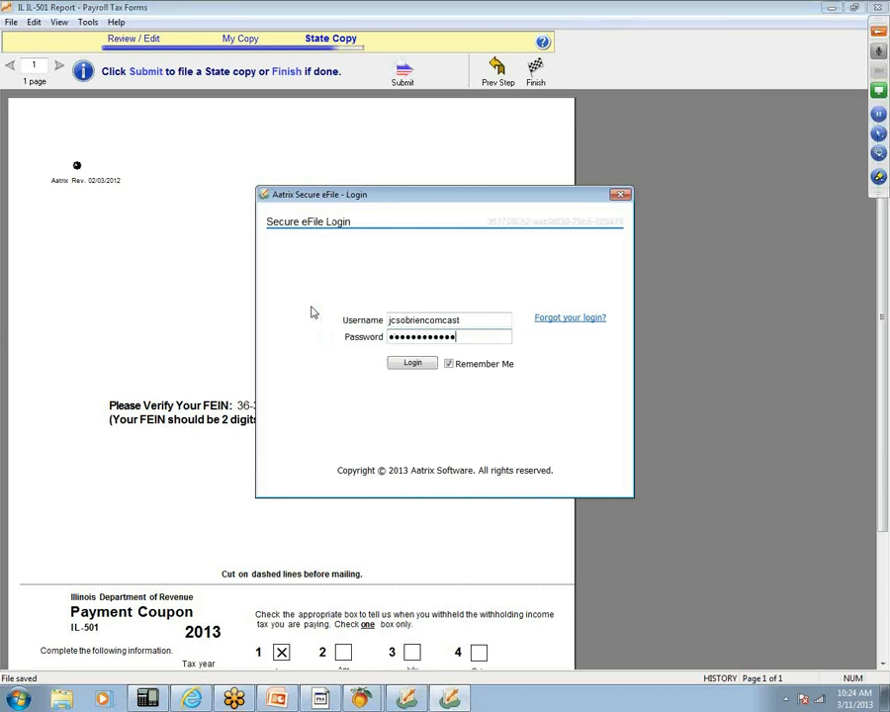
{"action": "left_click", "coordinate": [411, 361]}
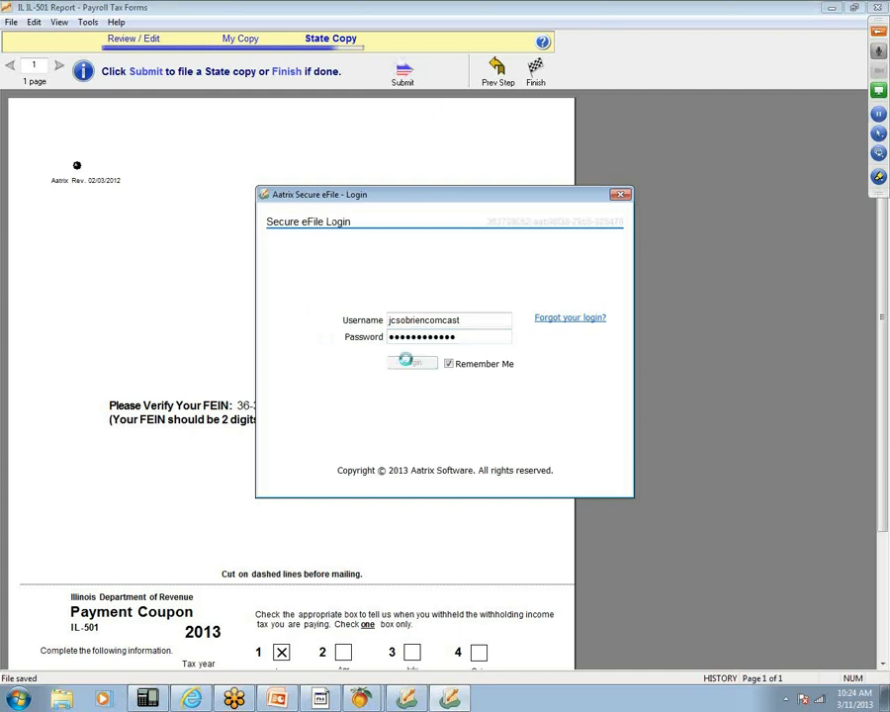
{"action": "left_click", "coordinate": [411, 362]}
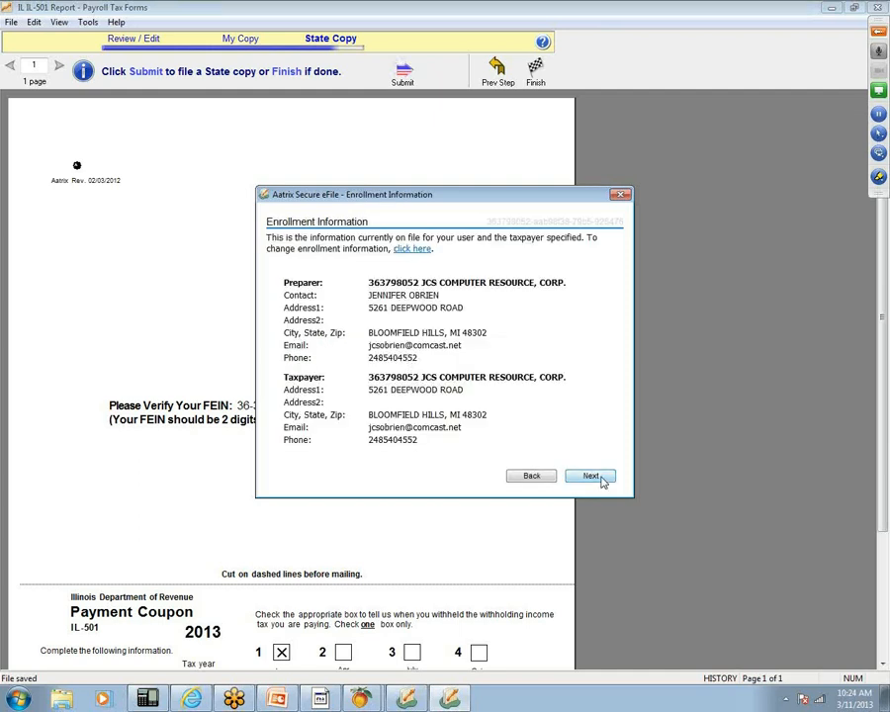
{"action": "left_click", "coordinate": [590, 475]}
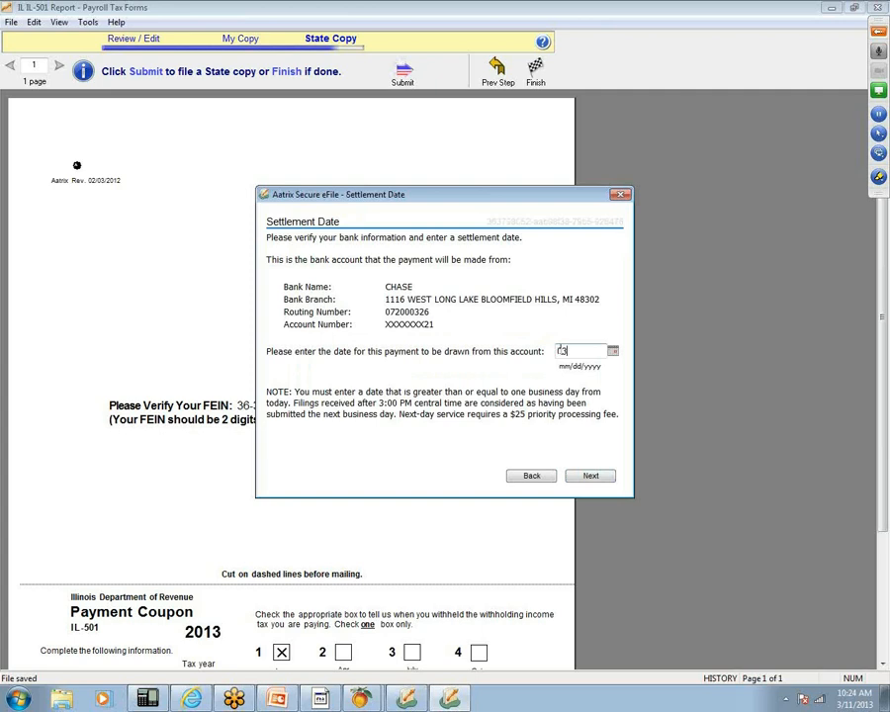
Step: Submit the IL-501 filing with a 03/15/2013 settlement date and accept the charges
{"action": "type", "text": "03/15/2013"}
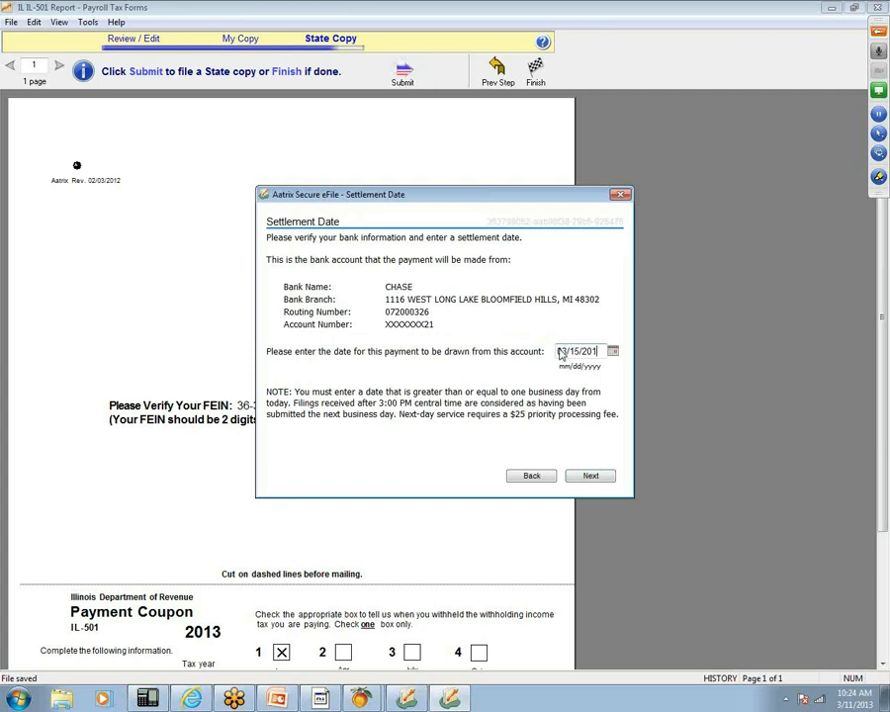
{"action": "left_click", "coordinate": [589, 475]}
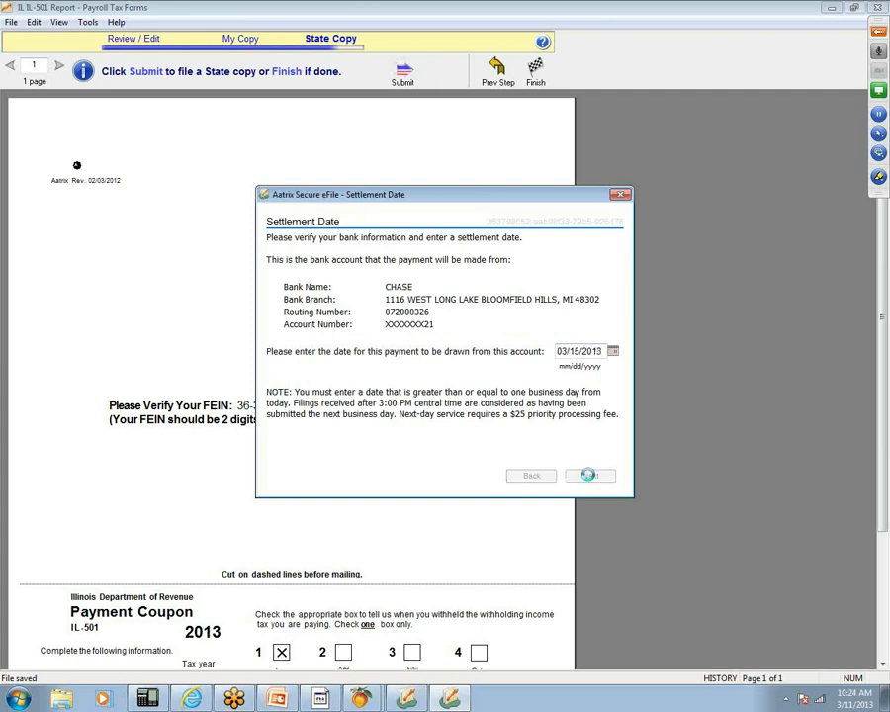
{"action": "left_click", "coordinate": [589, 474]}
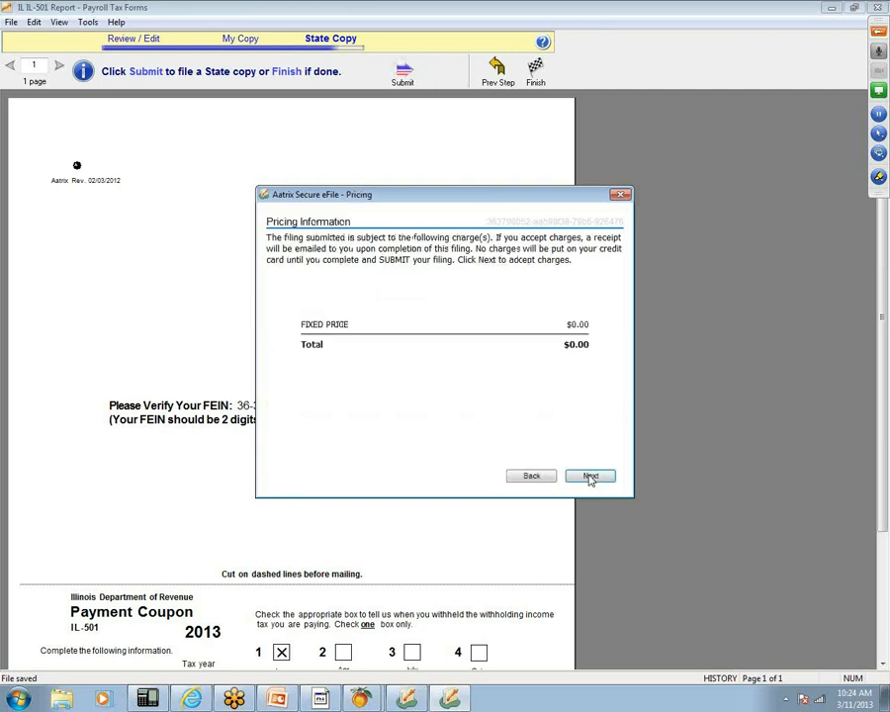
{"action": "left_click", "coordinate": [589, 475]}
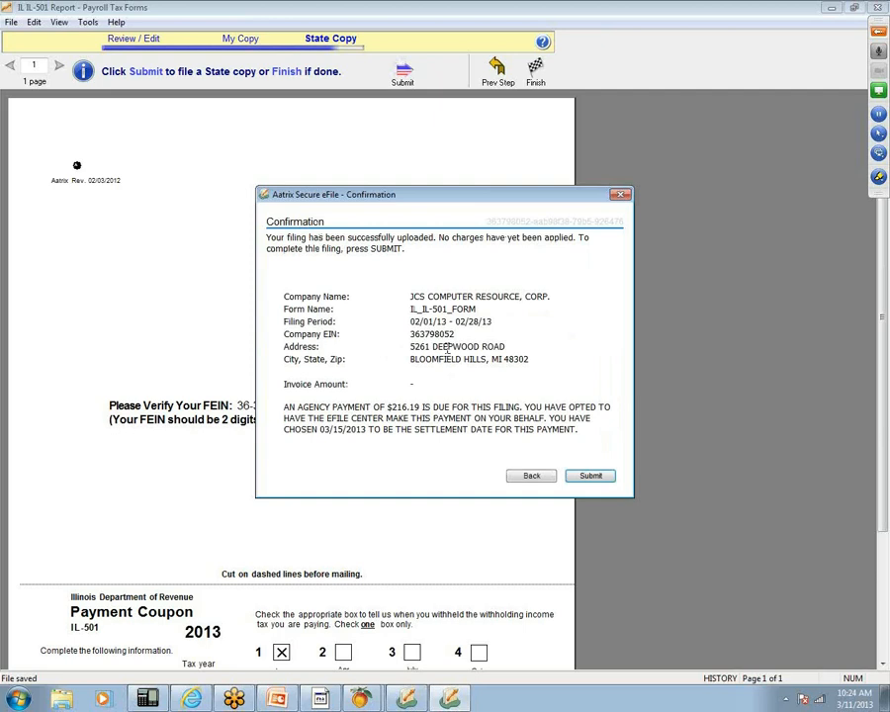
{"action": "mouse_move", "coordinate": [499, 340]}
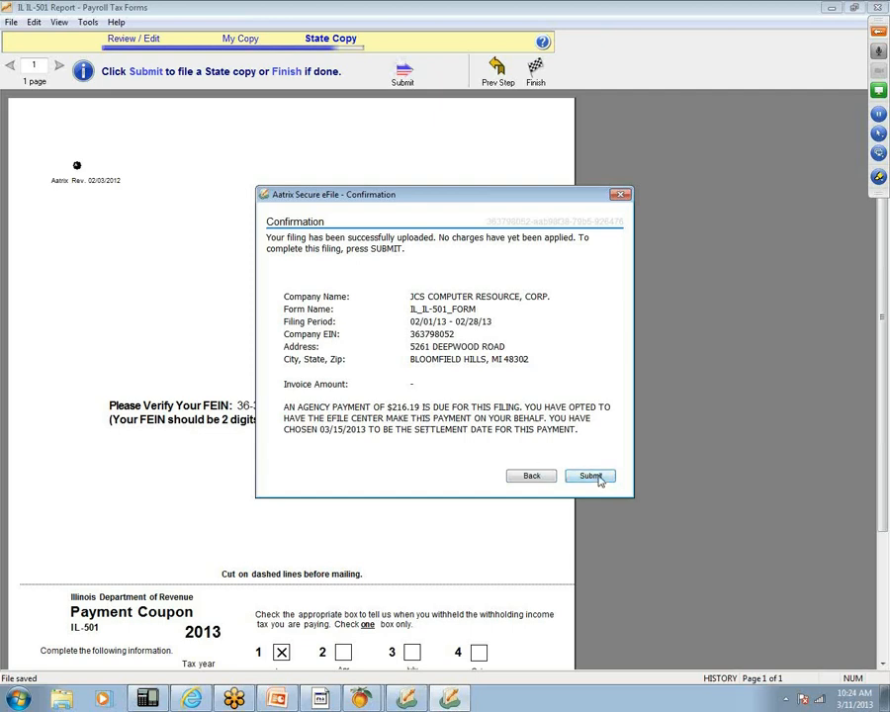
{"action": "left_click", "coordinate": [590, 475]}
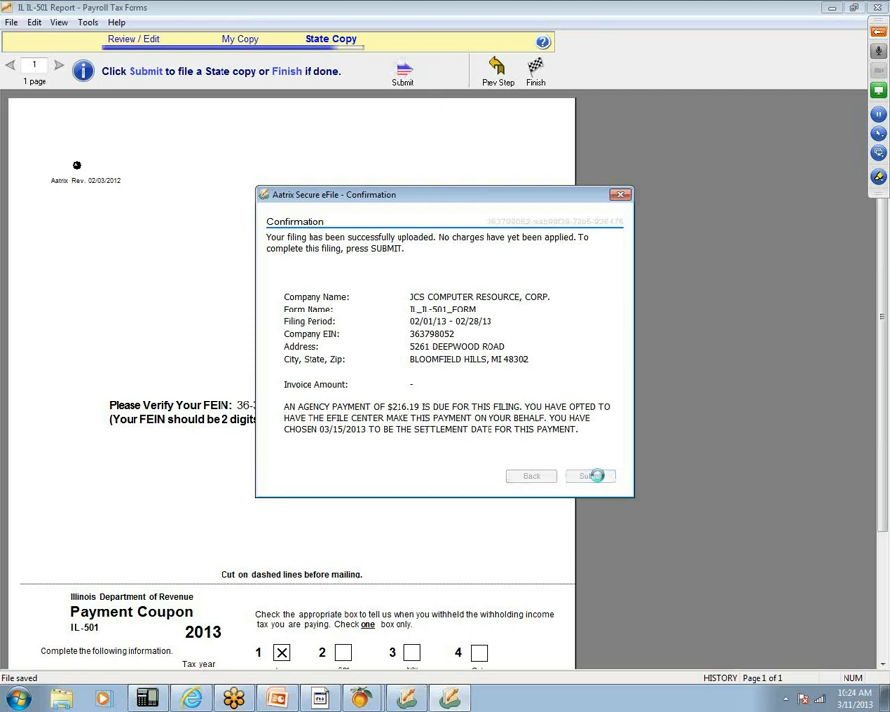
{"action": "left_click", "coordinate": [590, 475]}
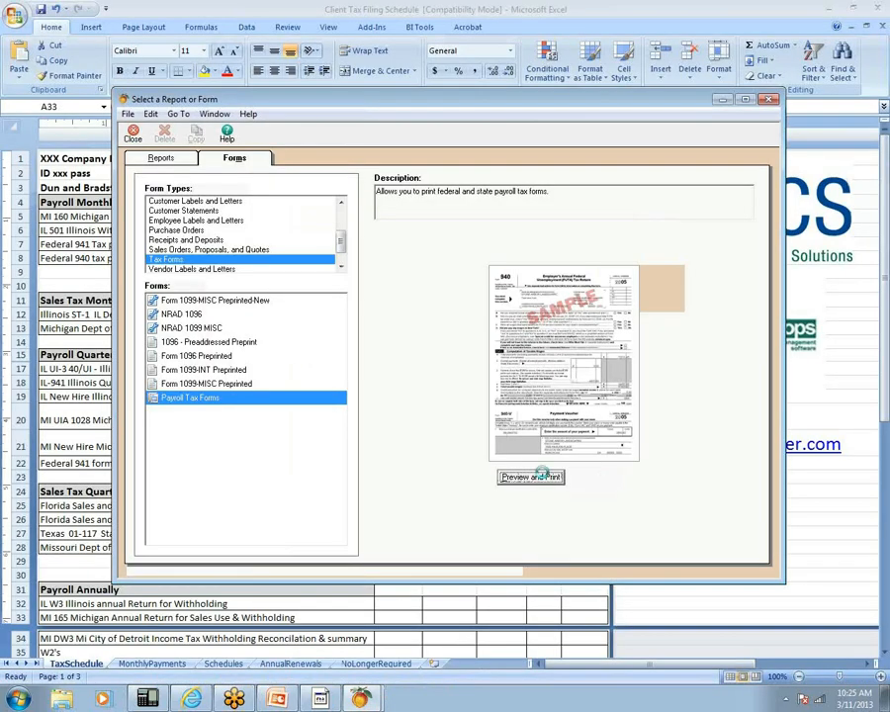
Step: Create the federal EFTPS tax deposit form for monthly February 2013
{"action": "left_click", "coordinate": [530, 475]}
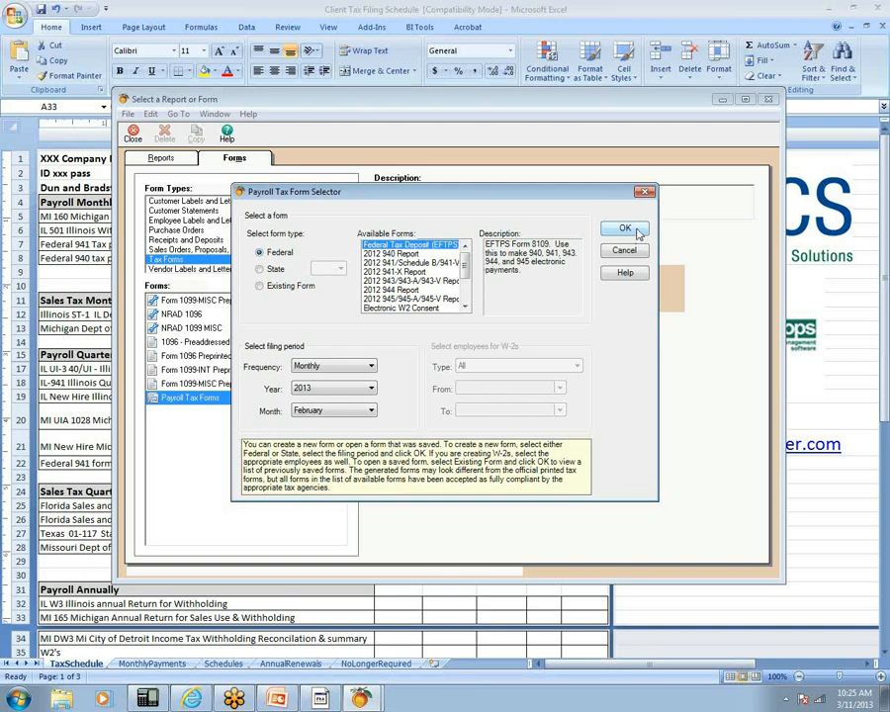
{"action": "left_click", "coordinate": [625, 229]}
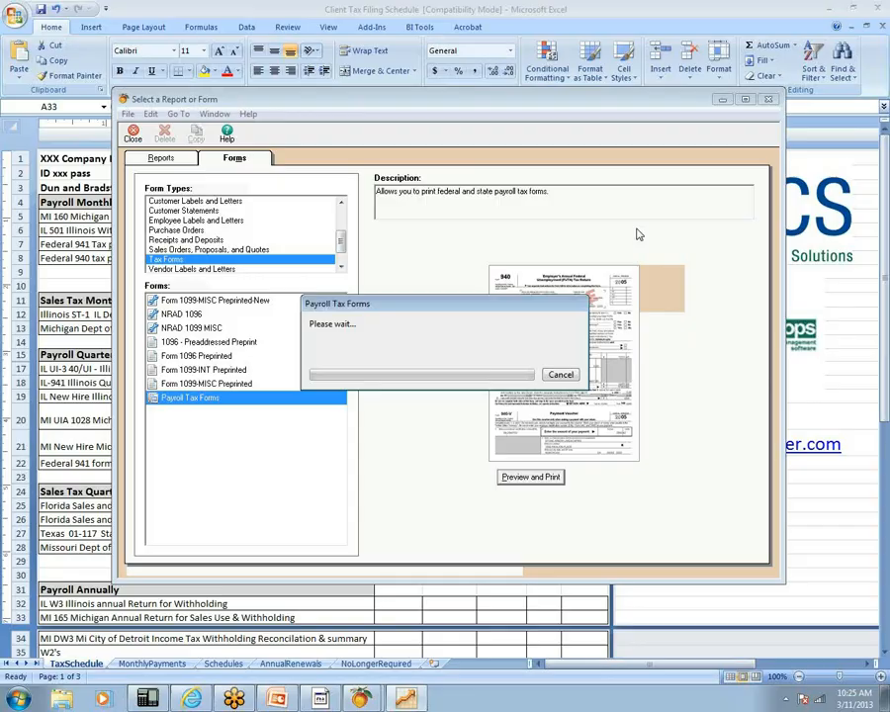
Step: Dismiss the required-fields warning, print the employer copy, and advance to the Federal Copy
{"action": "left_click", "coordinate": [530, 477]}
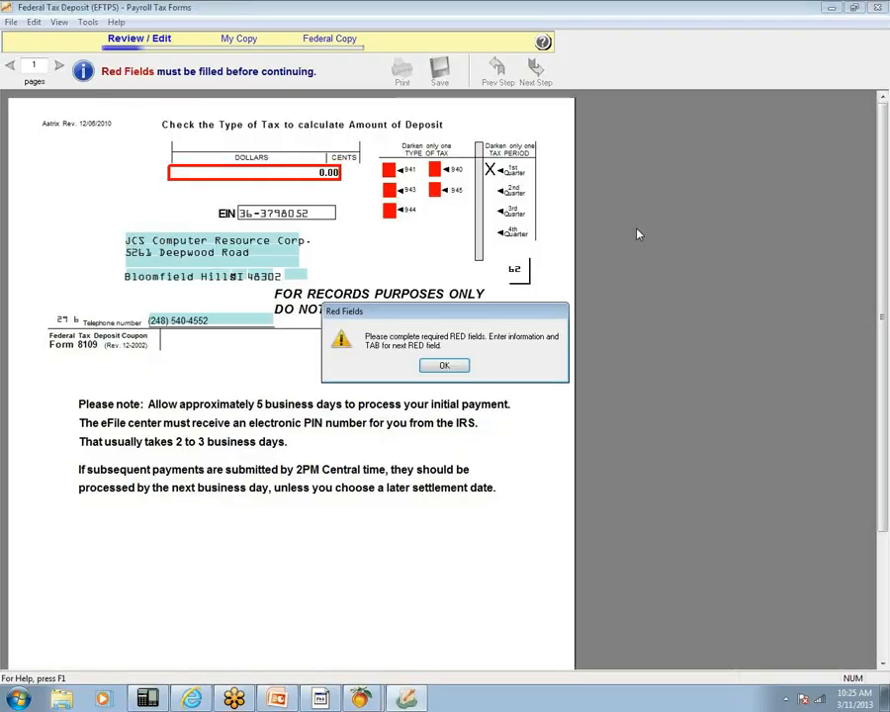
{"action": "left_click", "coordinate": [443, 364]}
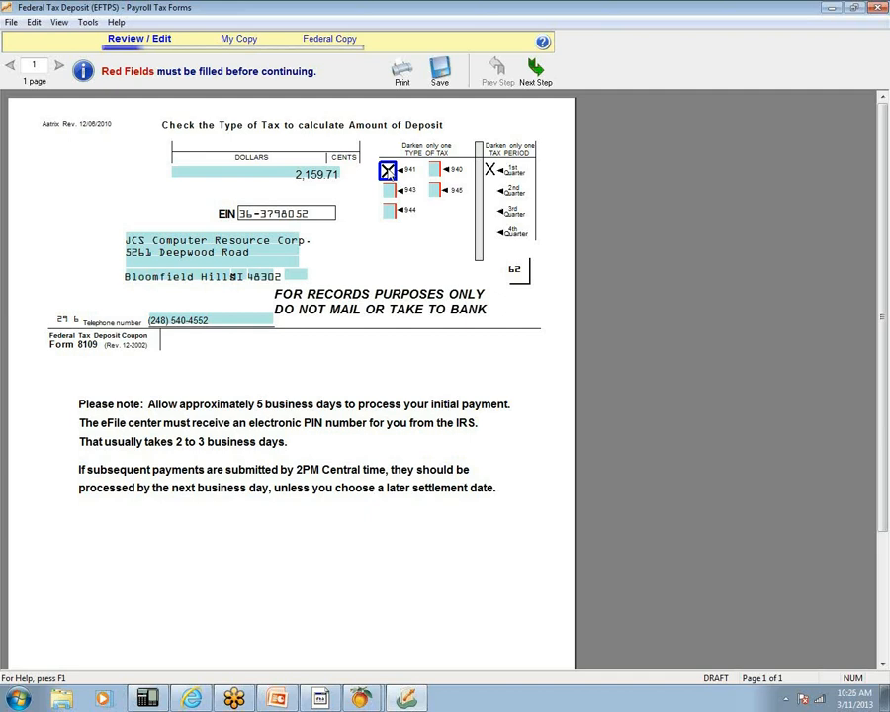
{"action": "left_click", "coordinate": [403, 69]}
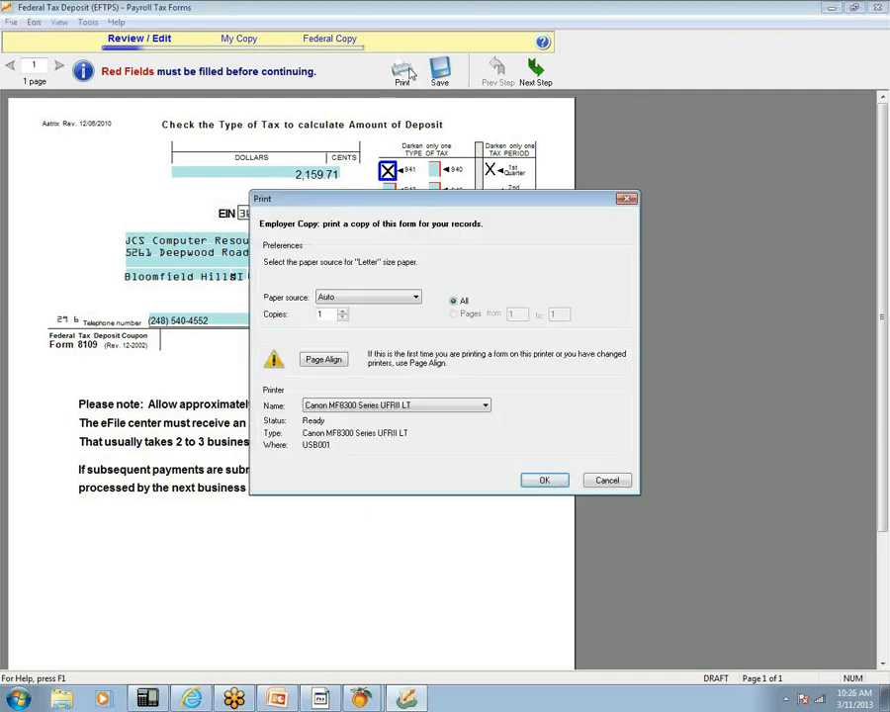
{"action": "left_click", "coordinate": [543, 480]}
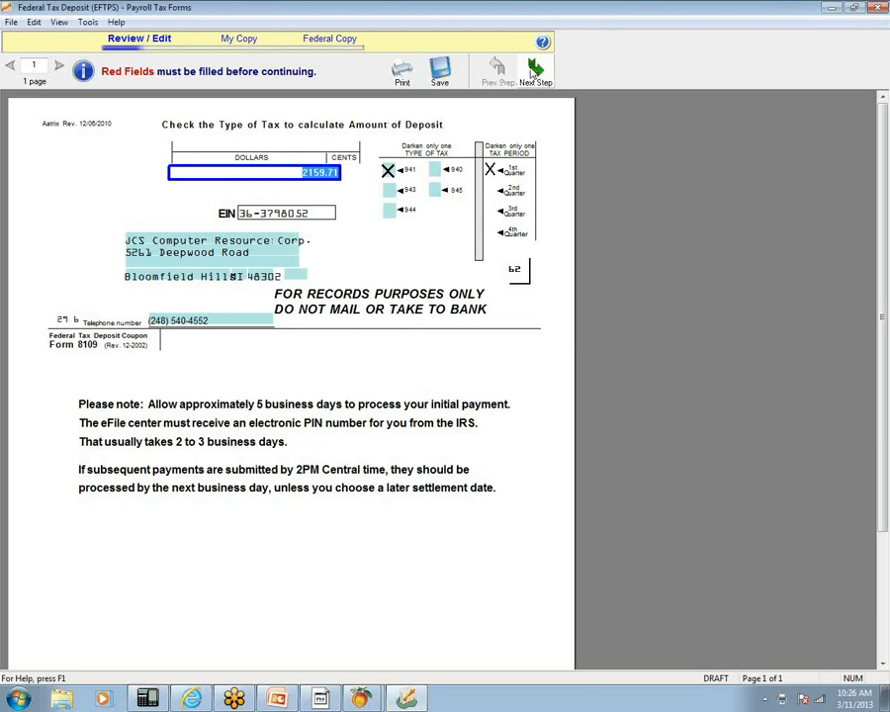
{"action": "left_click", "coordinate": [534, 70]}
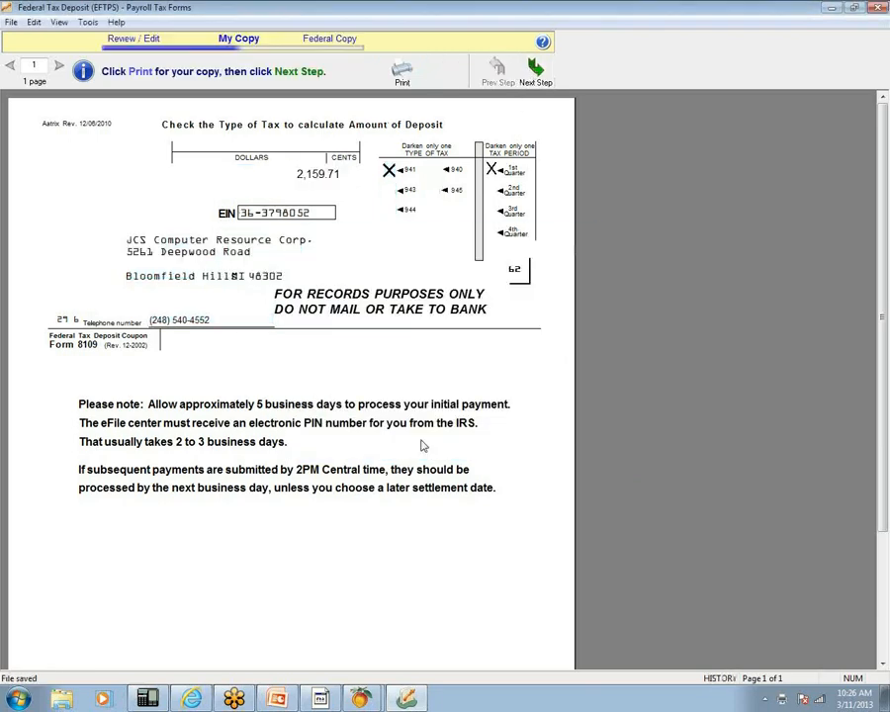
{"action": "left_click", "coordinate": [534, 71]}
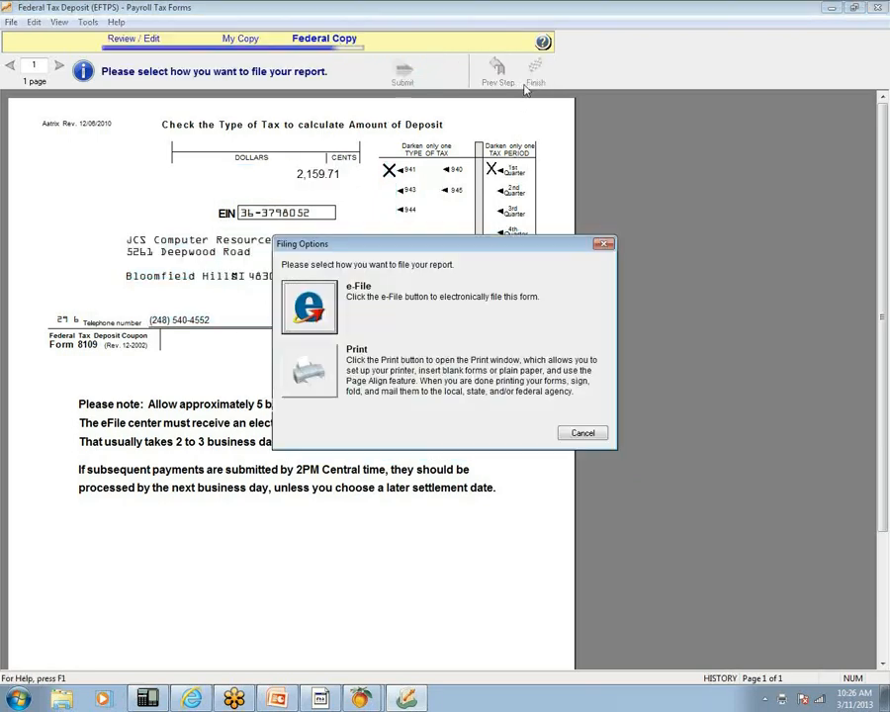
Step: Log in to Aatrix Secure eFile for the $2,159.71 deposit and accept enrollment
{"action": "left_click", "coordinate": [309, 307]}
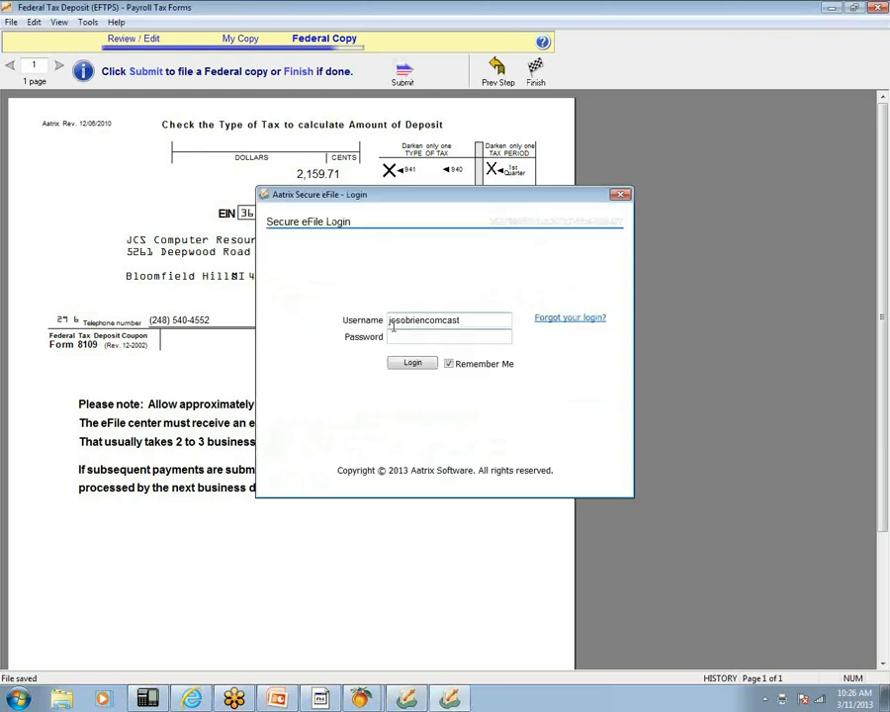
{"action": "type", "text": "•••••"}
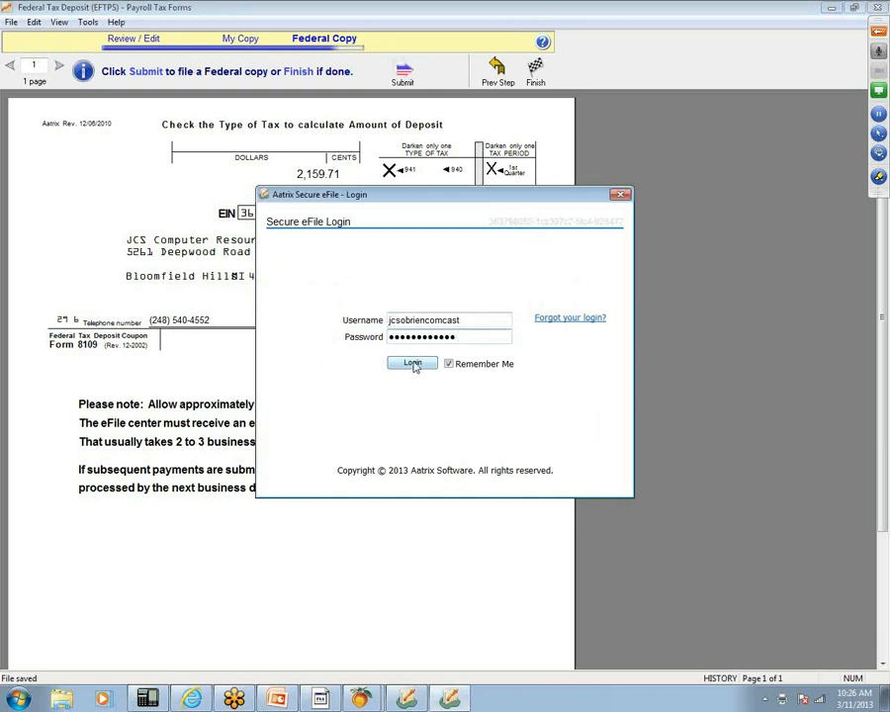
{"action": "left_click", "coordinate": [411, 364]}
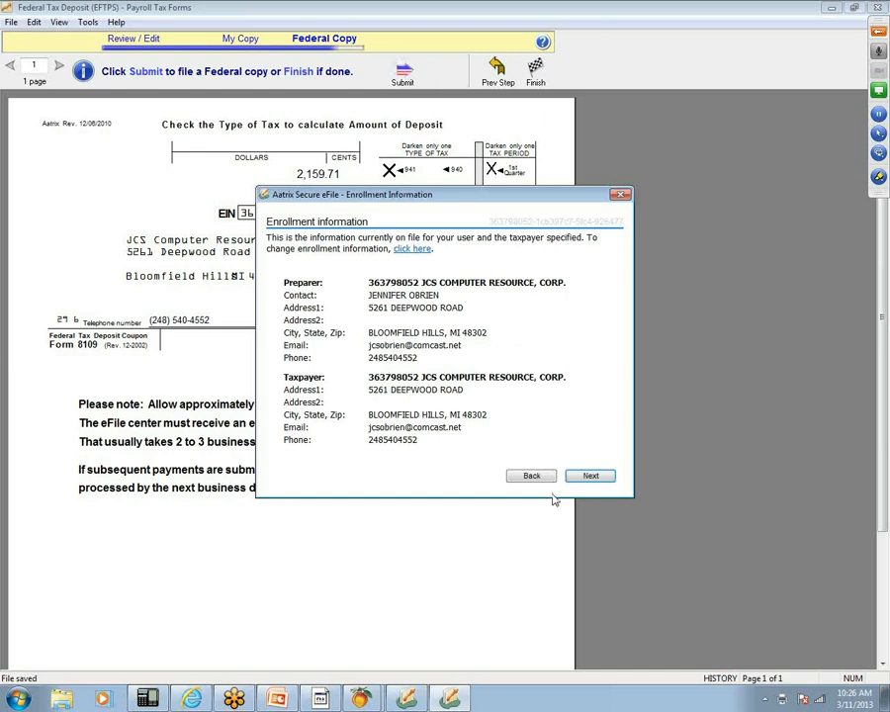
{"action": "left_click", "coordinate": [590, 475]}
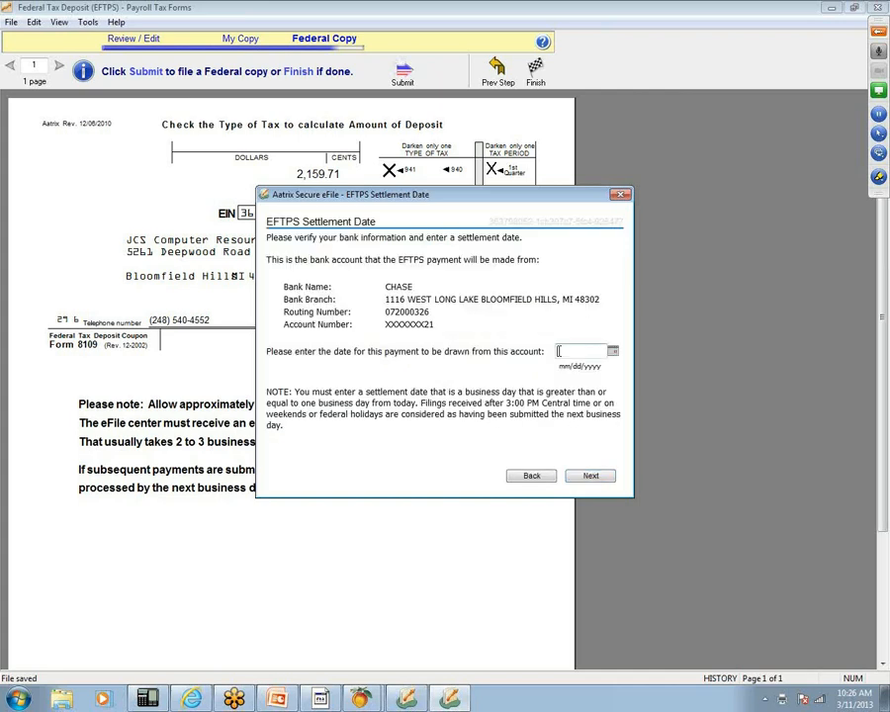
Step: Submit the $2,159.71 federal deposit with a 03/15/2013 settlement date and zero charges
{"action": "type", "text": "03/15/2013"}
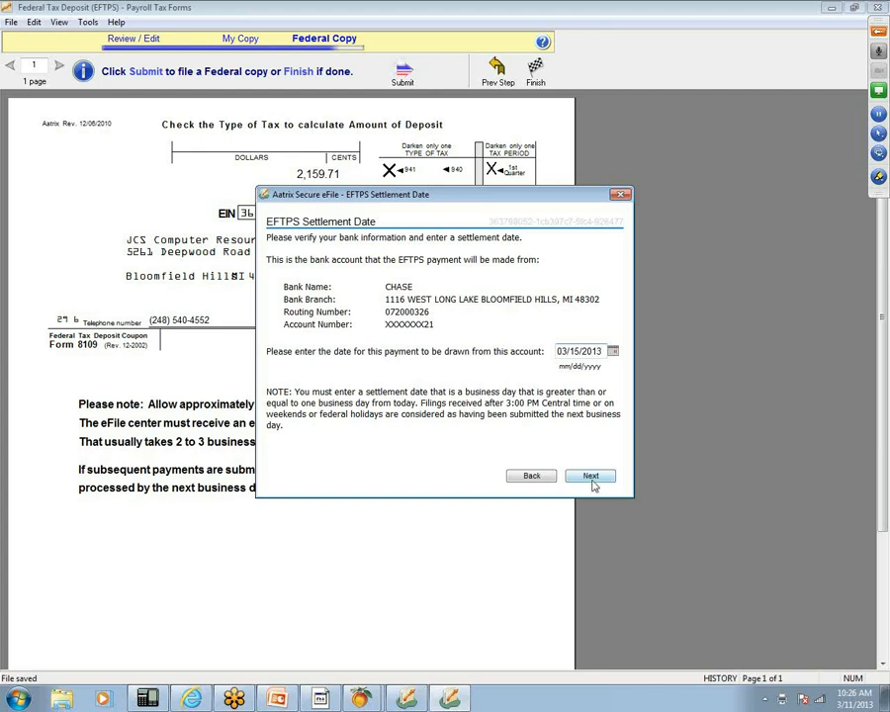
{"action": "left_click", "coordinate": [589, 474]}
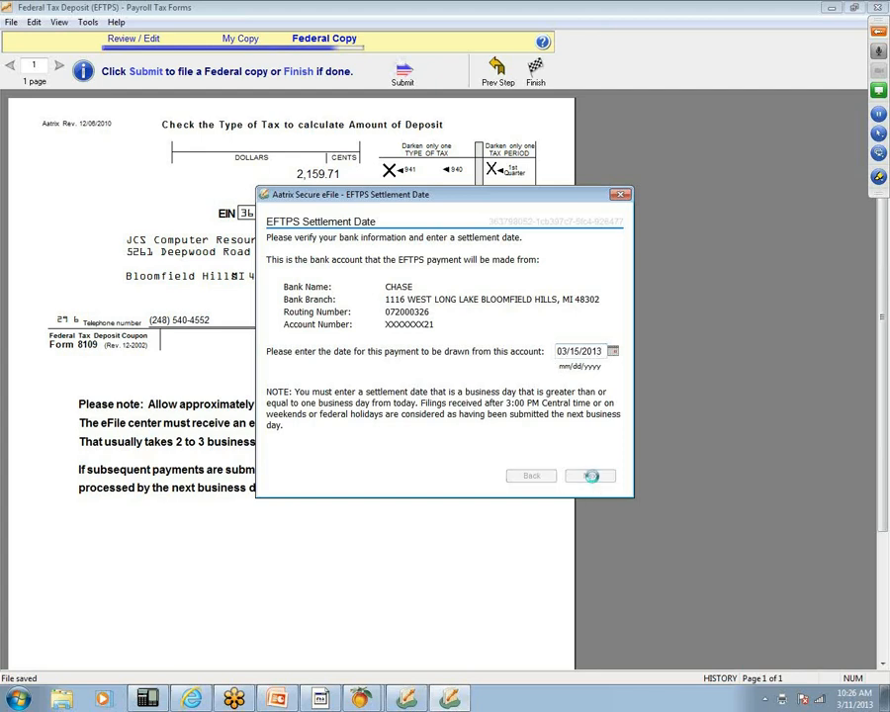
{"action": "left_click", "coordinate": [590, 475]}
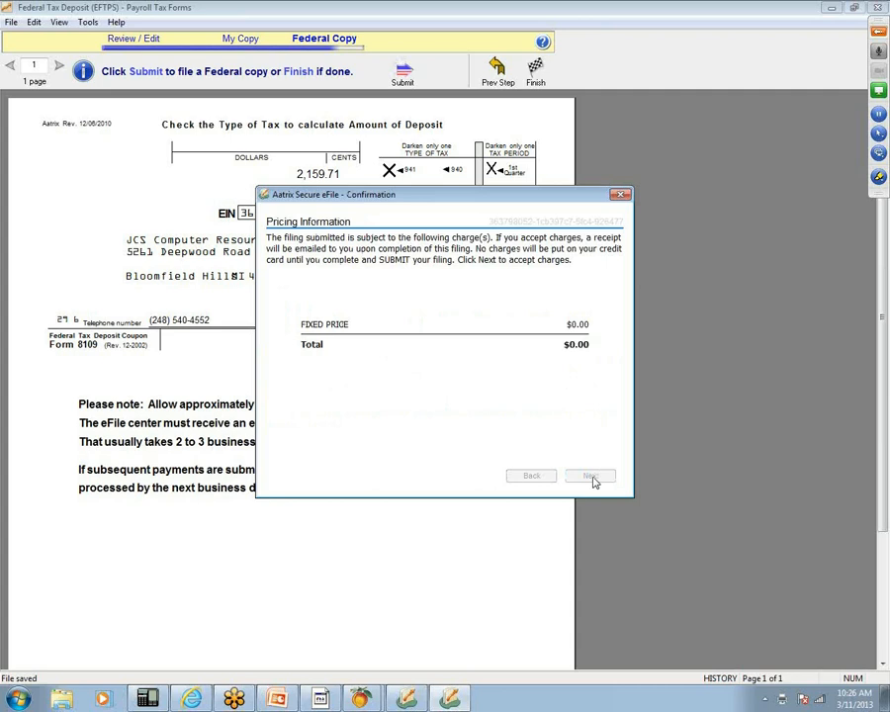
{"action": "left_click", "coordinate": [590, 475]}
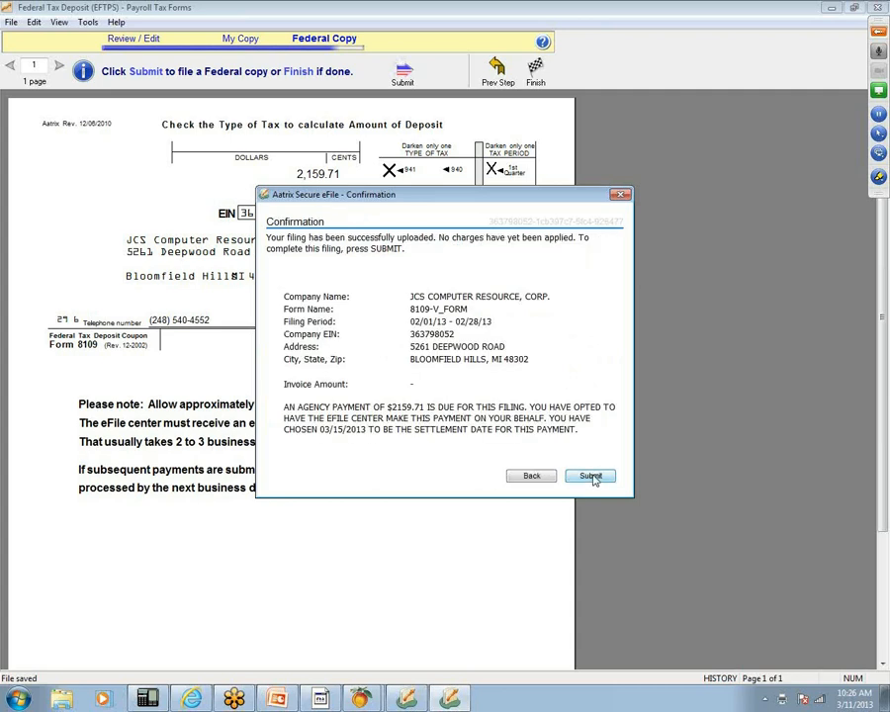
{"action": "left_click", "coordinate": [589, 475]}
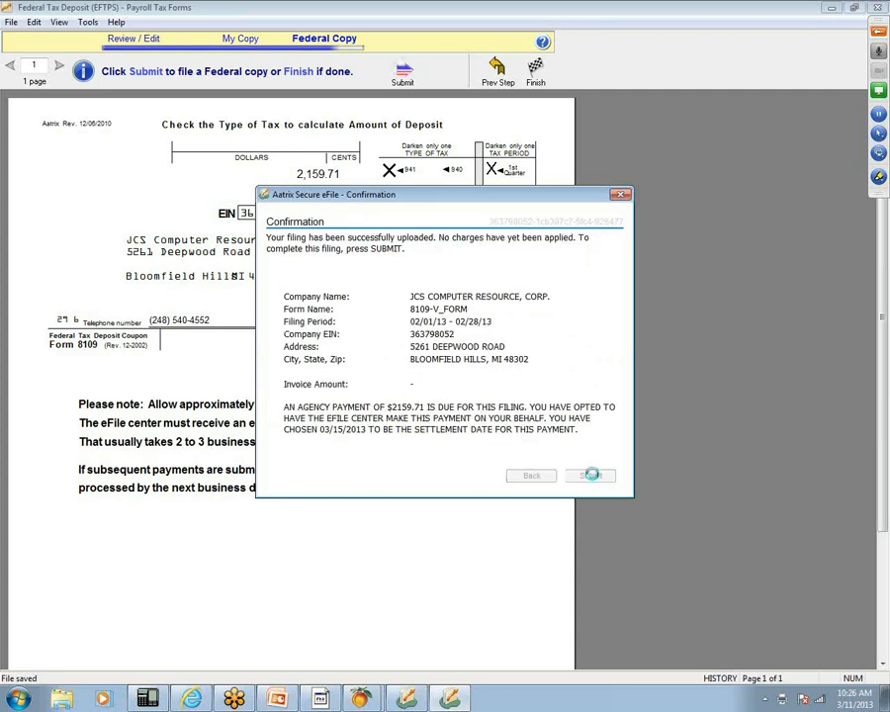
{"action": "left_click", "coordinate": [589, 475]}
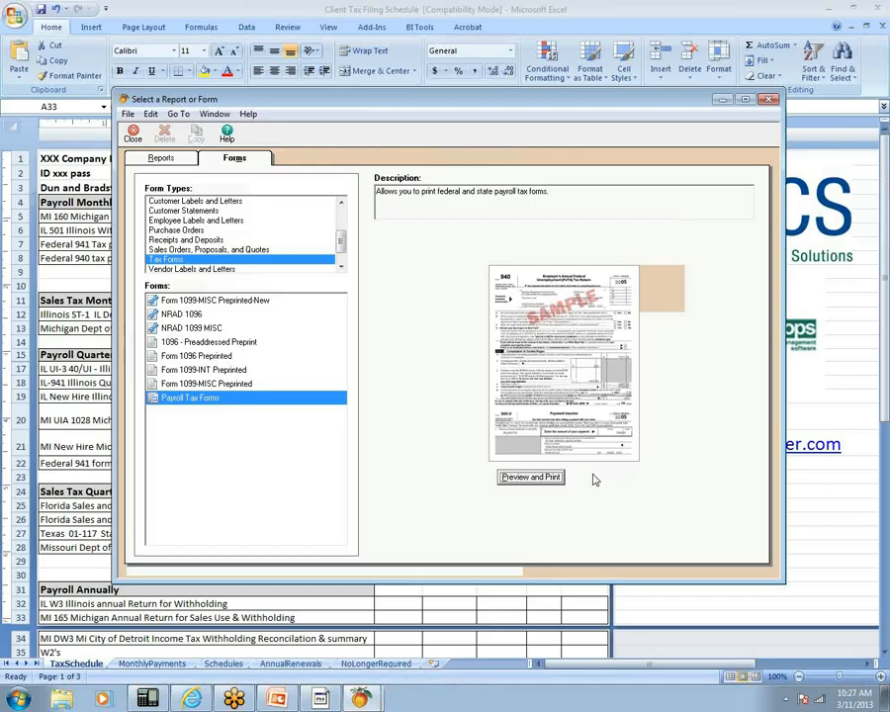
Step: Create a second federal EFTPS deposit form set to Monthly, February 2013
{"action": "left_click", "coordinate": [530, 477]}
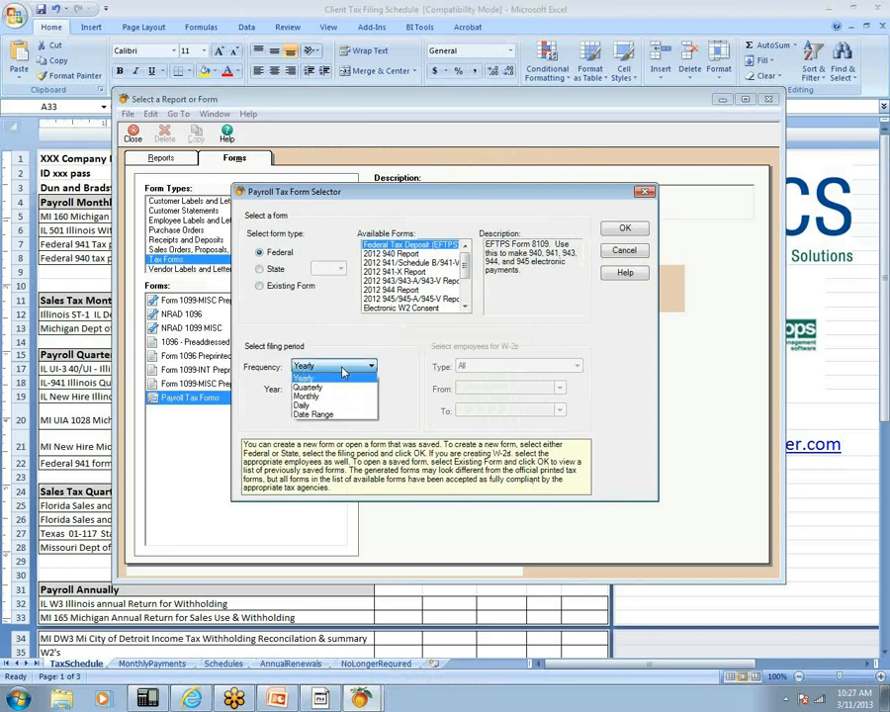
{"action": "left_click", "coordinate": [306, 395]}
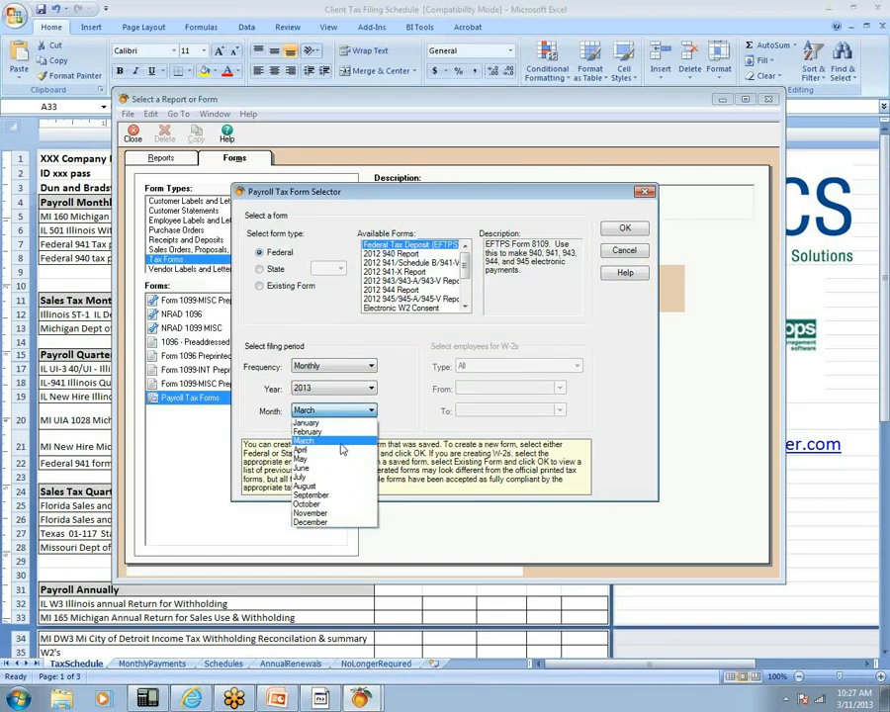
{"action": "left_click", "coordinate": [309, 431]}
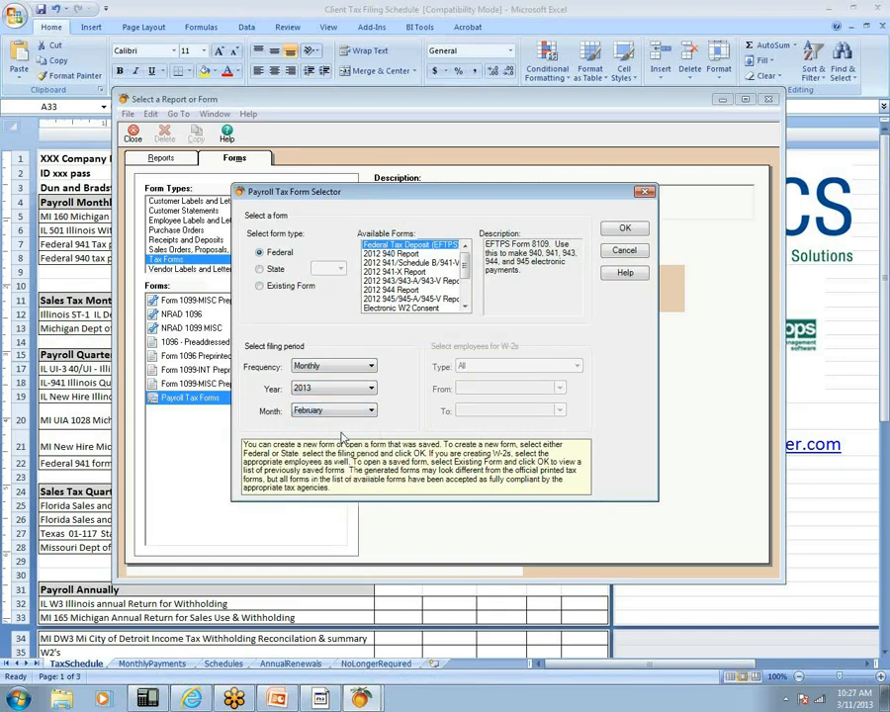
{"action": "left_click", "coordinate": [625, 228]}
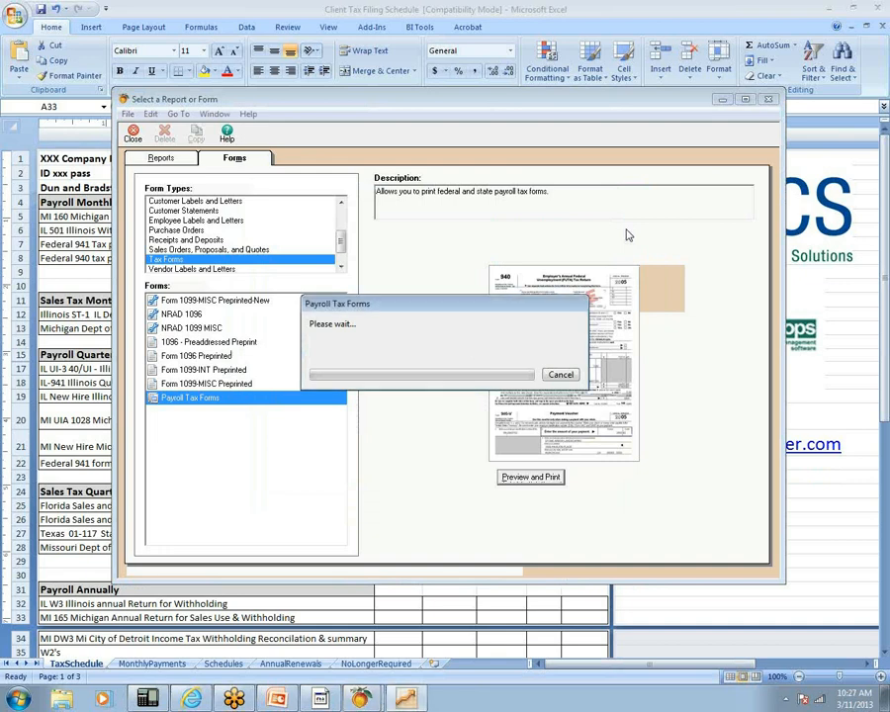
{"action": "left_click", "coordinate": [530, 477]}
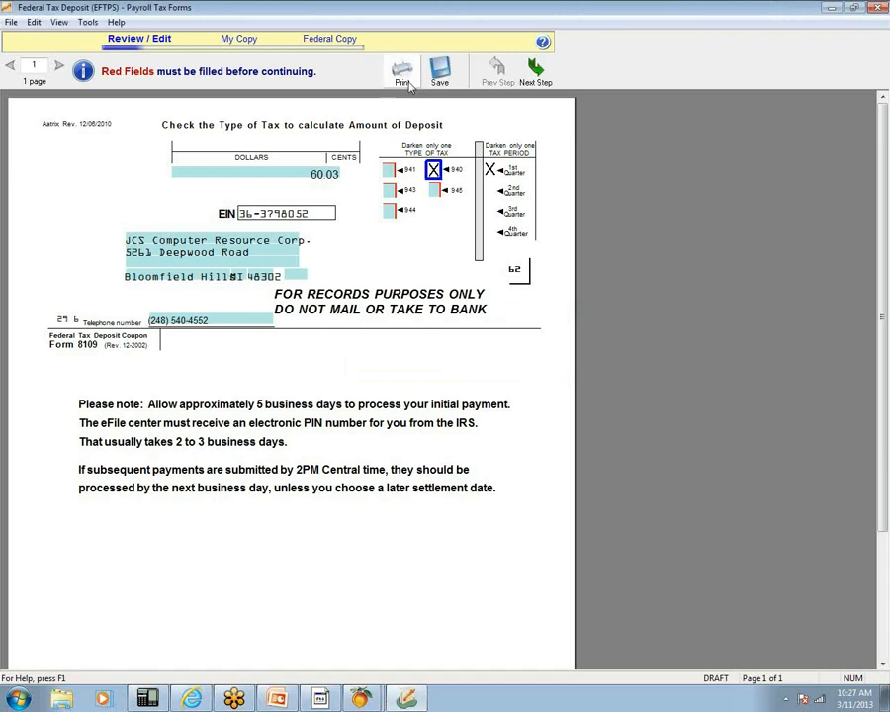
Step: Agree the $60.03 coupon has been verified and advance to the Federal Copy
{"action": "left_click", "coordinate": [401, 69]}
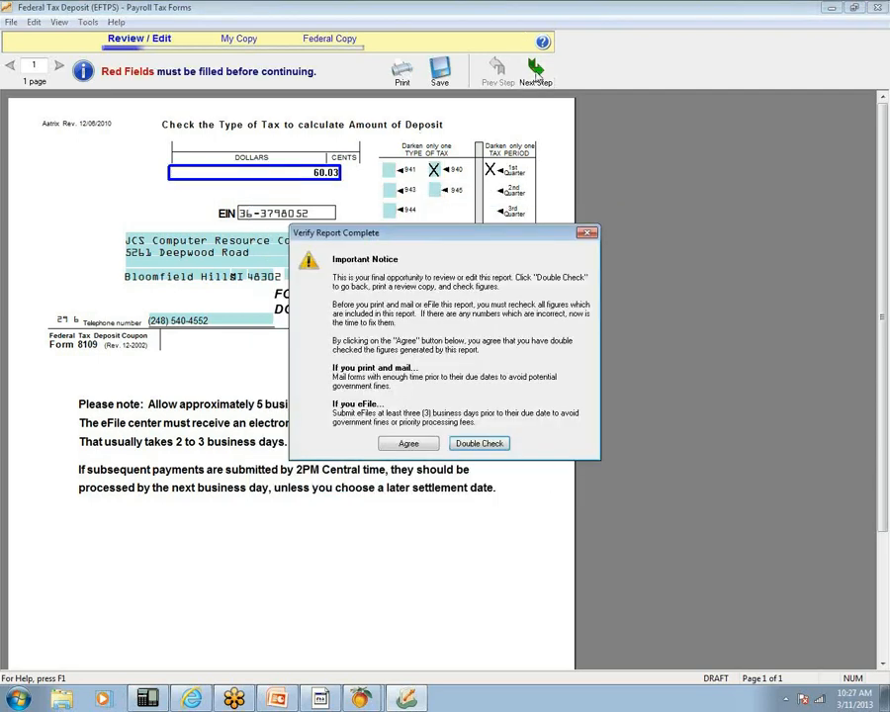
{"action": "left_click", "coordinate": [408, 443]}
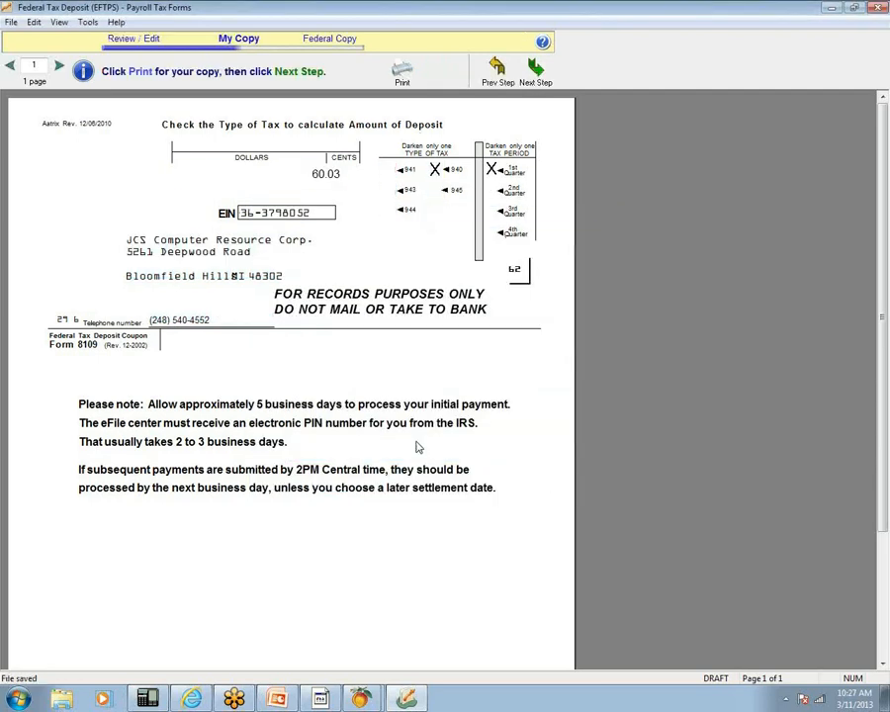
{"action": "left_click", "coordinate": [534, 69]}
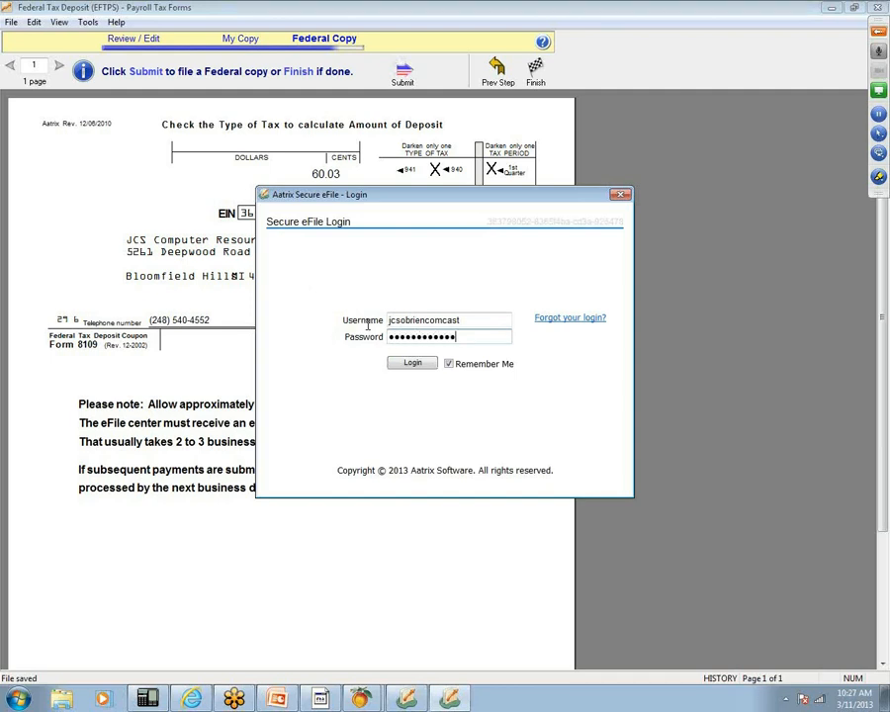
Step: Log in to Aatrix Secure eFile and submit the $60.03 deposit as a new filing
{"action": "left_click", "coordinate": [411, 364]}
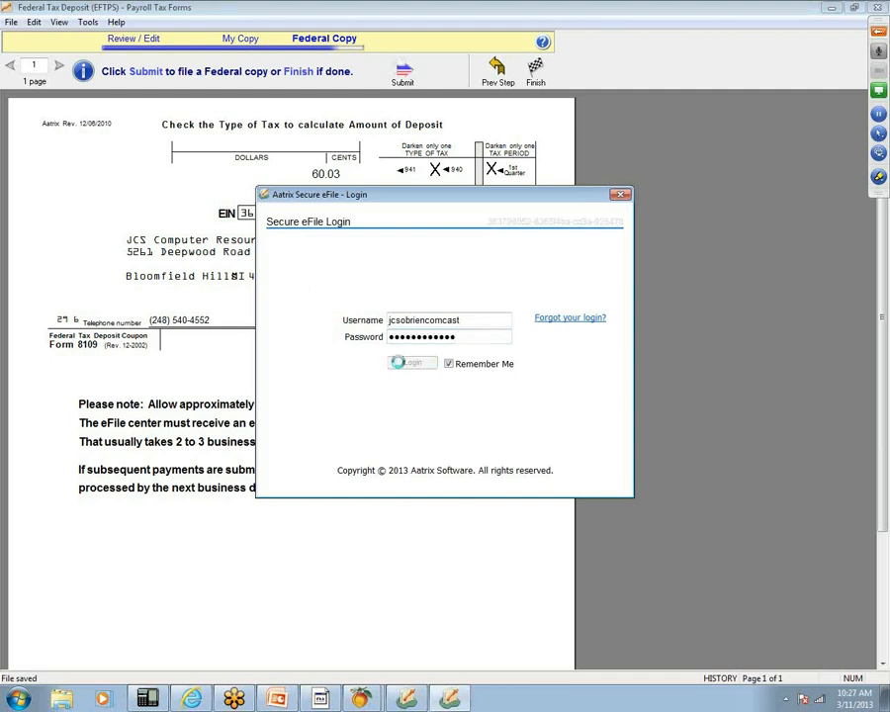
{"action": "left_click", "coordinate": [411, 363]}
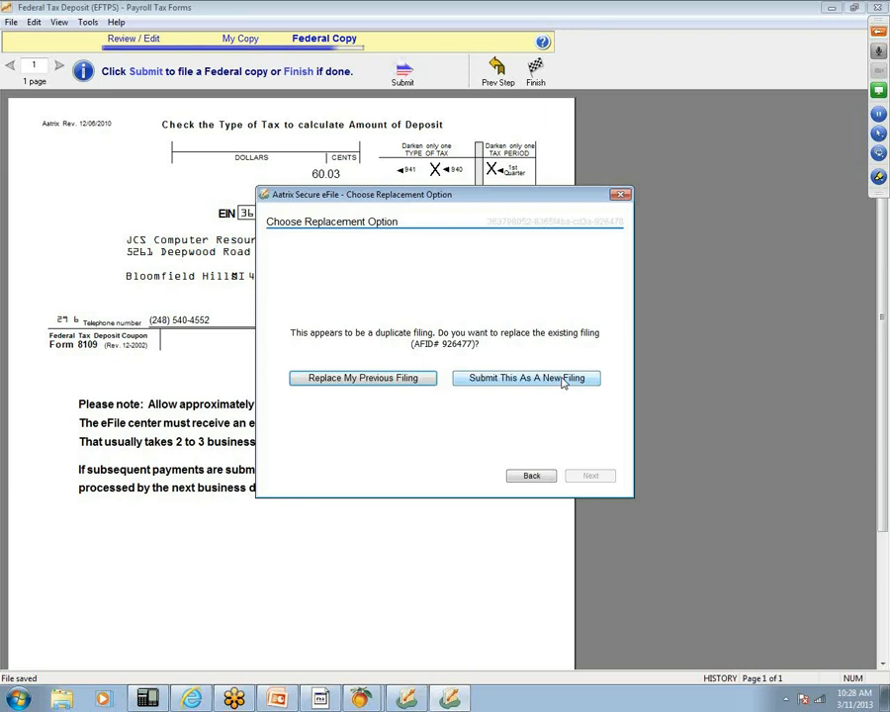
{"action": "left_click", "coordinate": [526, 377]}
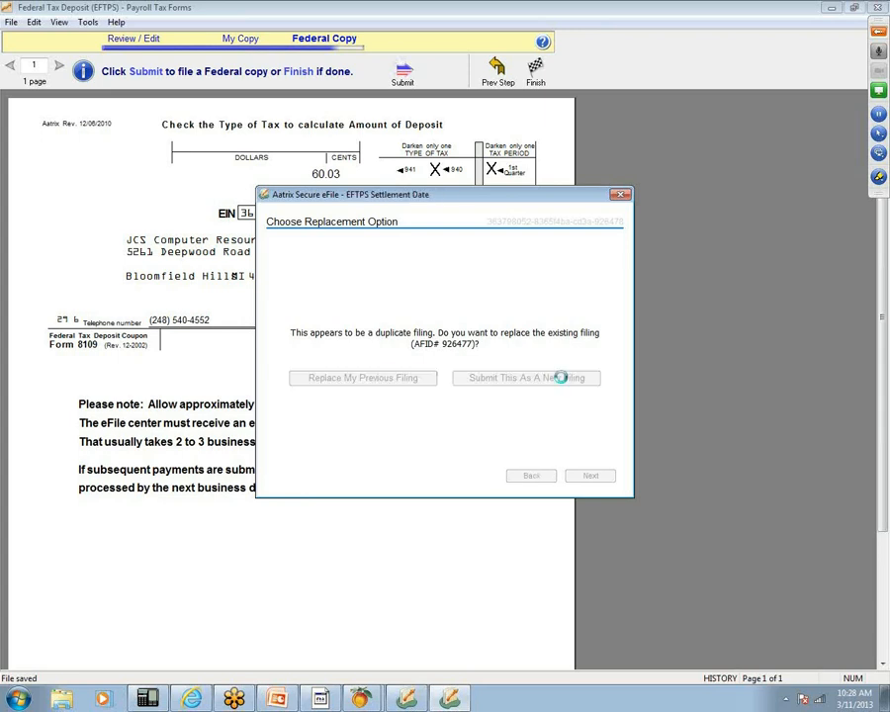
{"action": "left_click", "coordinate": [526, 378]}
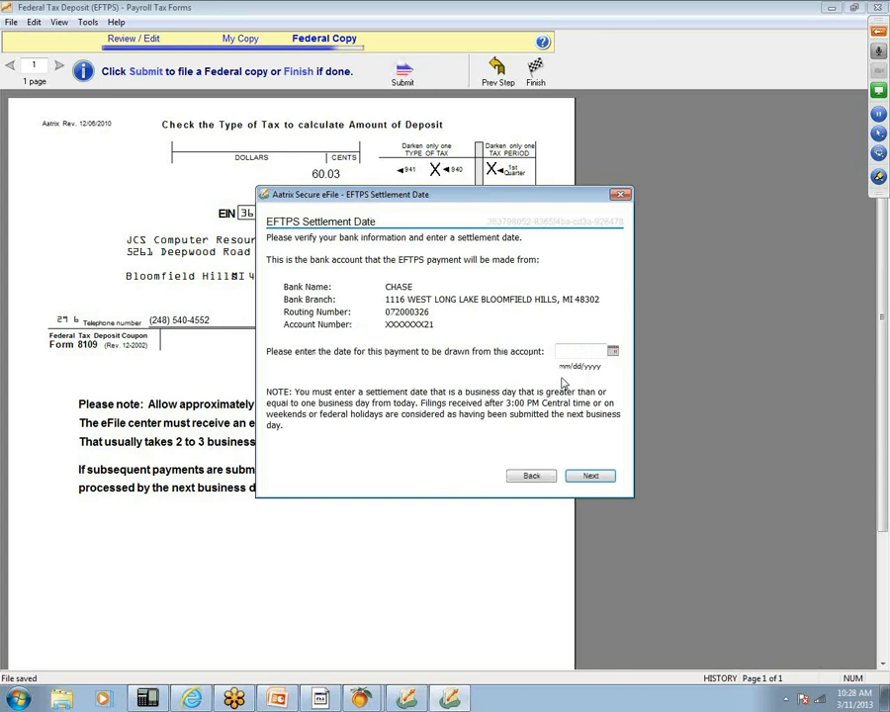
Step: Enter the 03/15/2013 settlement date and accept the bank details
{"action": "left_click", "coordinate": [581, 352]}
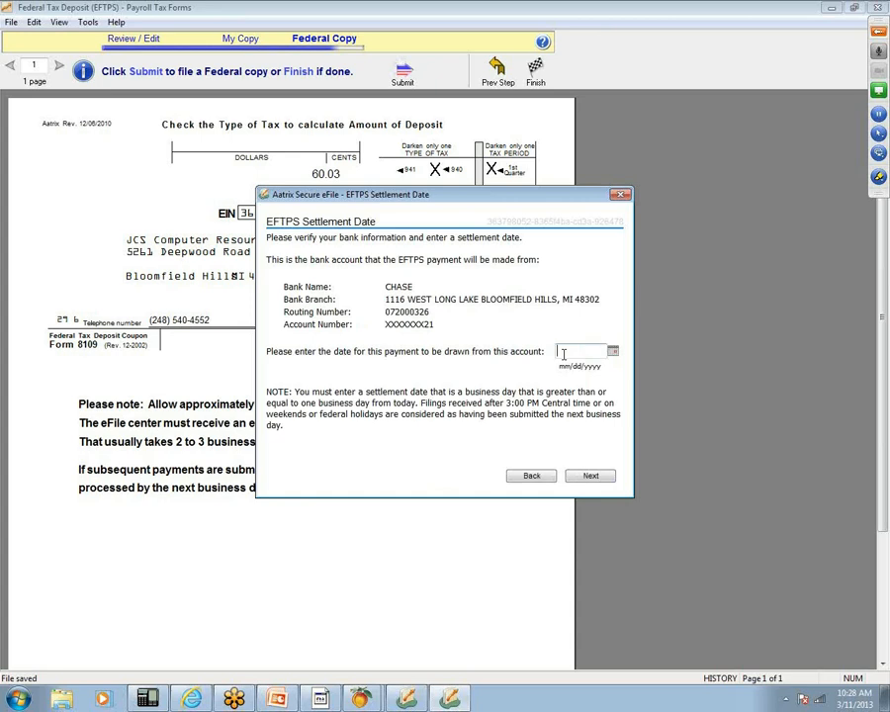
{"action": "type", "text": "03/"}
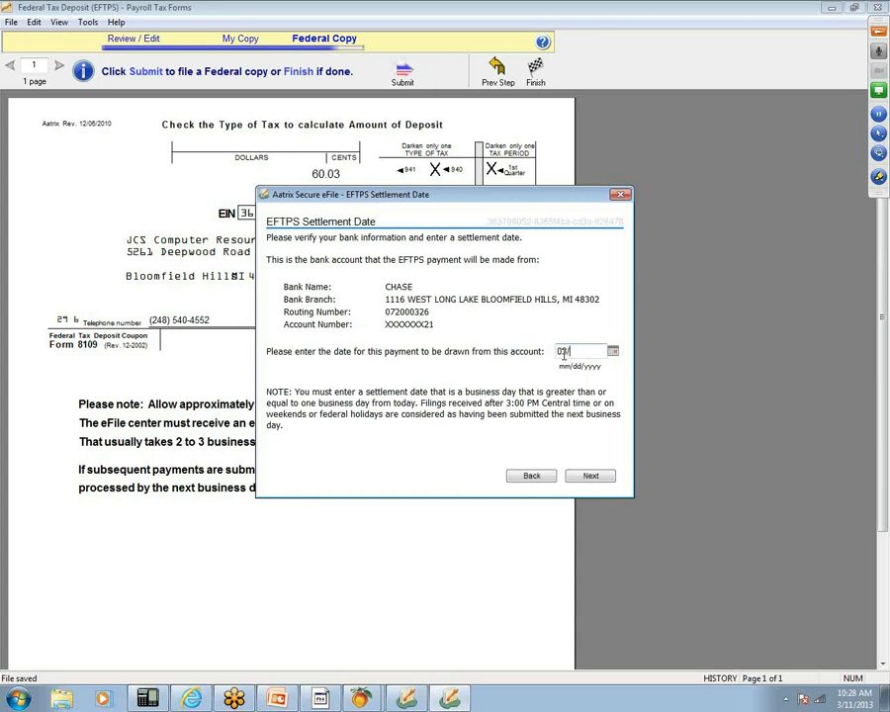
{"action": "type", "text": "03/15/2013"}
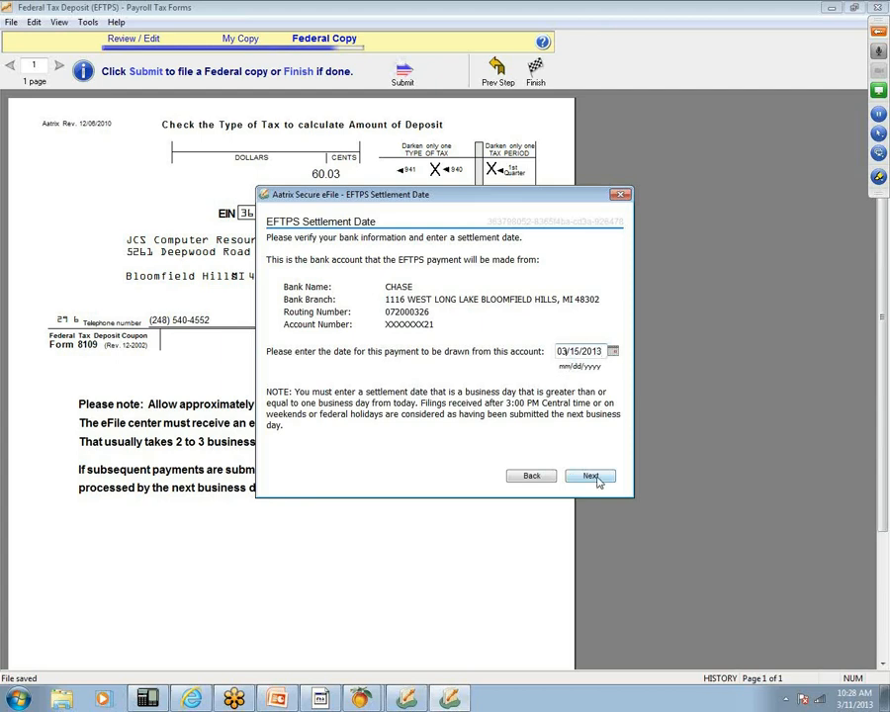
{"action": "left_click", "coordinate": [589, 474]}
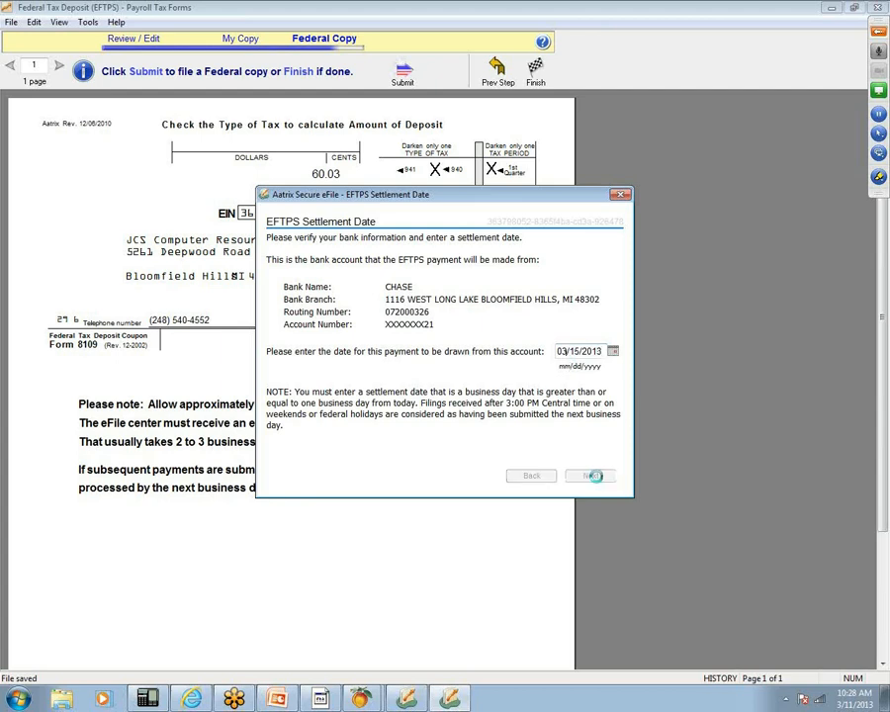
Step: Accept the zero-dollar charge, submit the $60.03 deposit, and close the completion notice
{"action": "left_click", "coordinate": [589, 474]}
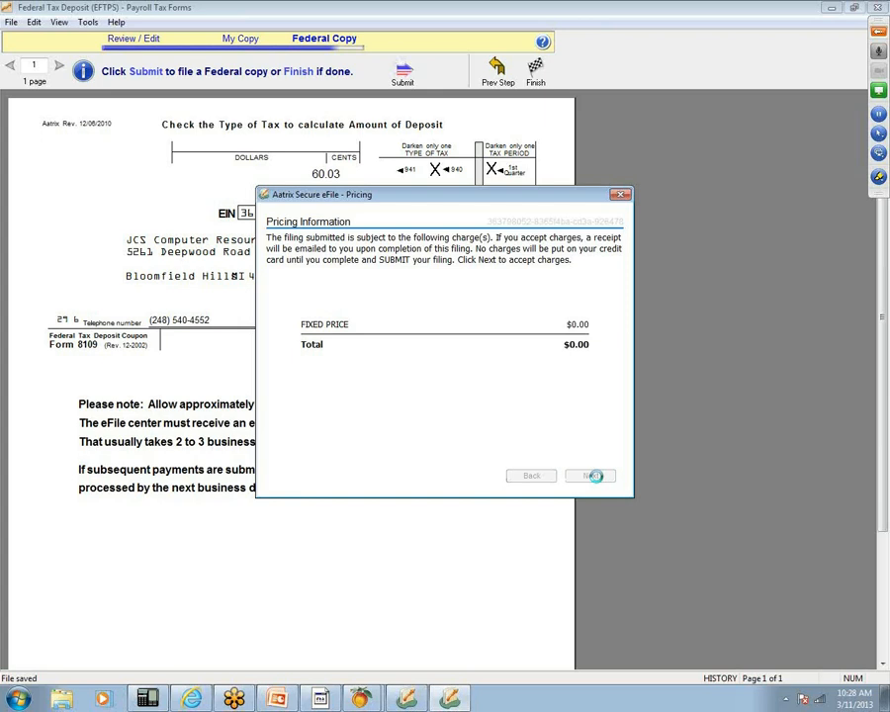
{"action": "left_click", "coordinate": [589, 474]}
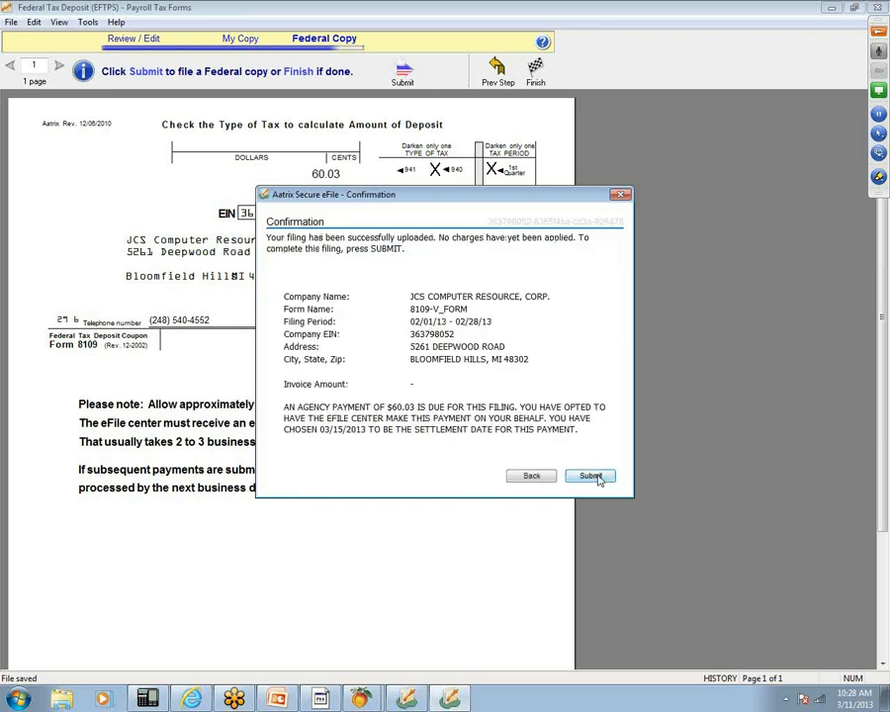
{"action": "left_click", "coordinate": [589, 475]}
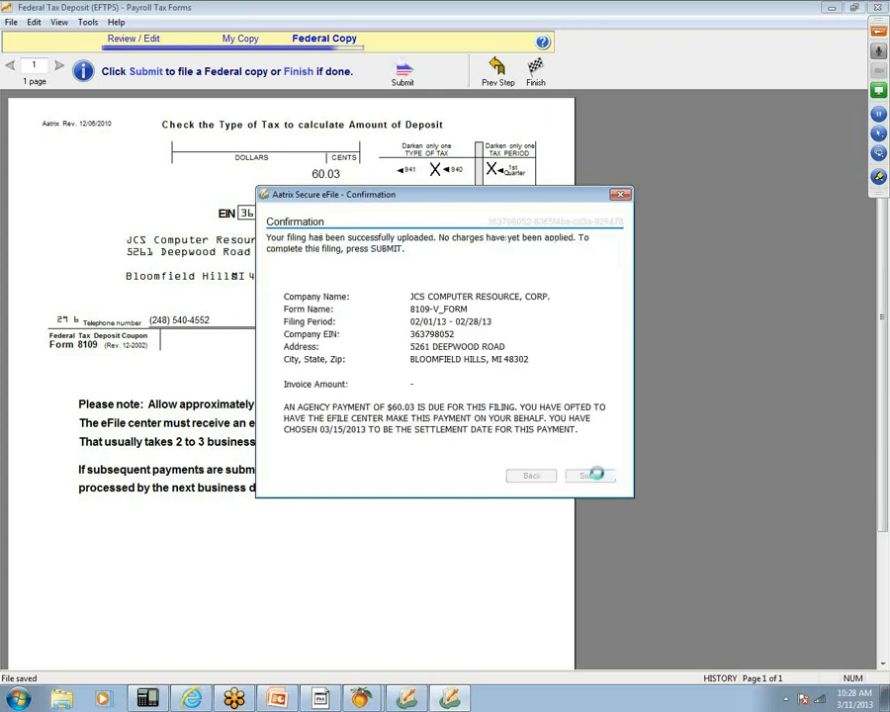
{"action": "left_click", "coordinate": [589, 474]}
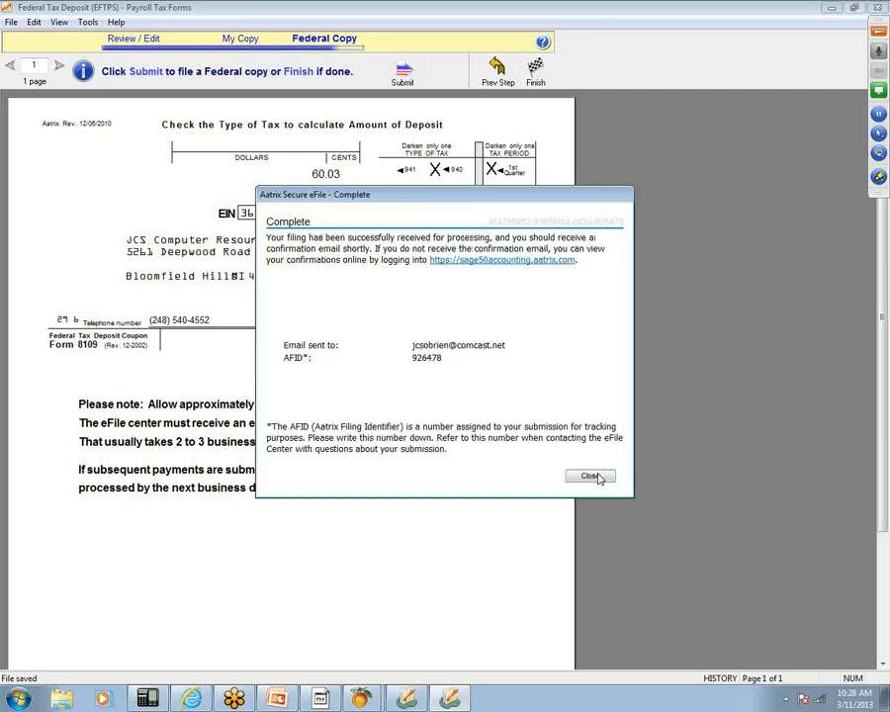
{"action": "left_click", "coordinate": [589, 475]}
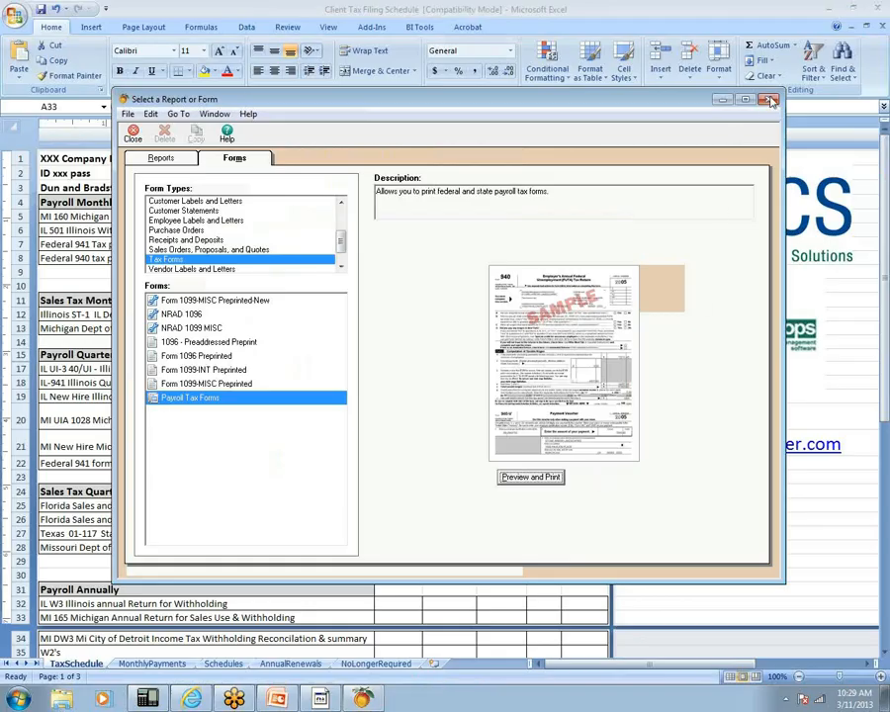
Step: Close the form chooser, minimize Excel and Peachtree, and browse to comcast.net
{"action": "left_click", "coordinate": [772, 99]}
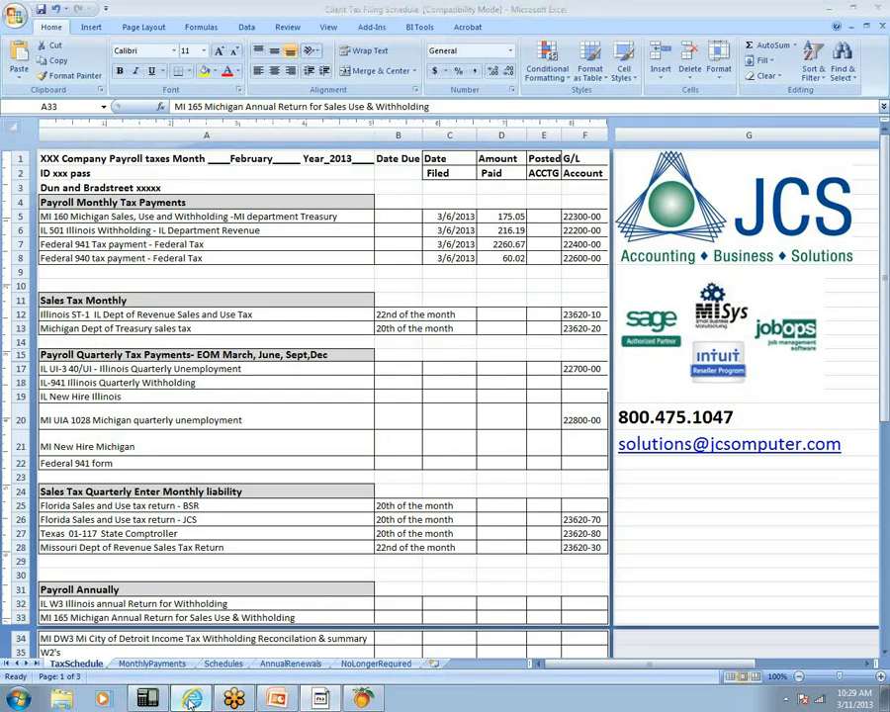
{"action": "left_click", "coordinate": [190, 700]}
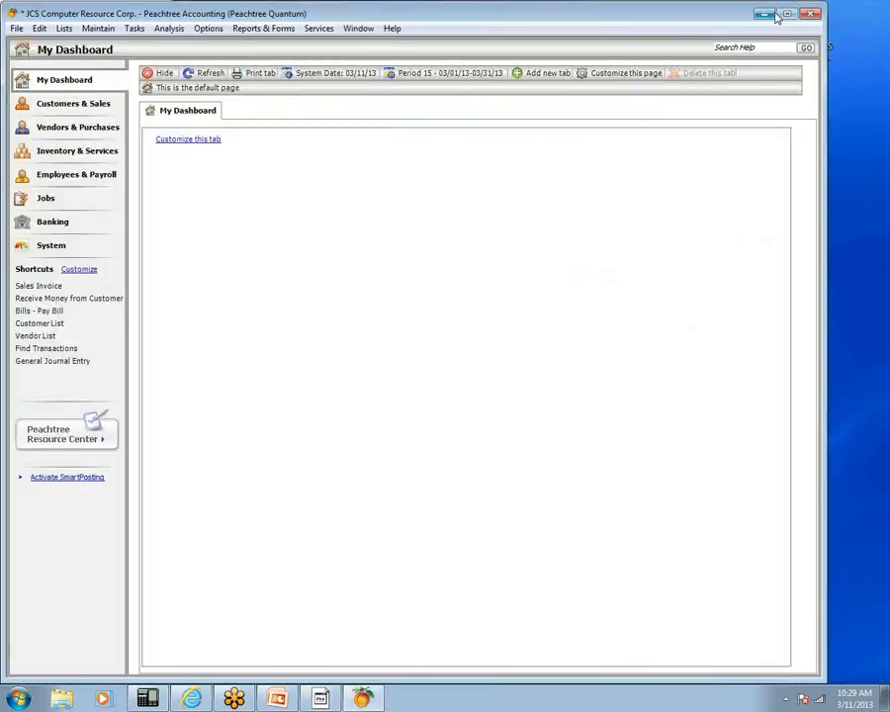
{"action": "left_click", "coordinate": [787, 12]}
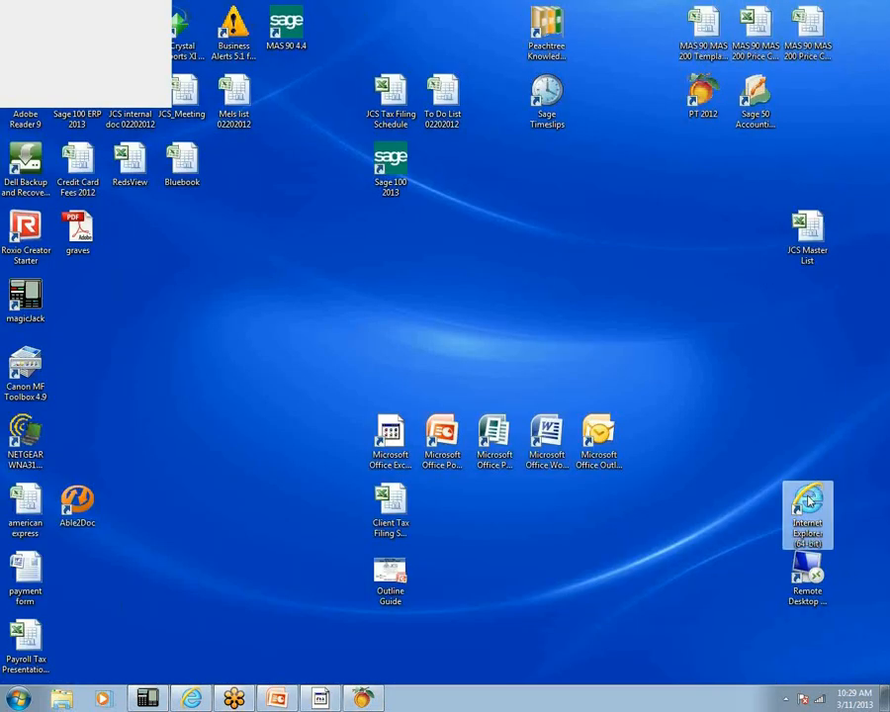
{"action": "double_click", "coordinate": [807, 514]}
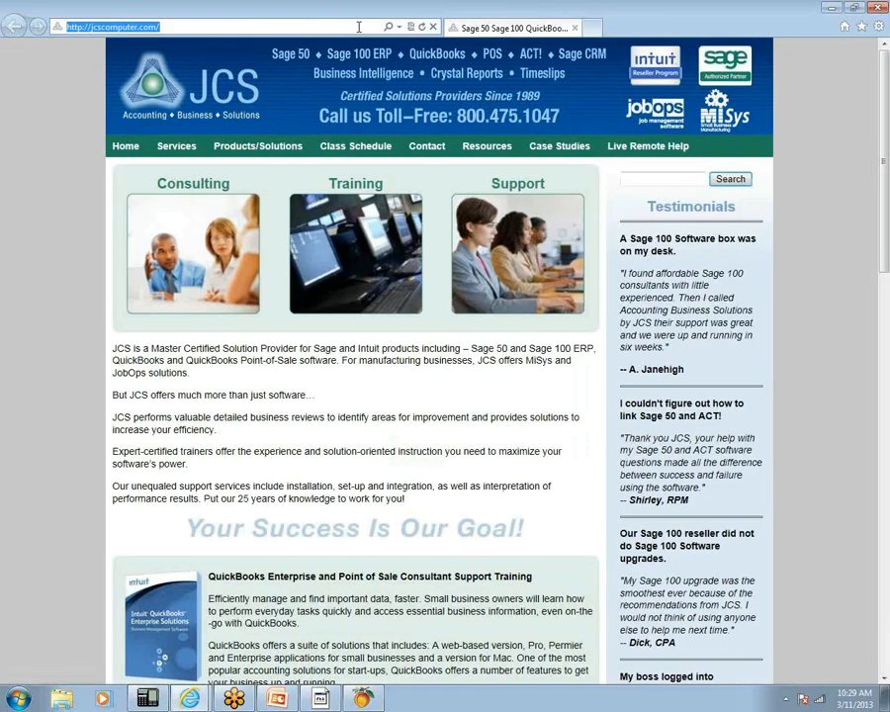
{"action": "type", "text": "comcast.net"}
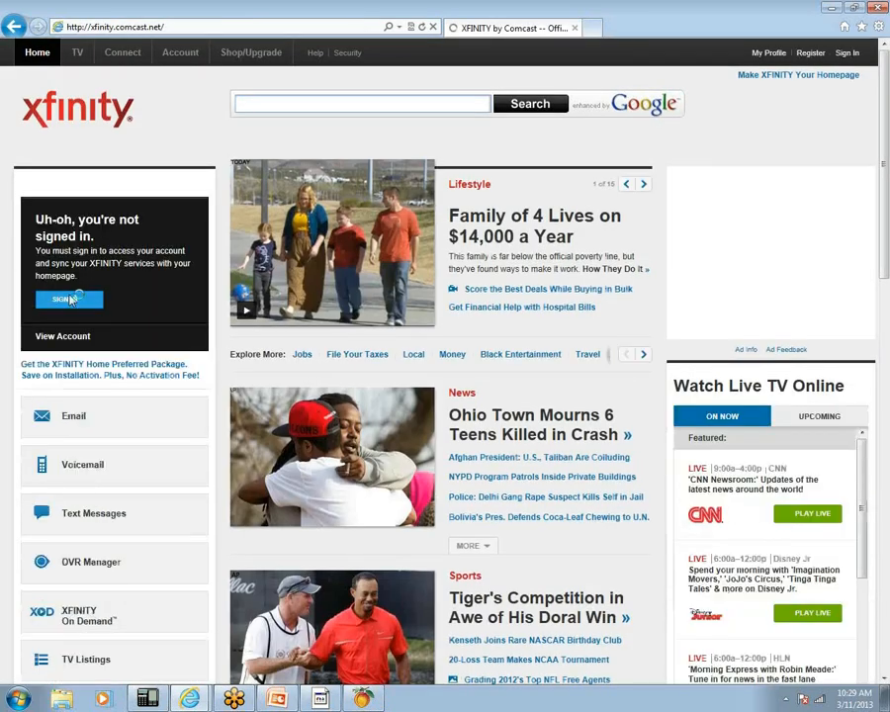
{"action": "left_click", "coordinate": [67, 301]}
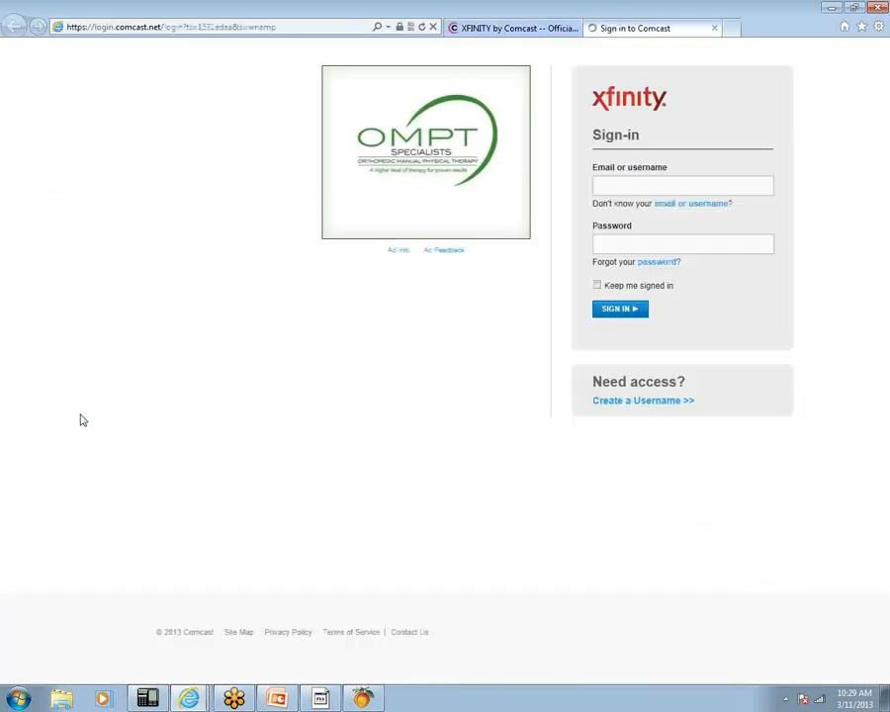
{"action": "type", "text": "jd"}
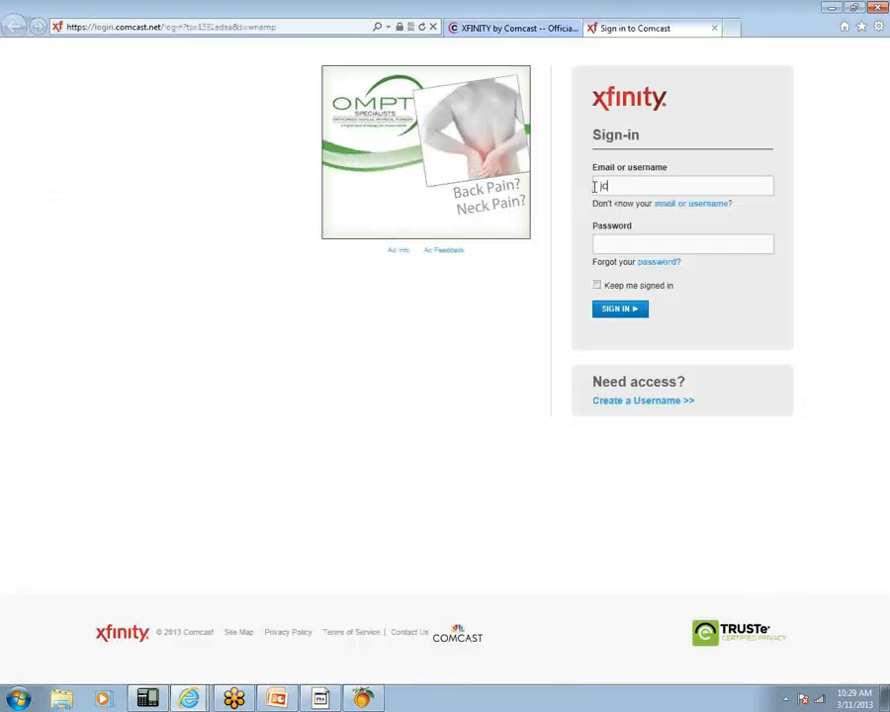
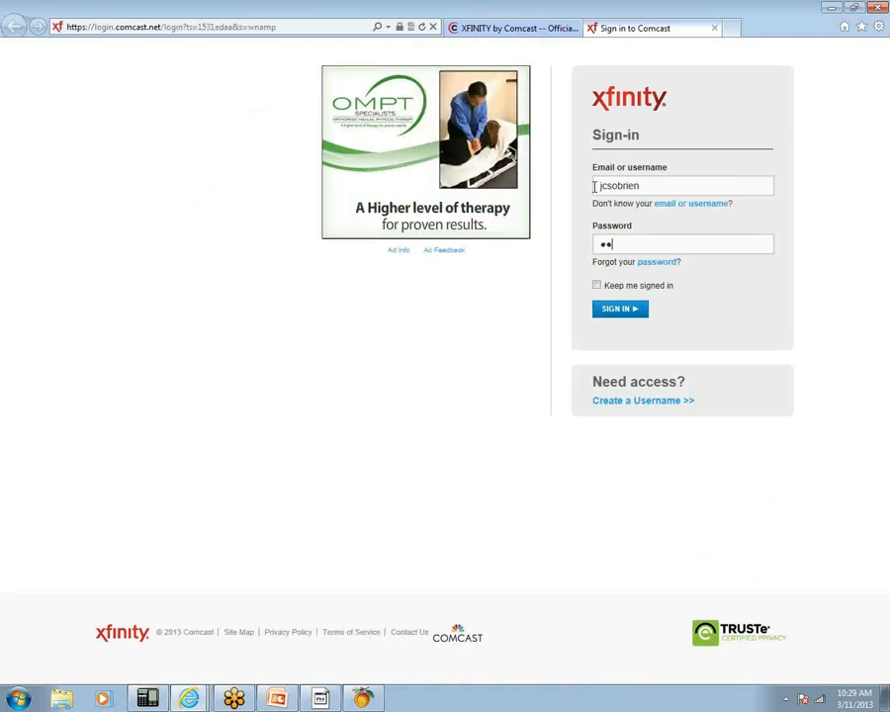
{"action": "left_click", "coordinate": [619, 309]}
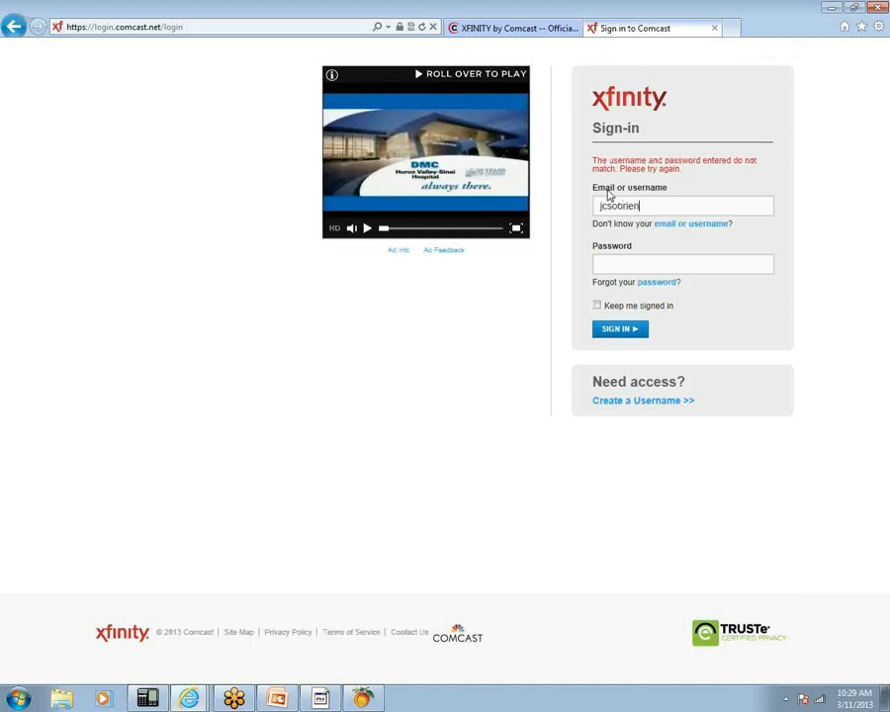
{"action": "type", "text": "password"}
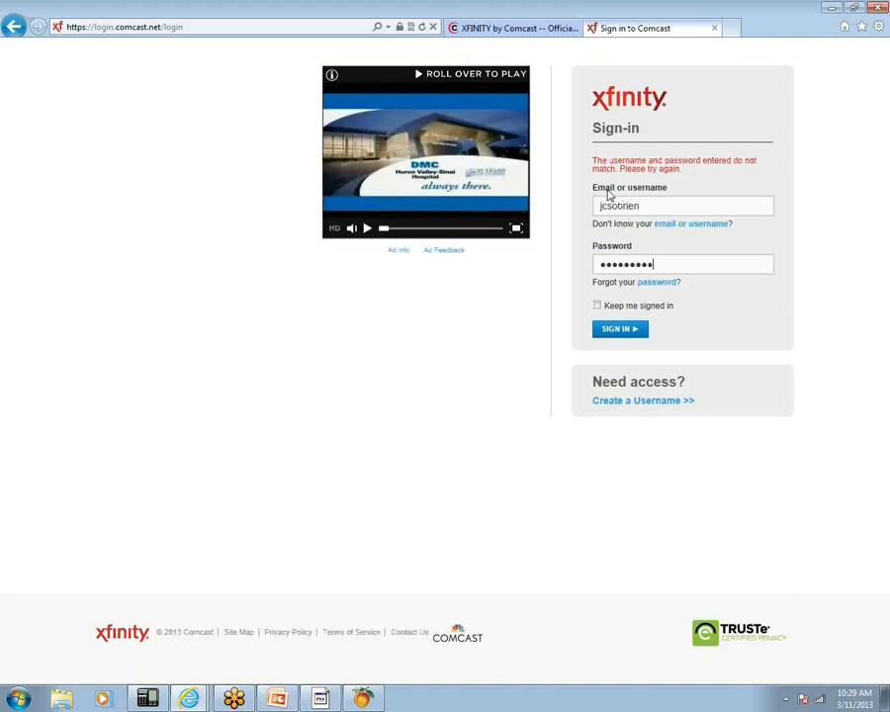
{"action": "left_click", "coordinate": [619, 328]}
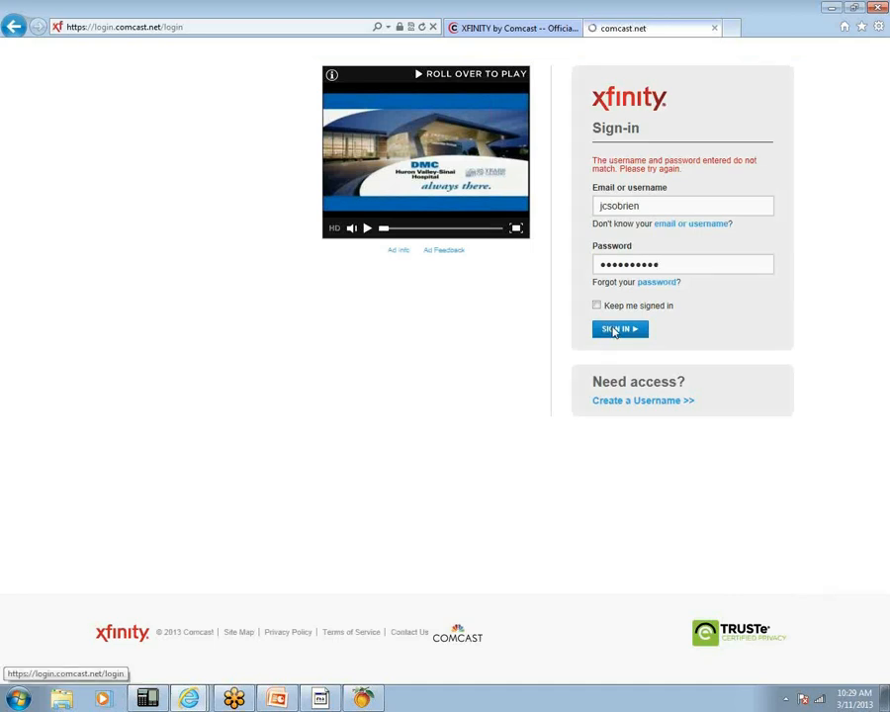
{"action": "left_click", "coordinate": [619, 328]}
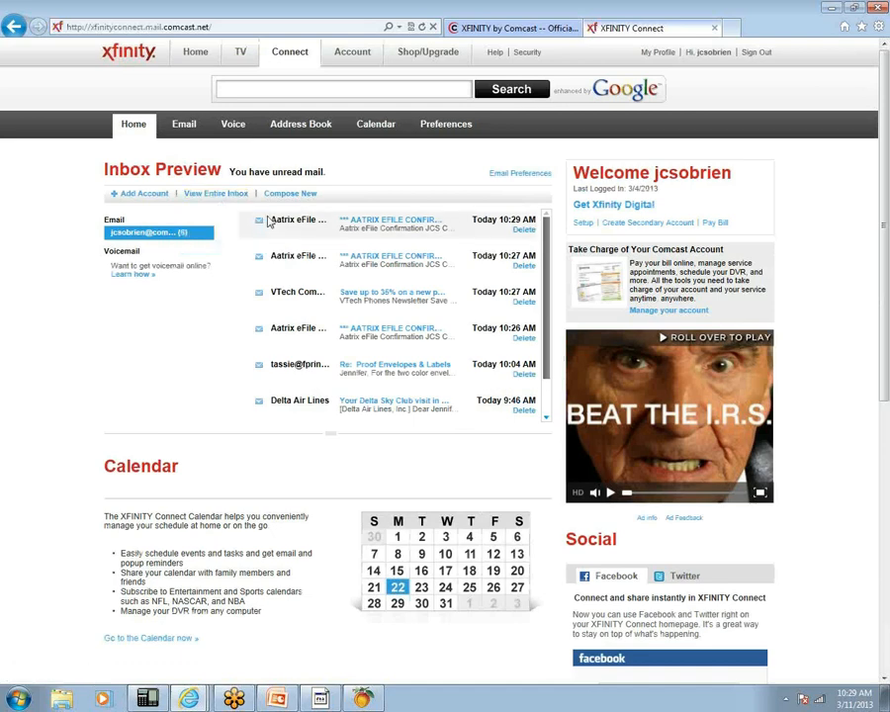
{"action": "mouse_move", "coordinate": [293, 257]}
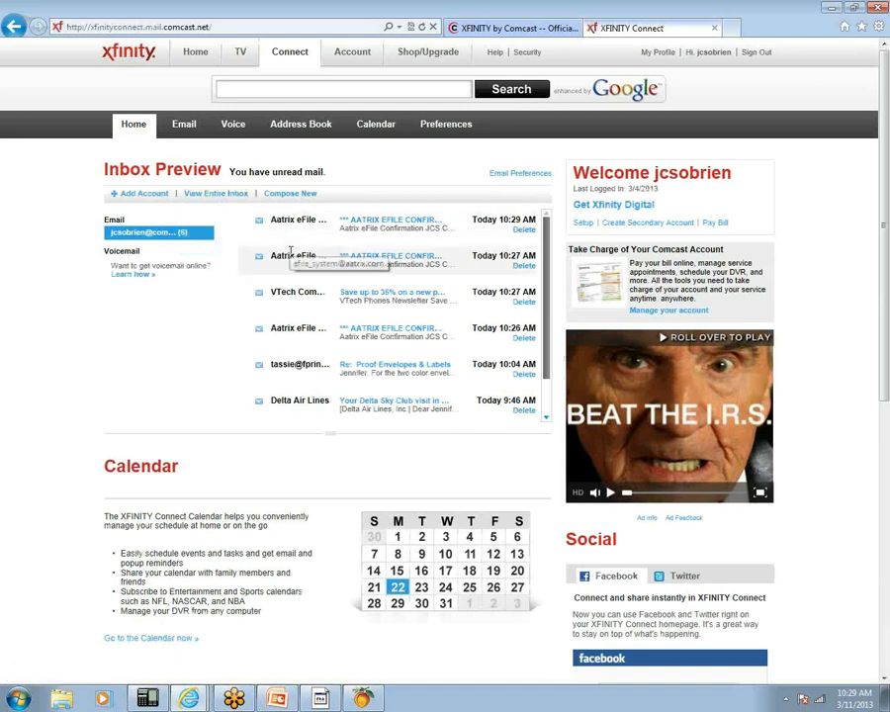
{"action": "mouse_move", "coordinate": [392, 219]}
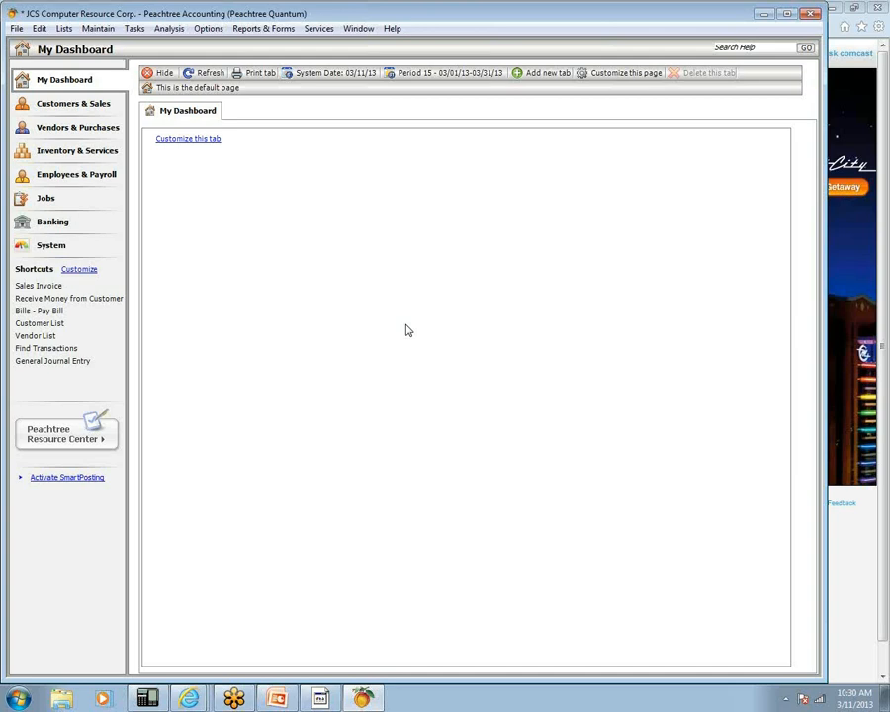
{"action": "mouse_move", "coordinate": [368, 399]}
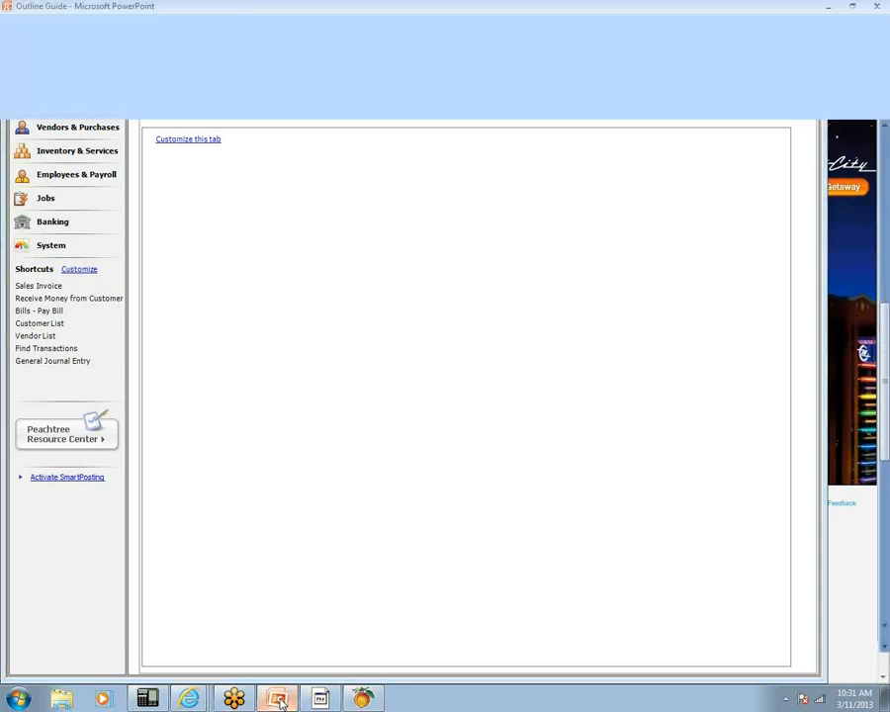
Step: Show the Outline Guide's Review slide listing the six payroll tax topics covered
{"action": "left_click", "coordinate": [277, 700]}
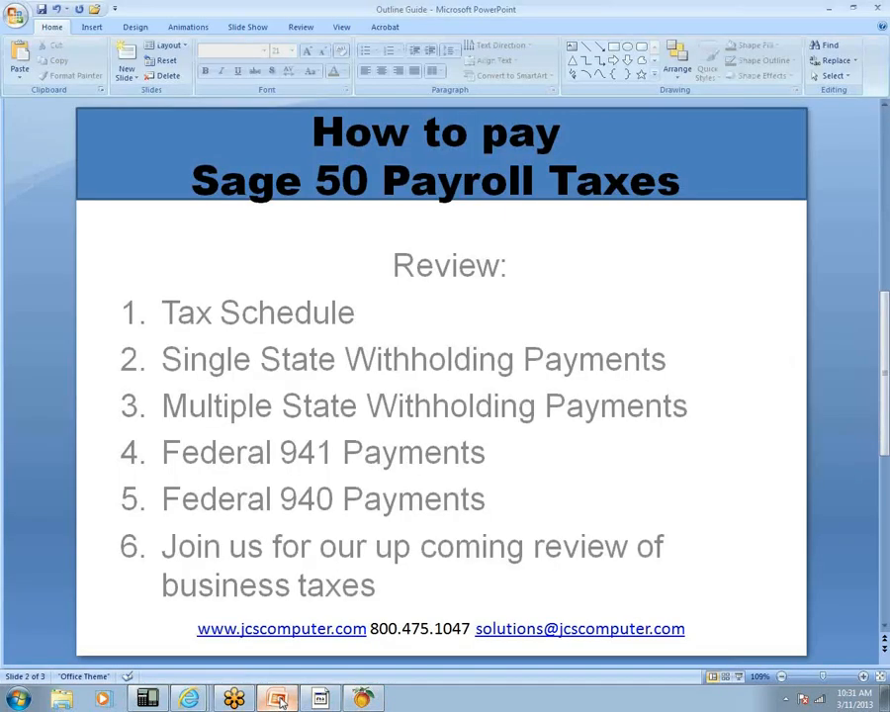